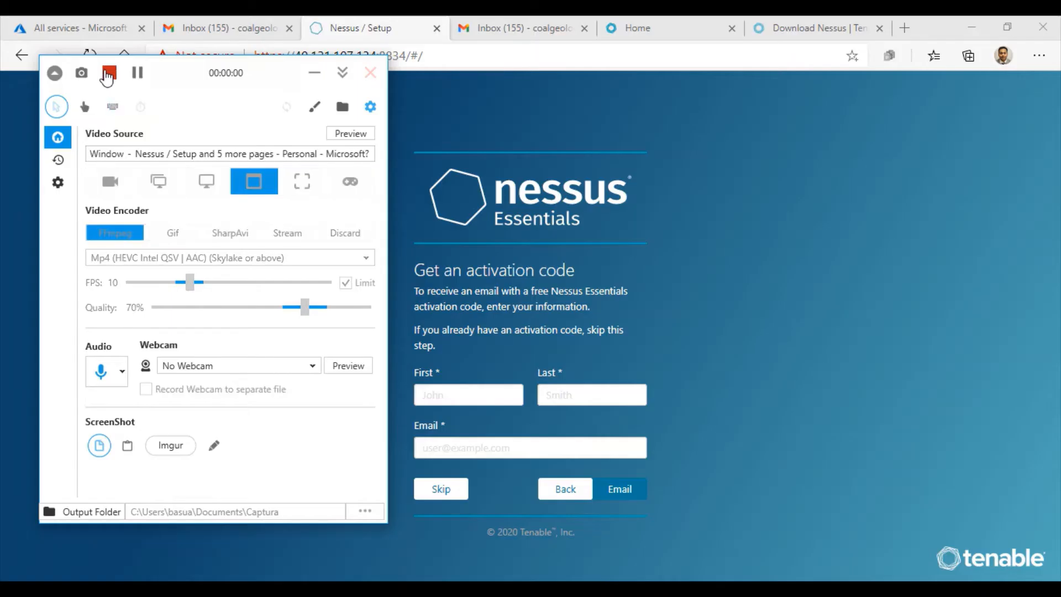
- Interact with the initial page before moving to the Azure portal
{"action": "left_click", "coordinate": [107, 73]}
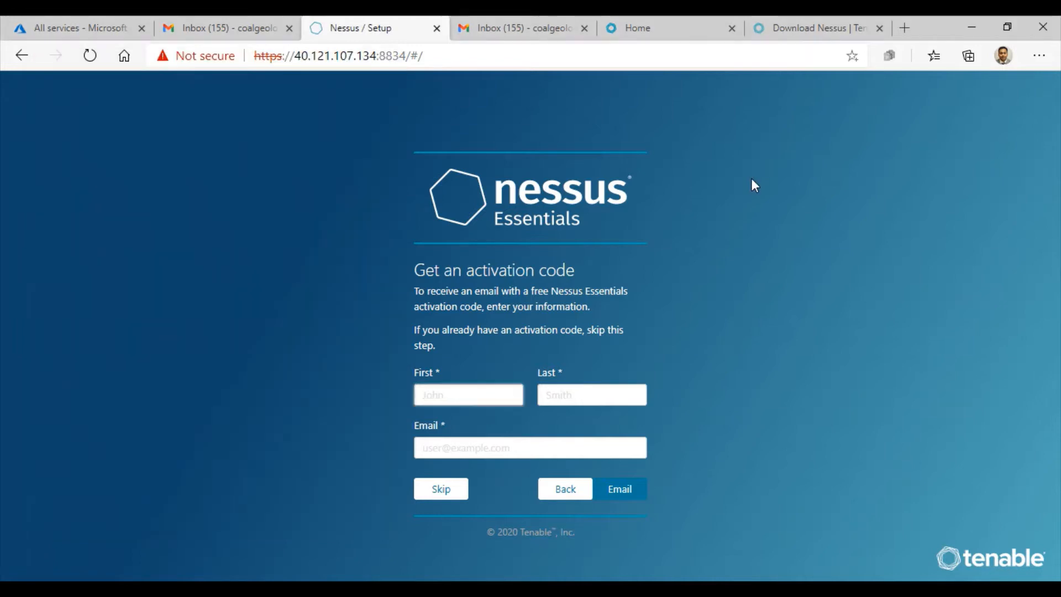
{"action": "left_click", "coordinate": [469, 395]}
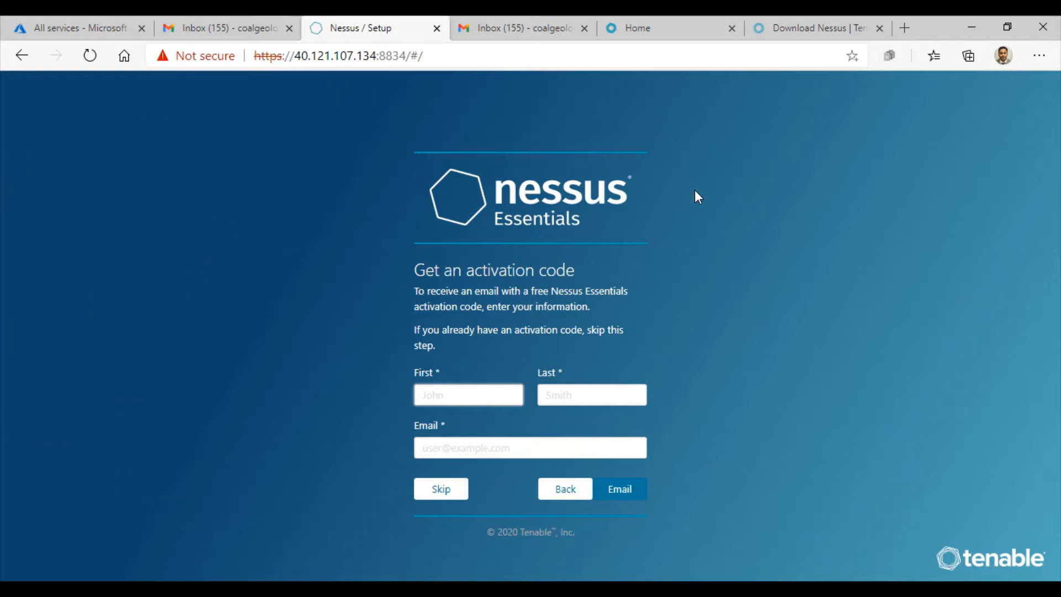
{"action": "left_click", "coordinate": [467, 394]}
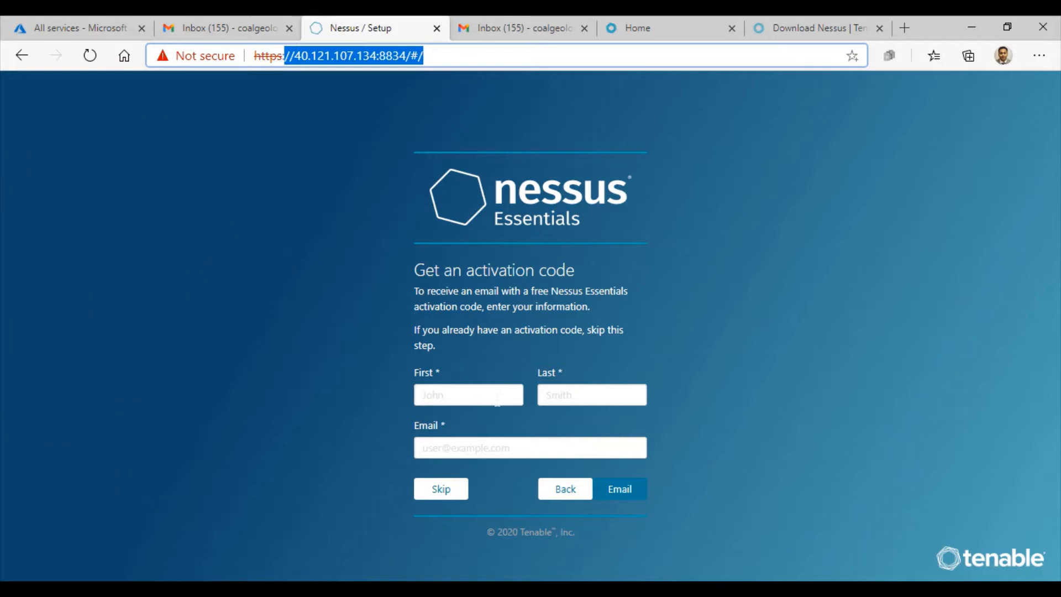
{"action": "mouse_move", "coordinate": [78, 27]}
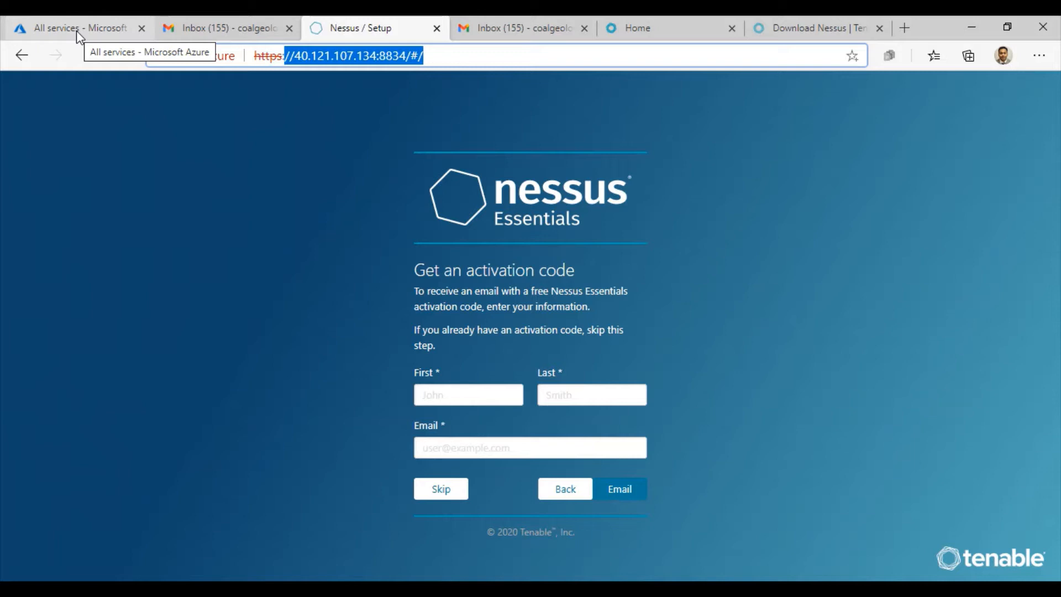
- Search the Azure portal for 'nessus' to list matching resources and marketplace offers
{"action": "left_click", "coordinate": [74, 28]}
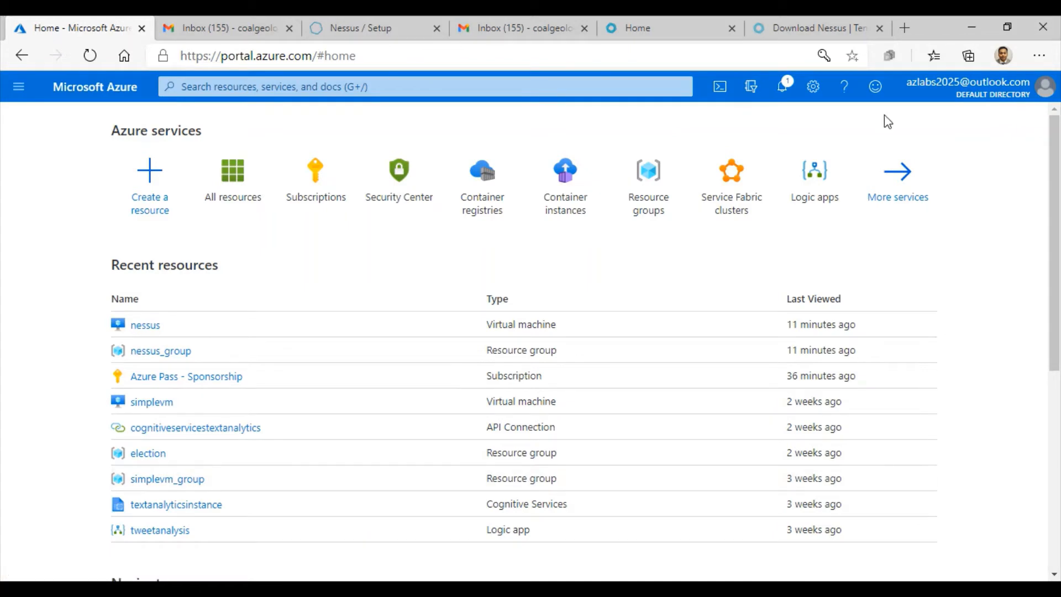
{"action": "left_click", "coordinate": [424, 86]}
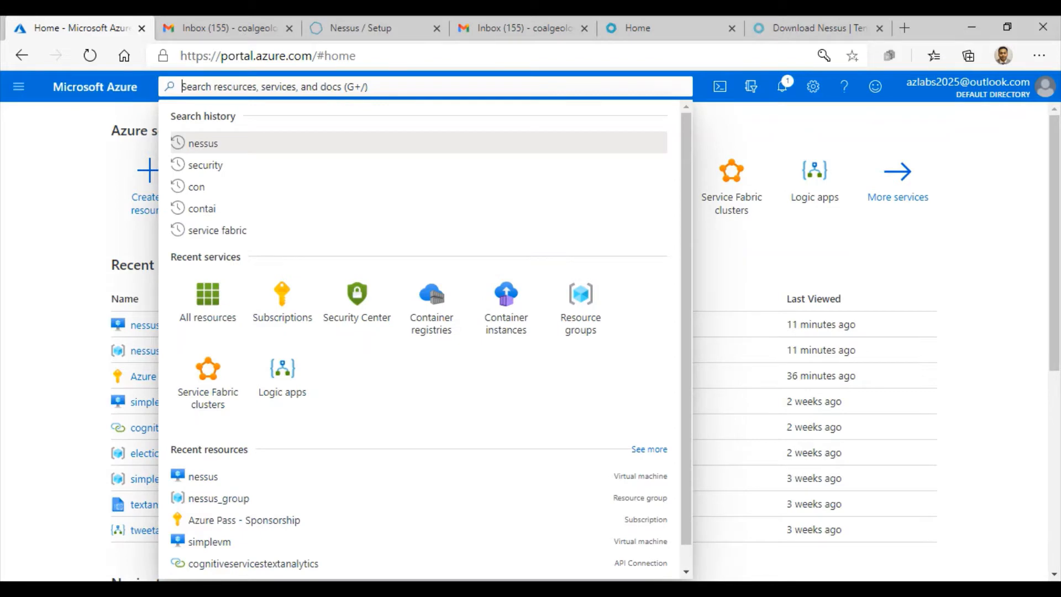
{"action": "type", "text": "nessus"}
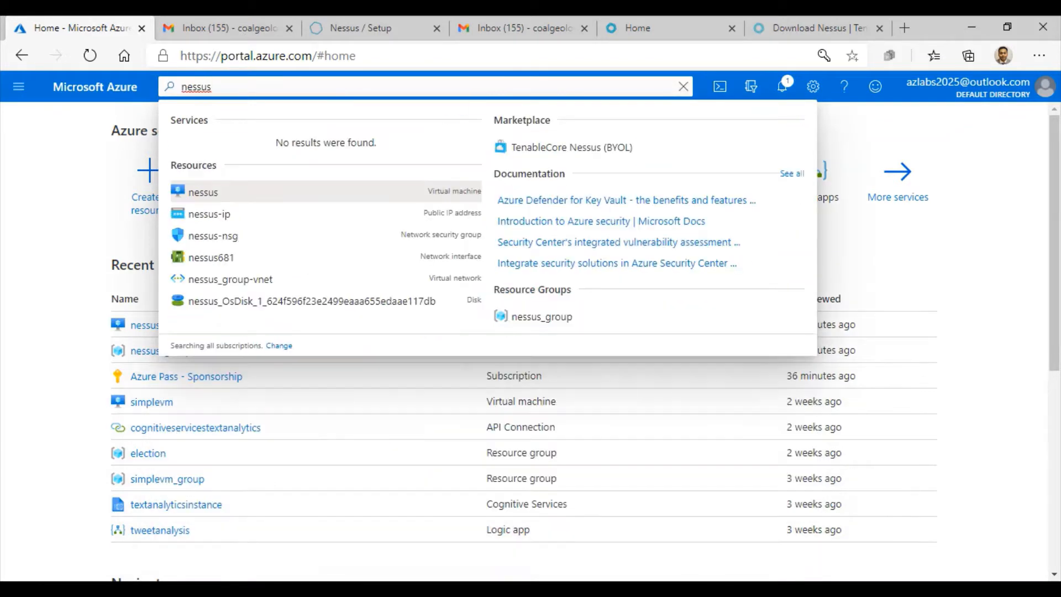
{"action": "mouse_move", "coordinate": [528, 121]}
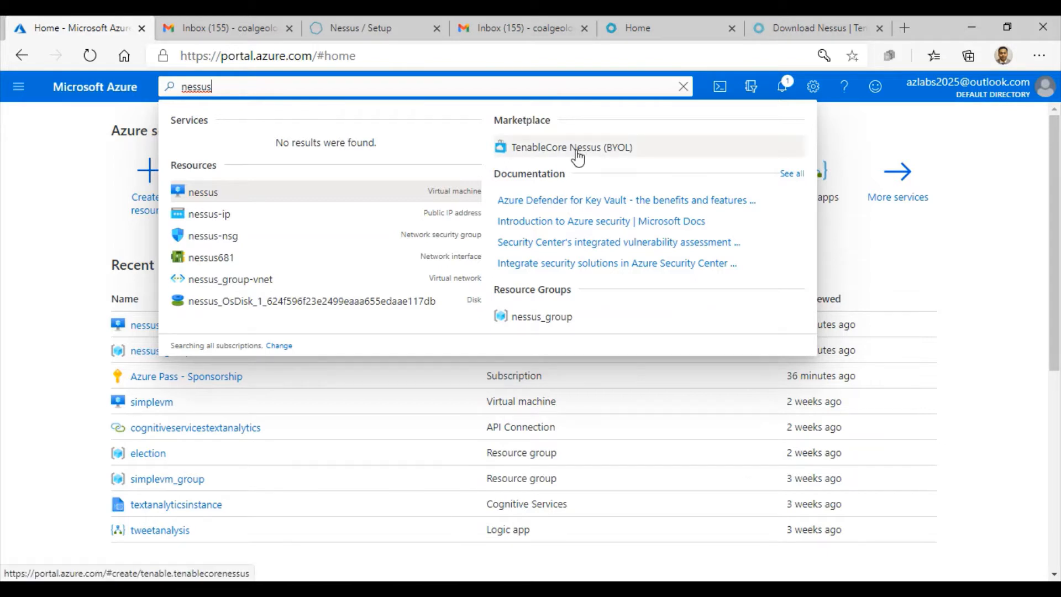
{"action": "mouse_move", "coordinate": [612, 155]}
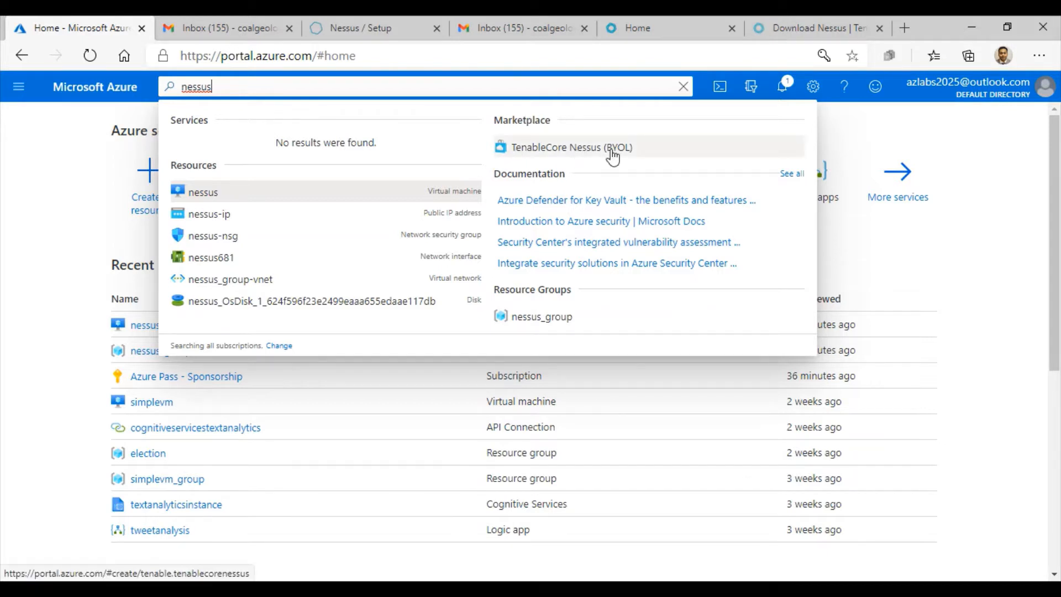
- Review the TenableCore Nessus (BYOL) offer's Plans, Usage Information and Overview, highlighting CentOS 7
{"action": "left_click", "coordinate": [571, 147]}
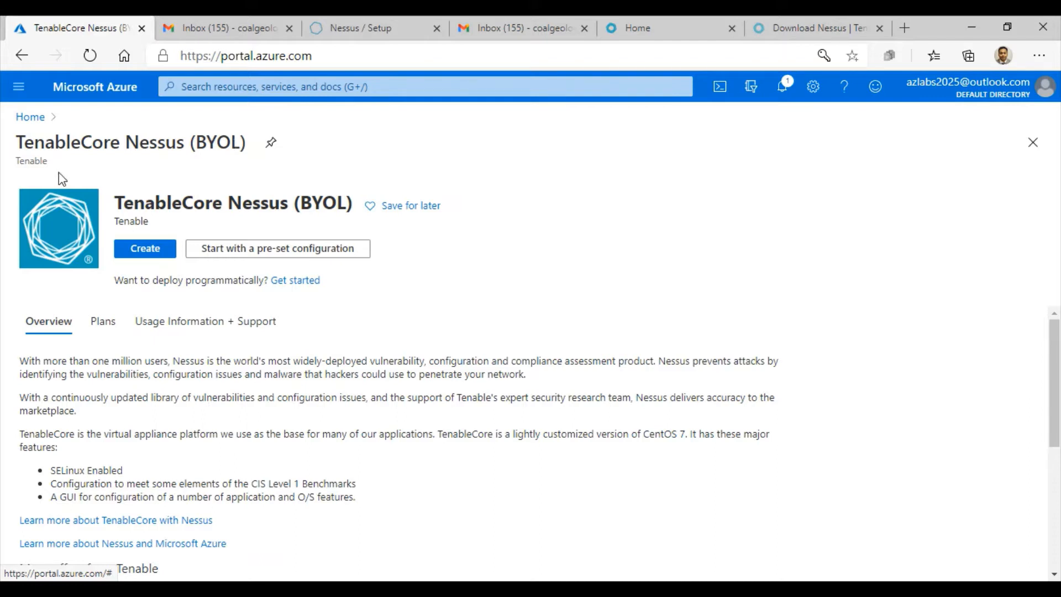
{"action": "mouse_move", "coordinate": [73, 564]}
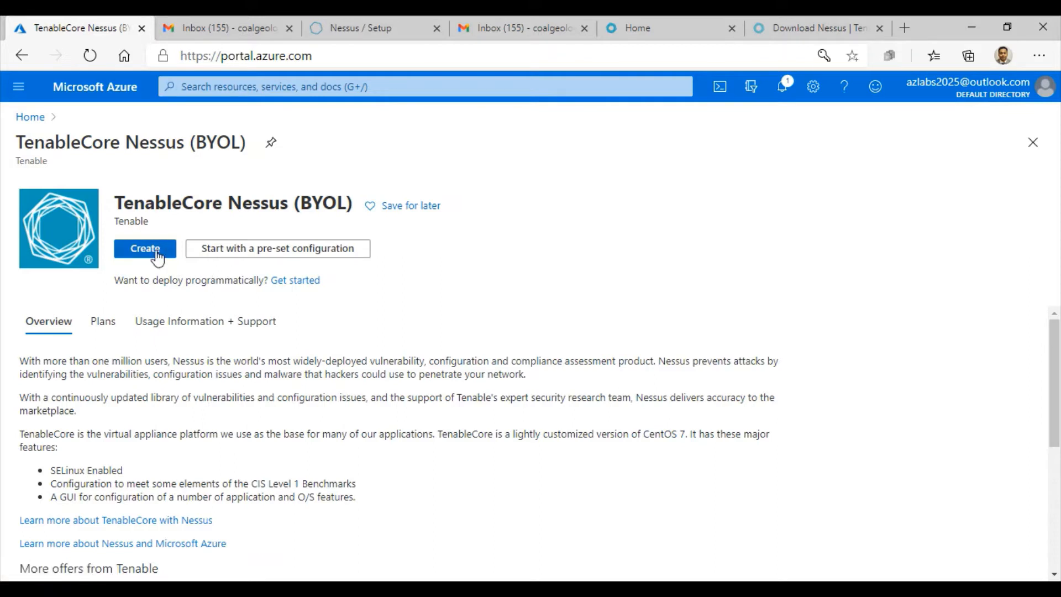
{"action": "mouse_move", "coordinate": [144, 251]}
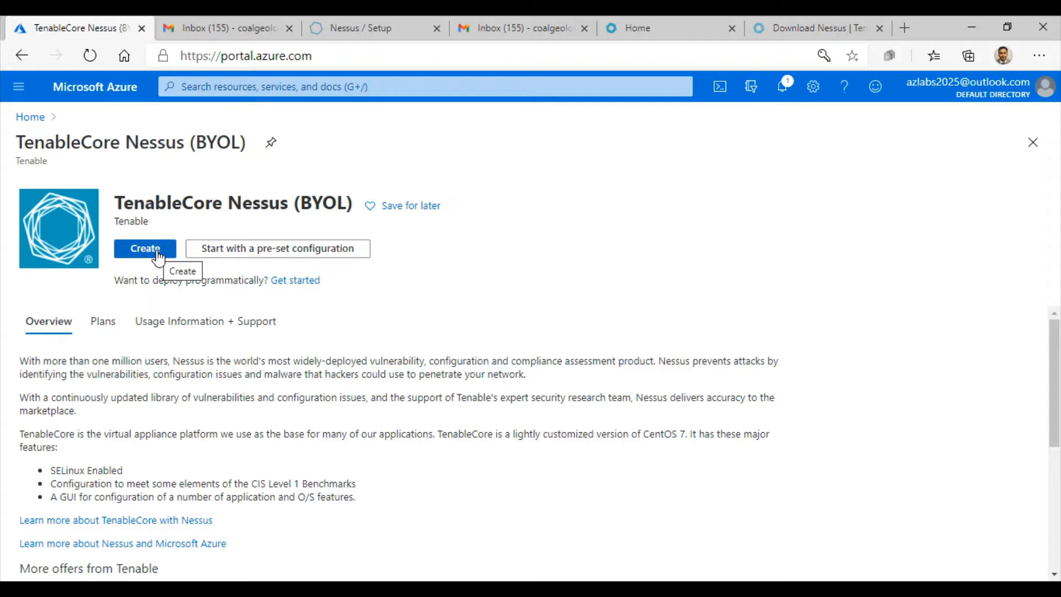
{"action": "mouse_move", "coordinate": [166, 263]}
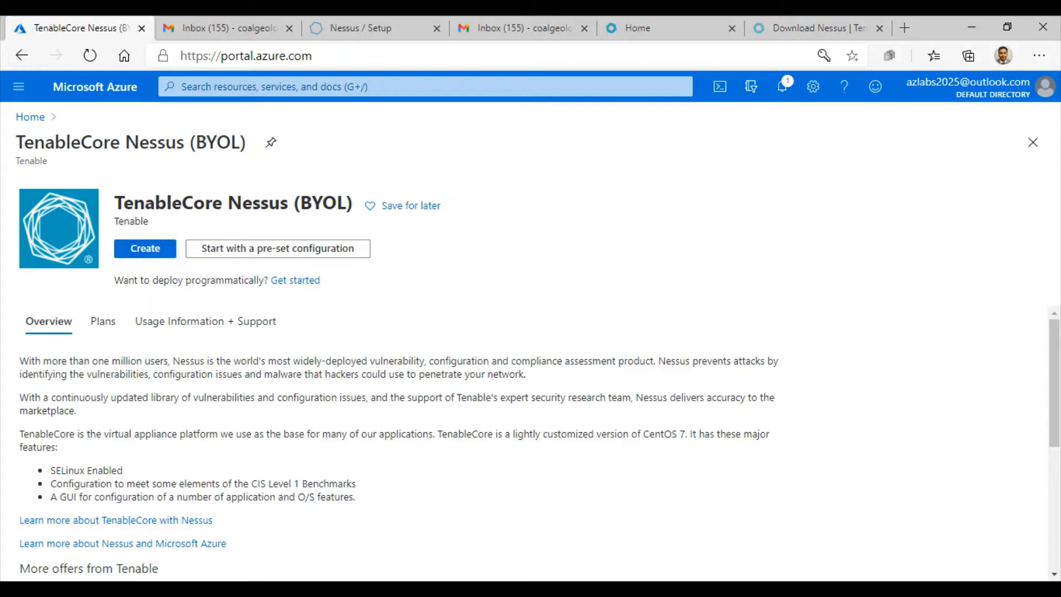
{"action": "left_click", "coordinate": [103, 320]}
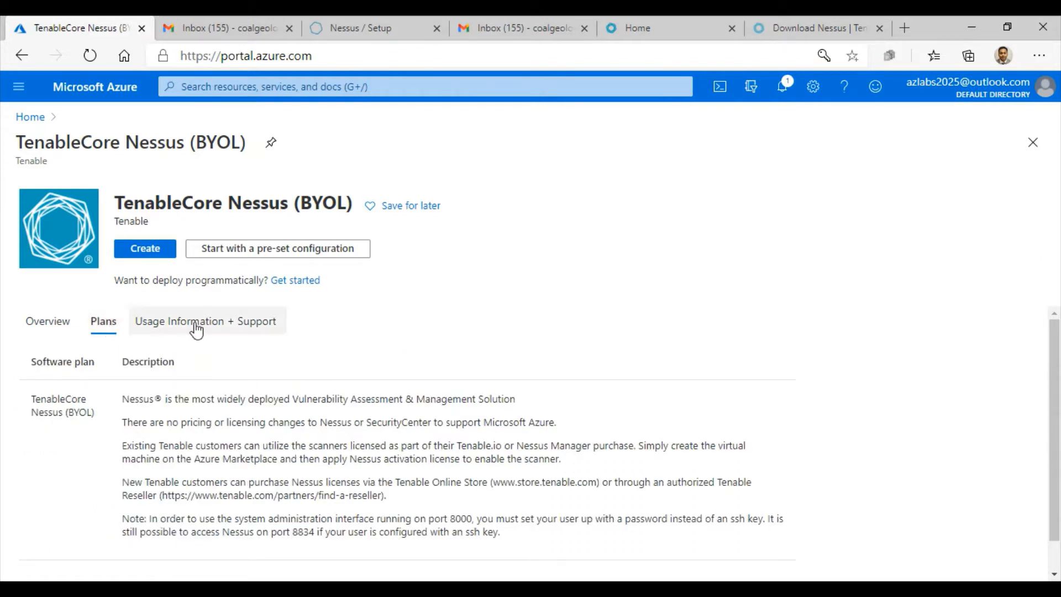
{"action": "left_click", "coordinate": [206, 321]}
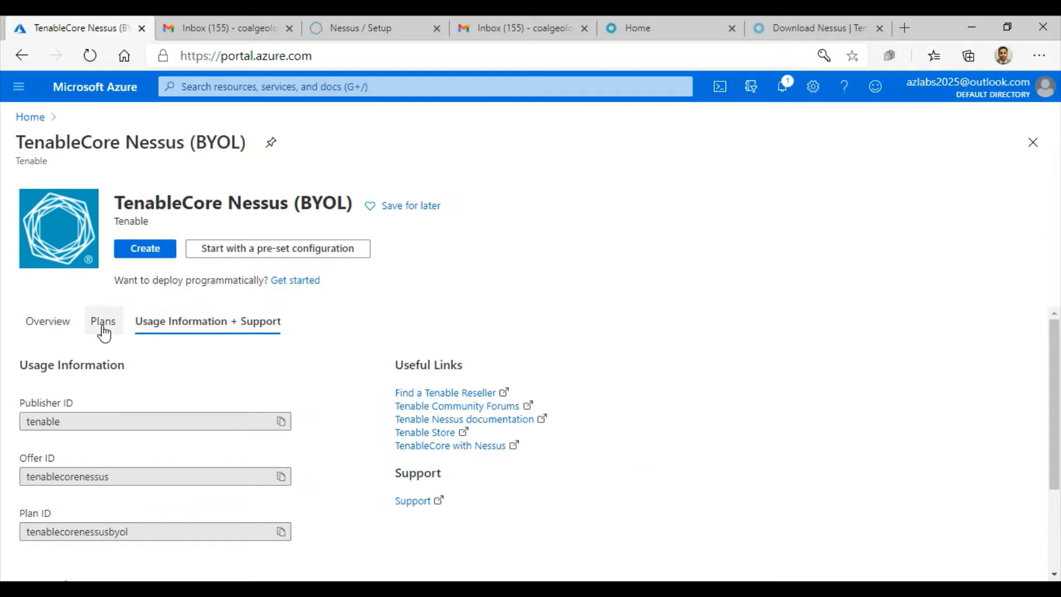
{"action": "left_click", "coordinate": [103, 320]}
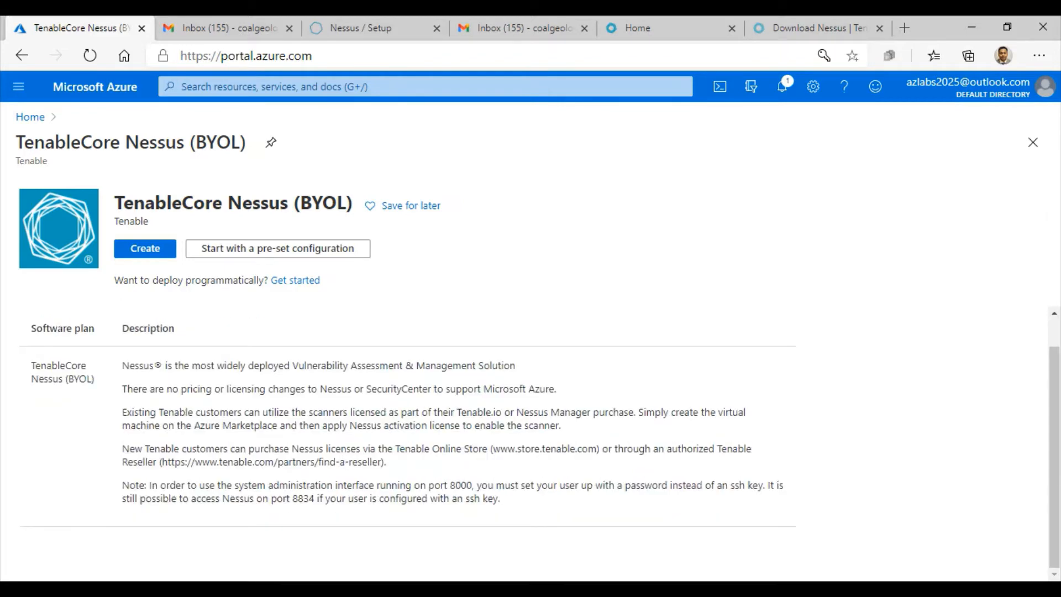
{"action": "left_click", "coordinate": [48, 321]}
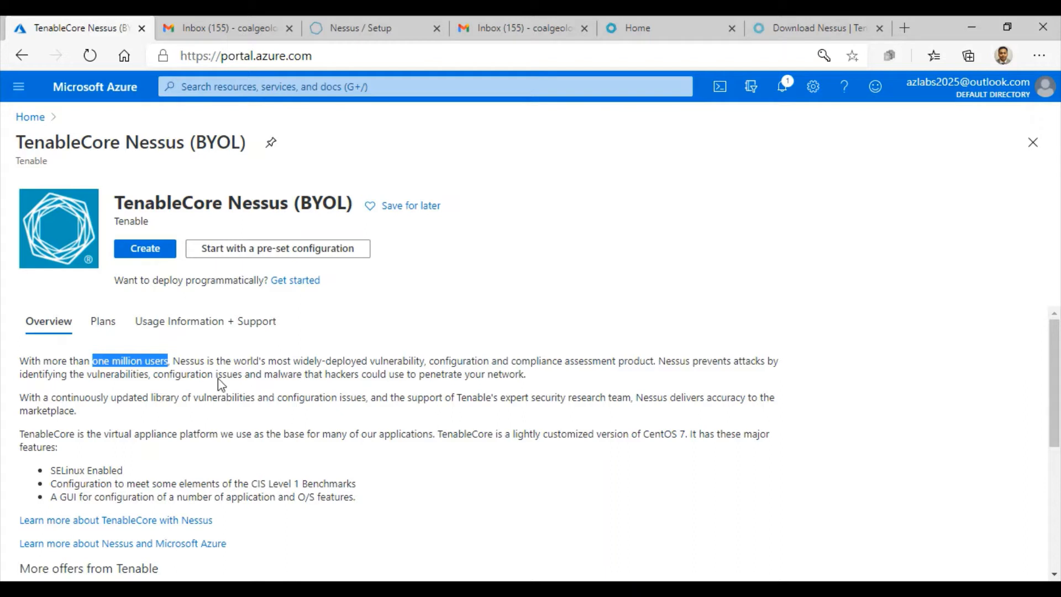
{"action": "mouse_move", "coordinate": [200, 390]}
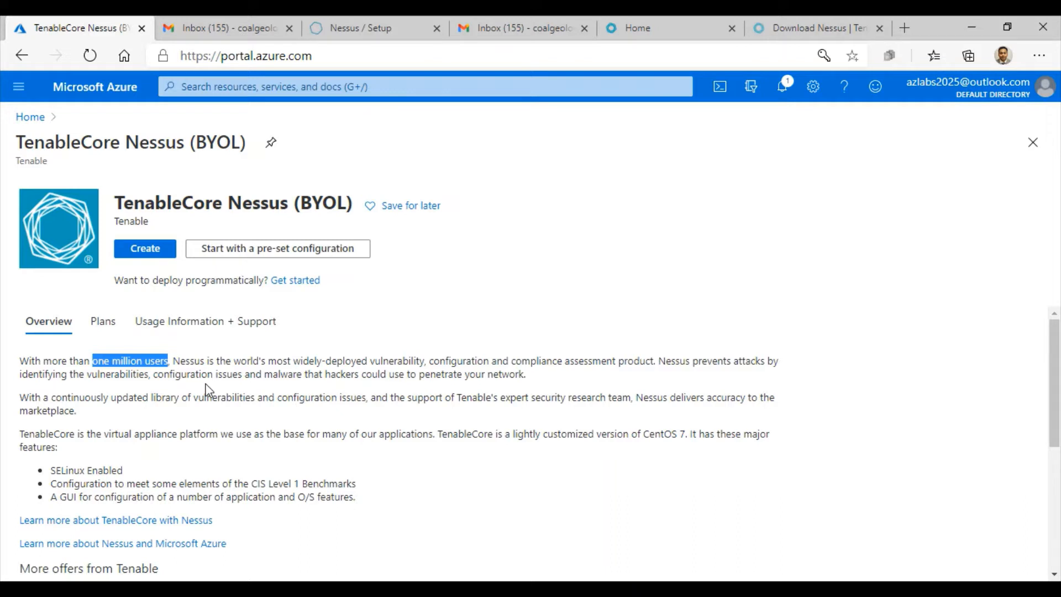
{"action": "mouse_move", "coordinate": [213, 392]}
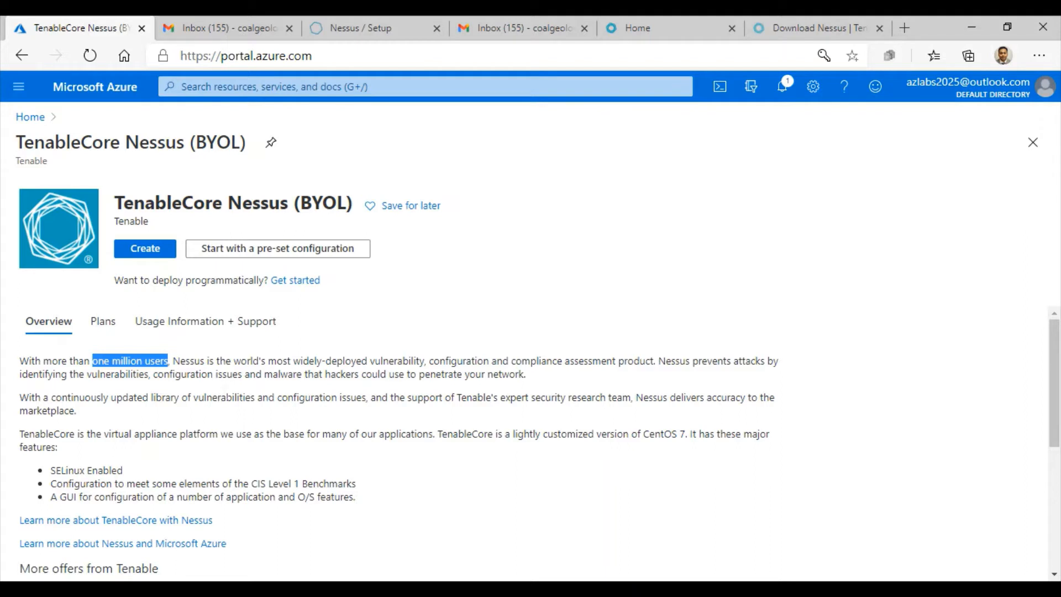
{"action": "mouse_move", "coordinate": [267, 388]}
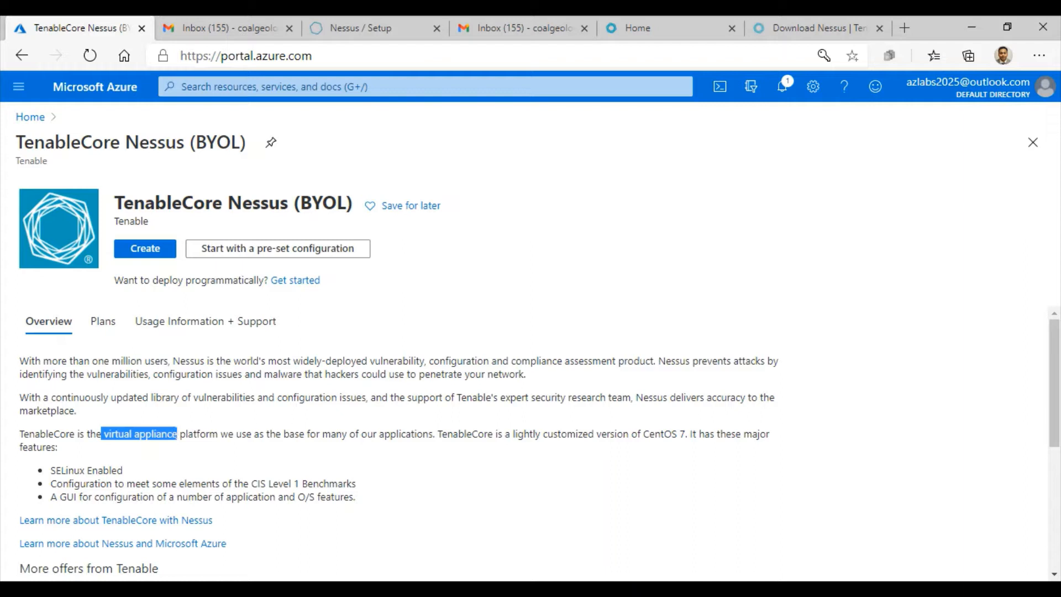
{"action": "left_click_drag", "start_coordinate": [176, 433], "coordinate": [219, 433]}
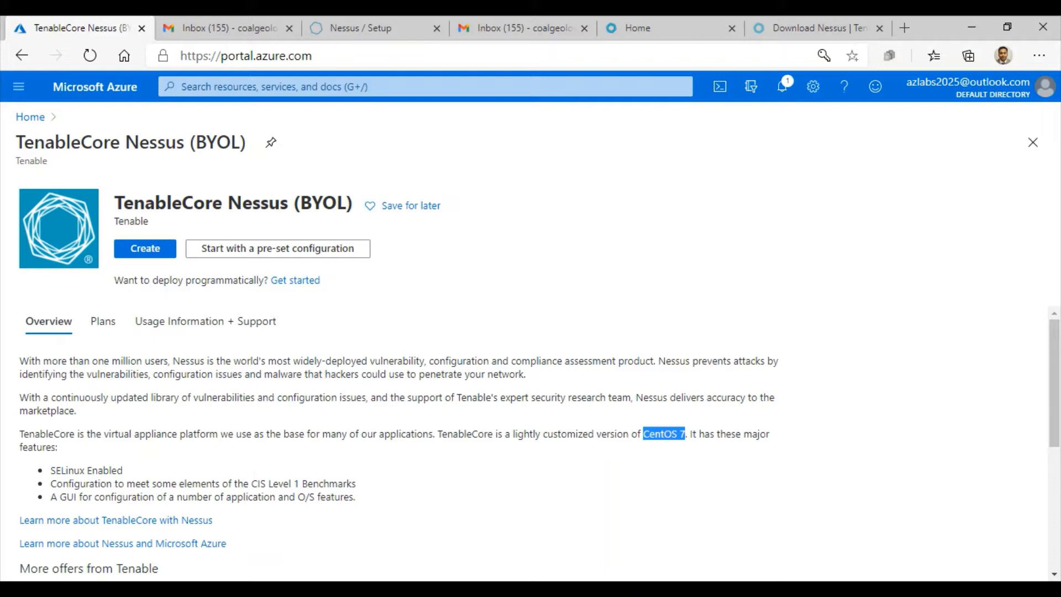
{"action": "mouse_move", "coordinate": [376, 247]}
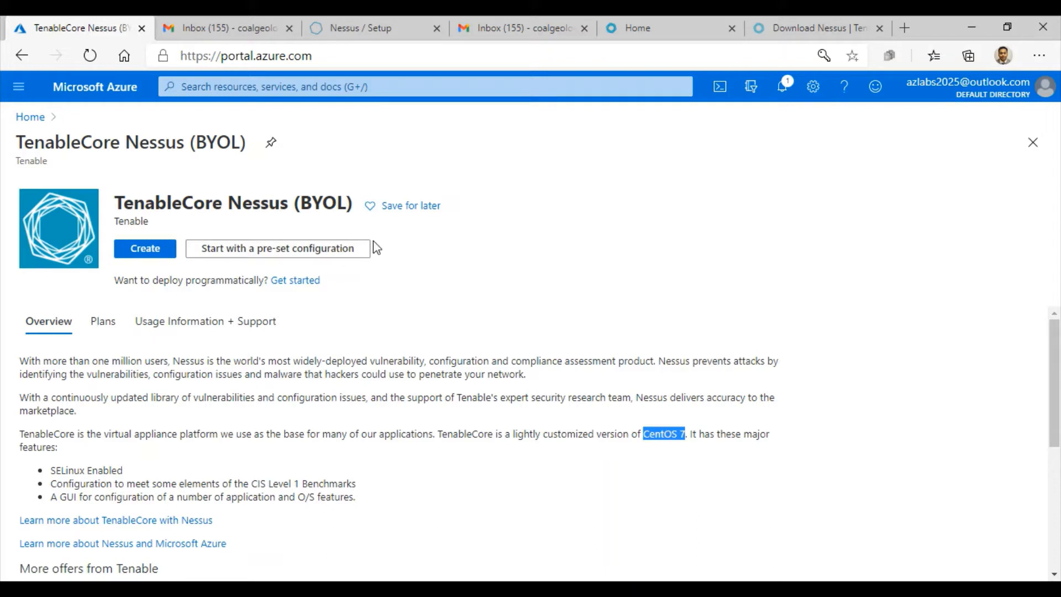
{"action": "mouse_move", "coordinate": [102, 275]}
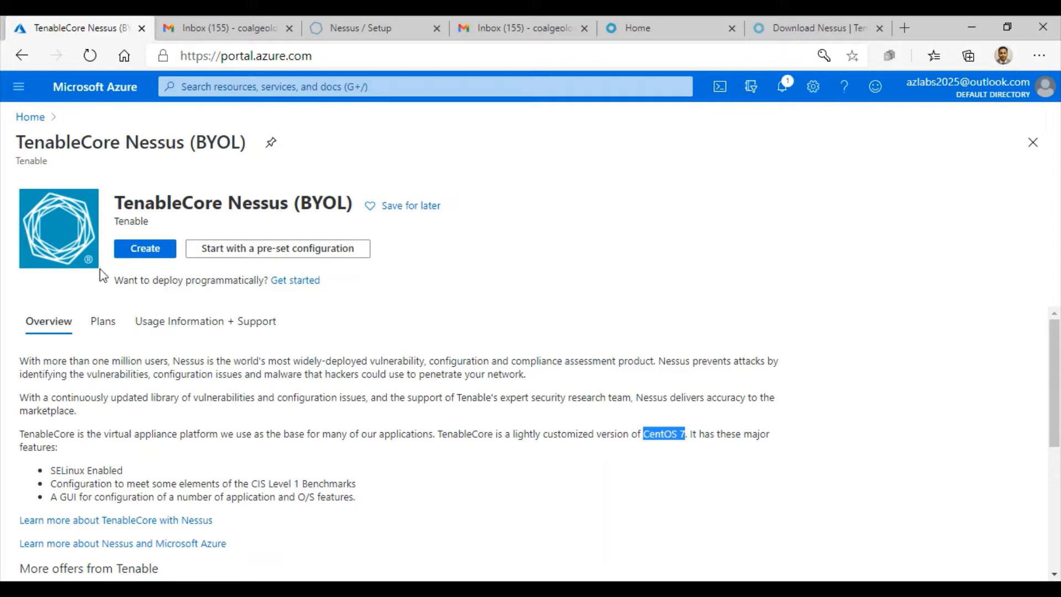
- Start creating a VM from the offer with a new resource group nessususer
{"action": "left_click", "coordinate": [143, 248]}
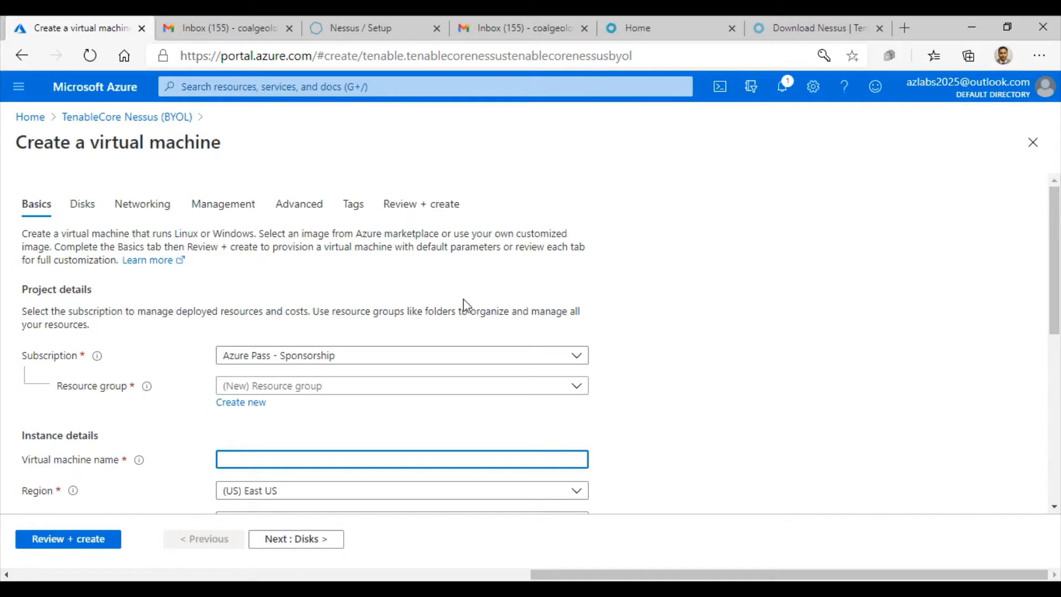
{"action": "mouse_move", "coordinate": [608, 379]}
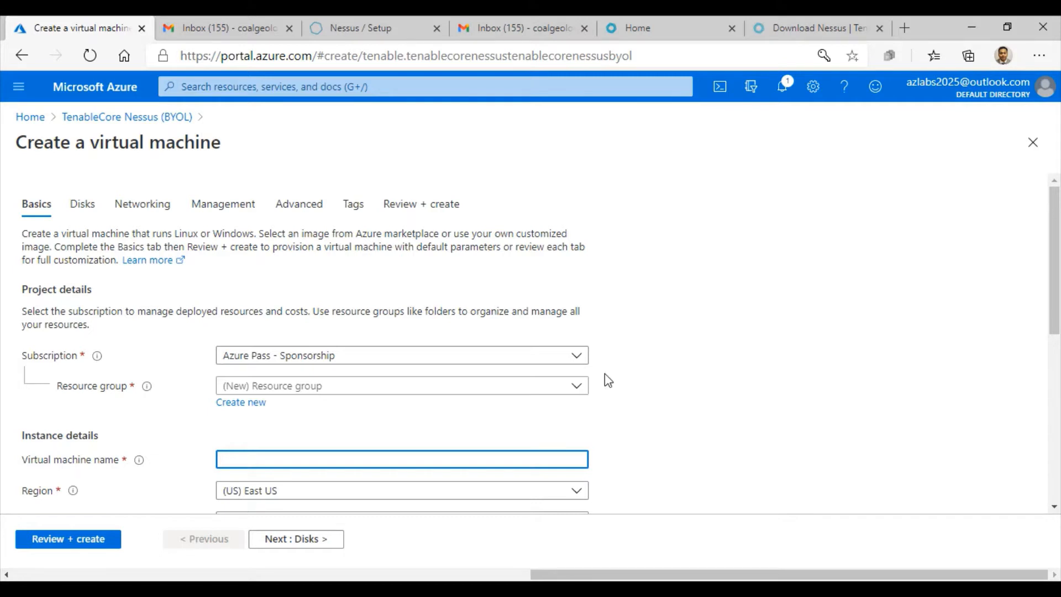
{"action": "left_click", "coordinate": [402, 458]}
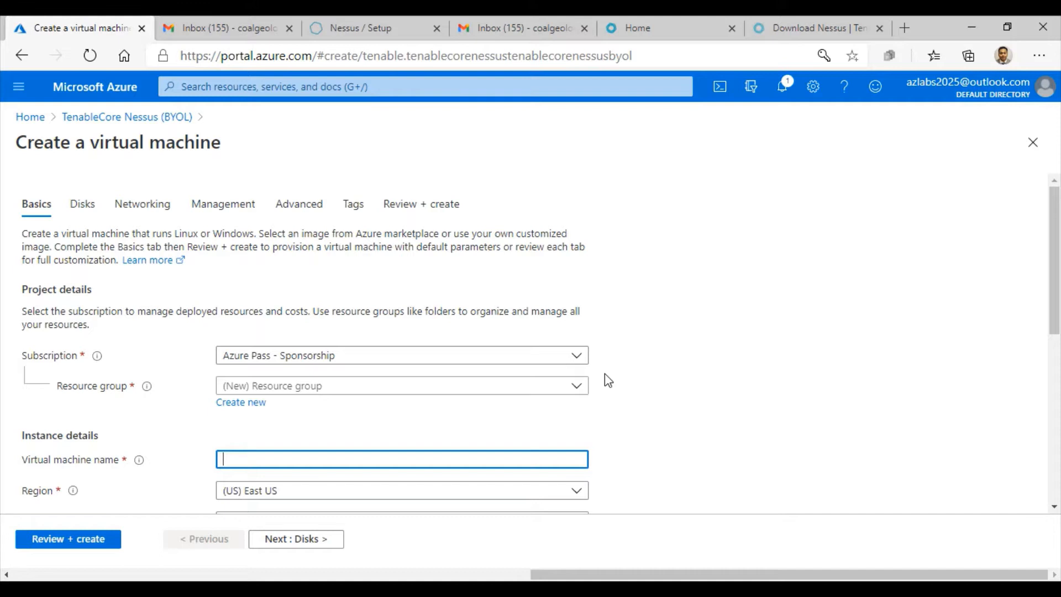
{"action": "left_click", "coordinate": [240, 402]}
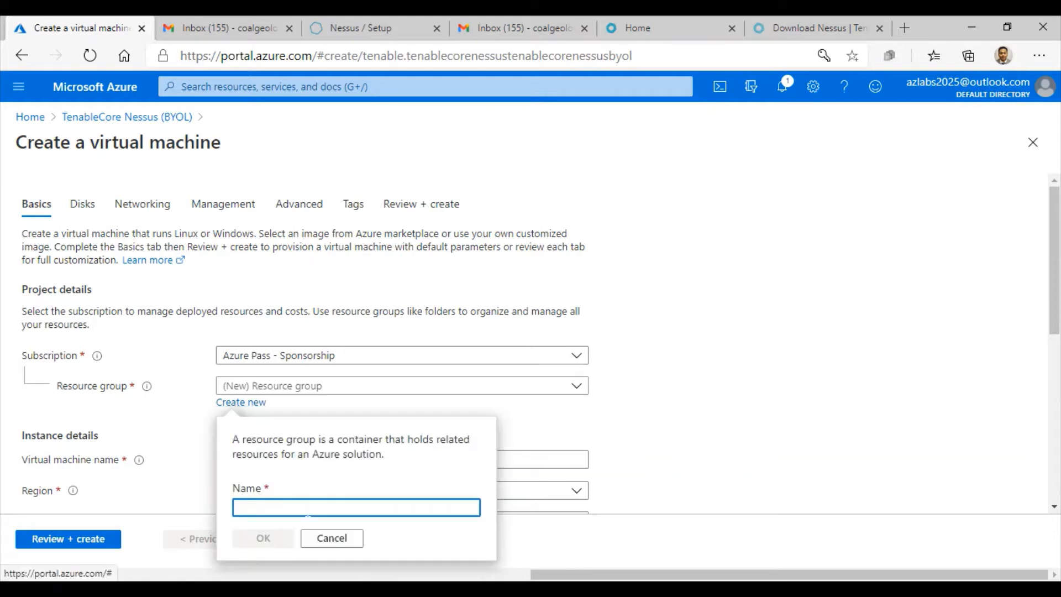
{"action": "type", "text": "nessususer"}
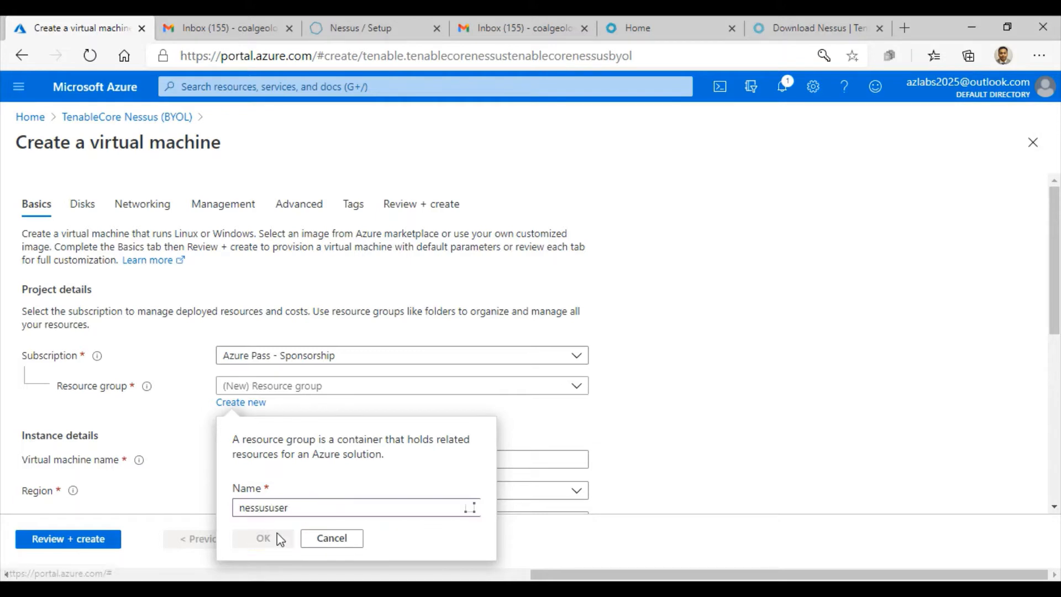
{"action": "left_click", "coordinate": [263, 539]}
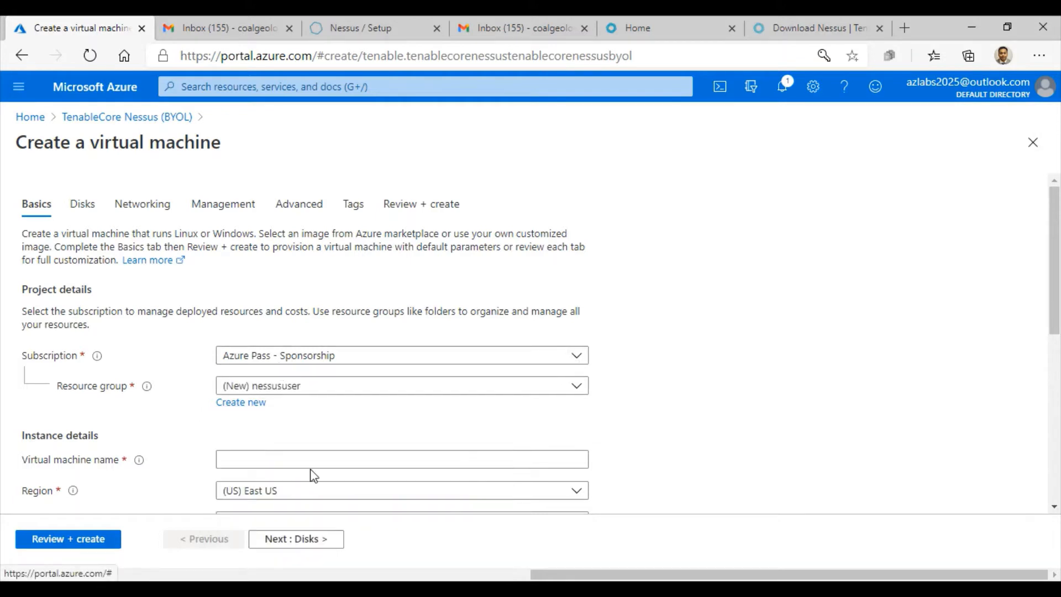
- Enter the virtual machine name test
{"action": "left_click", "coordinate": [402, 459]}
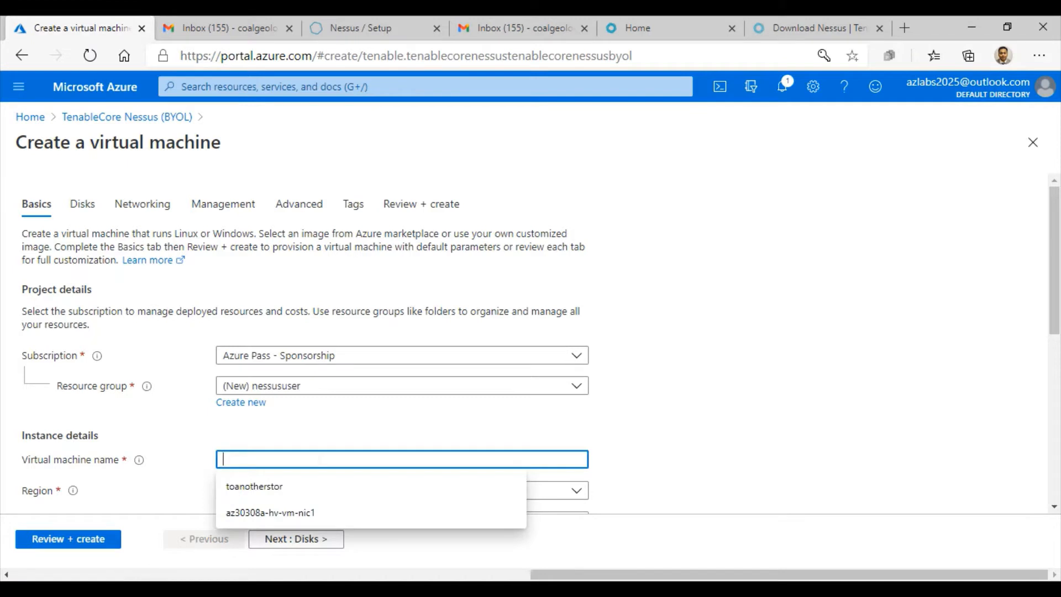
{"action": "type", "text": "test"}
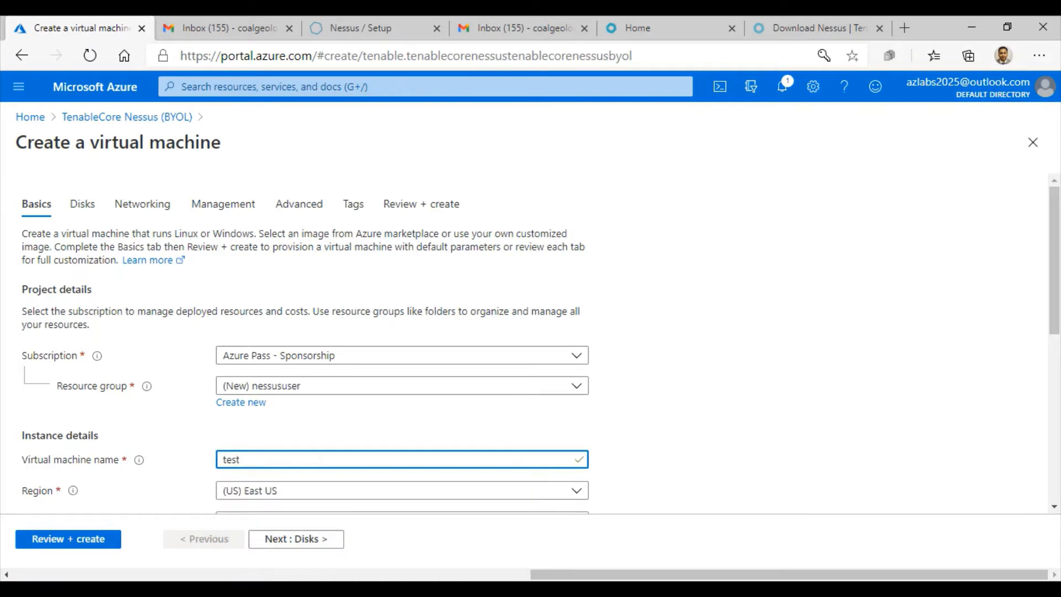
- Rename the VM test-nessus and keep the Standard_DS1_v2 size
{"action": "type", "text": "-nessusq"}
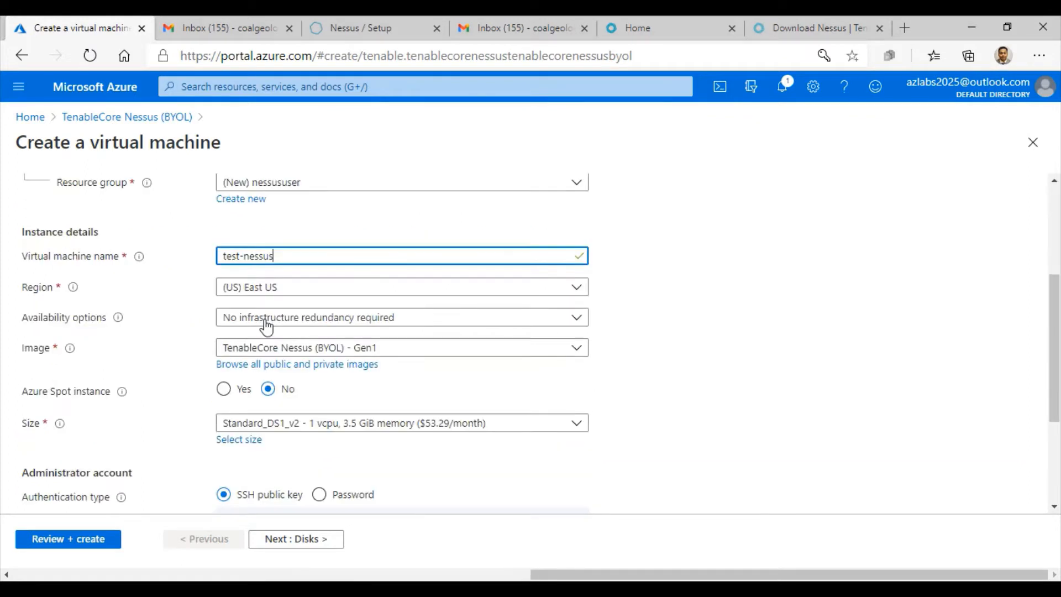
{"action": "mouse_move", "coordinate": [329, 319]}
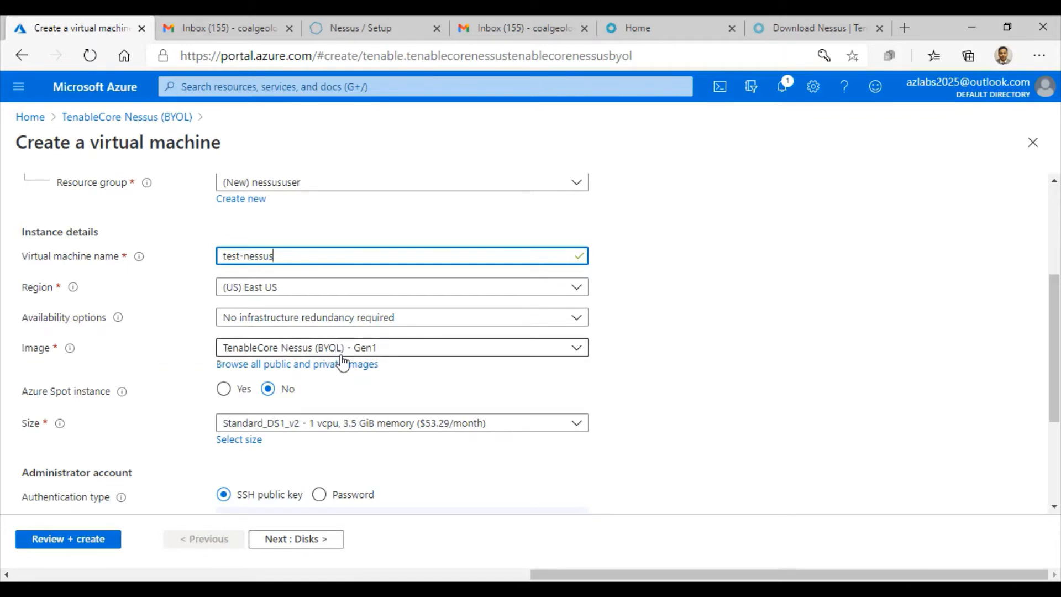
{"action": "mouse_move", "coordinate": [385, 358]}
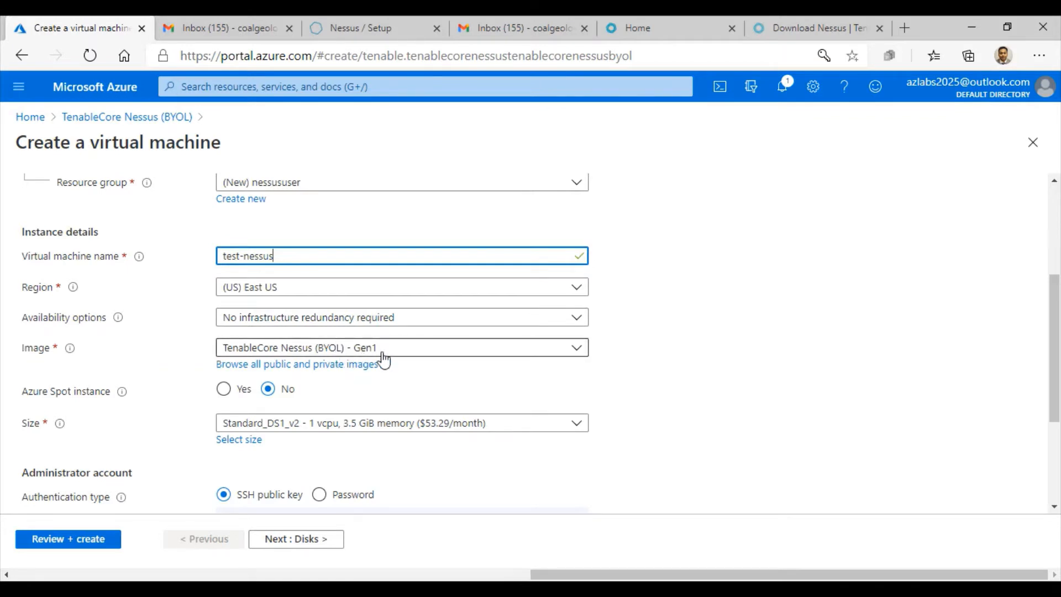
{"action": "left_click", "coordinate": [401, 347]}
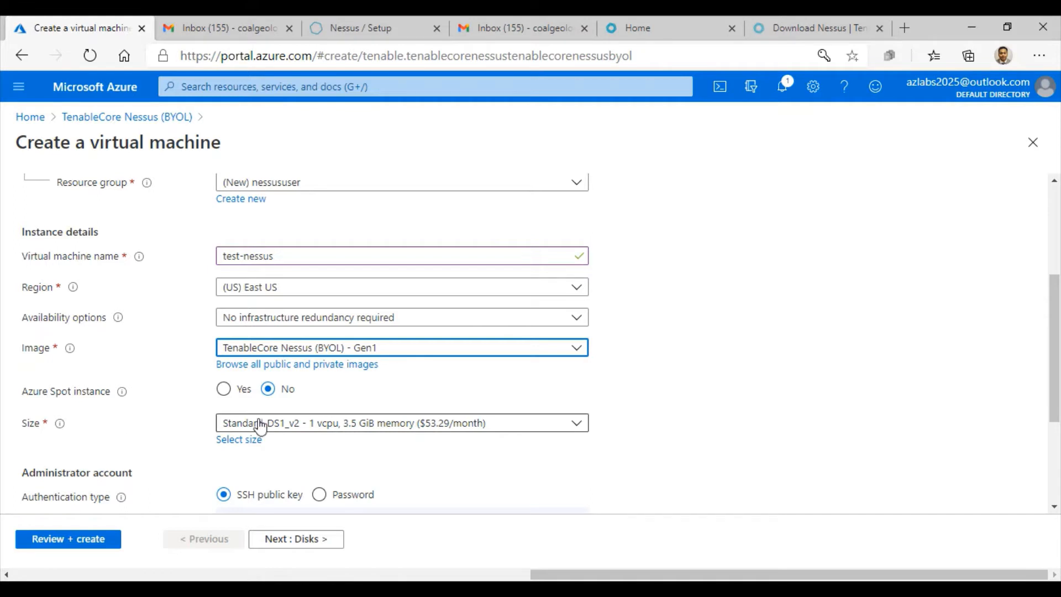
{"action": "left_click", "coordinate": [401, 422]}
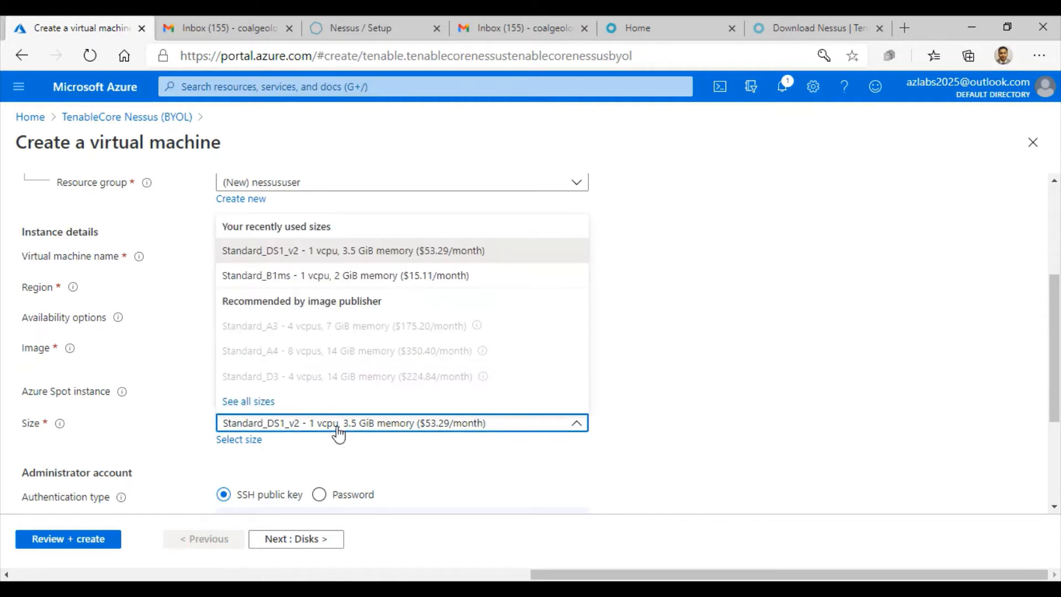
{"action": "left_click", "coordinate": [352, 251]}
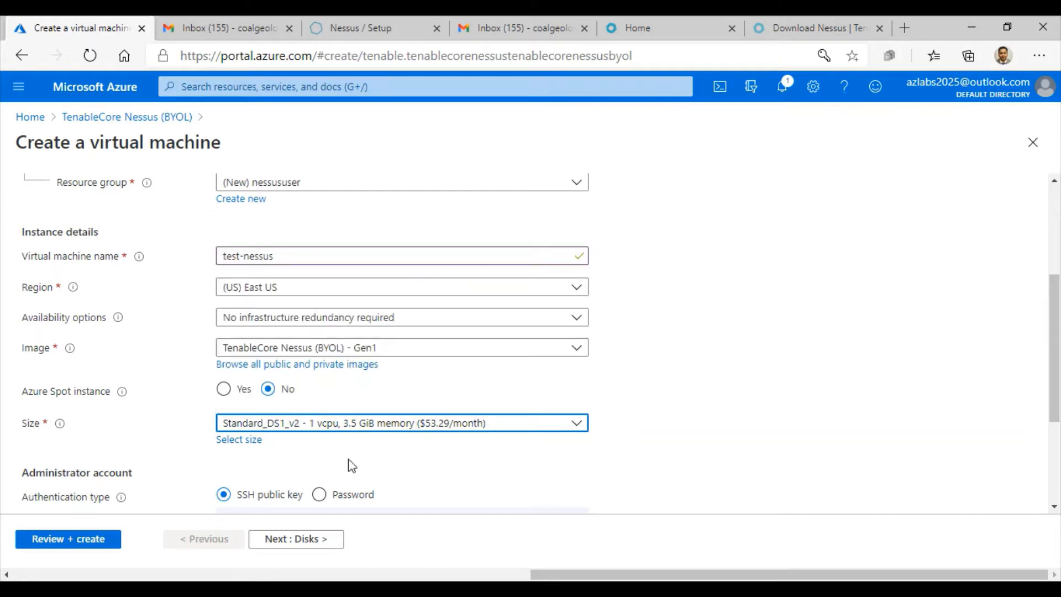
{"action": "mouse_move", "coordinate": [307, 439]}
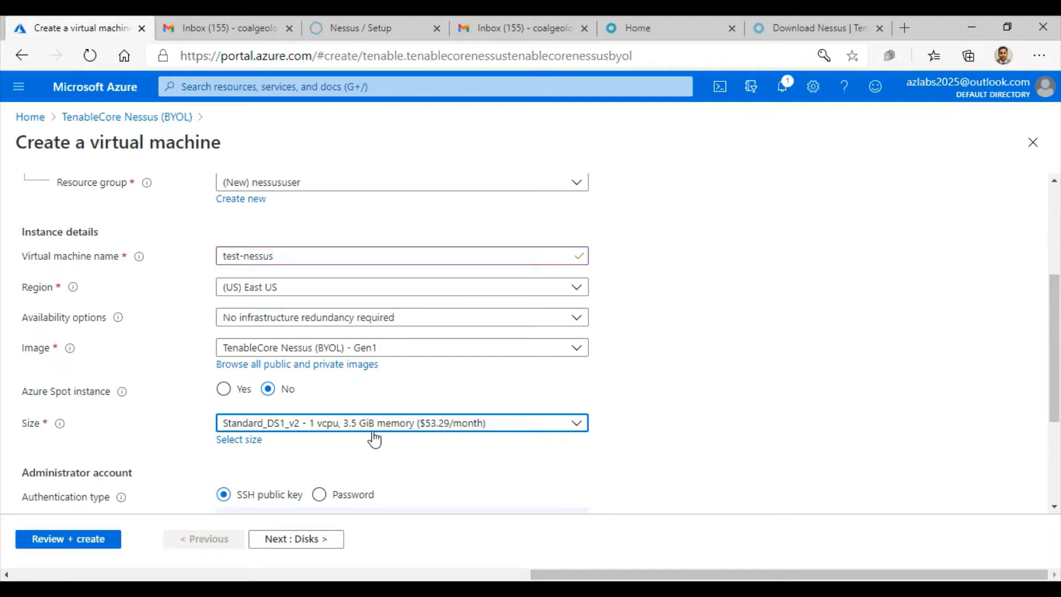
- Set password authentication with username student, a password and its confirmation
{"action": "left_click", "coordinate": [318, 373]}
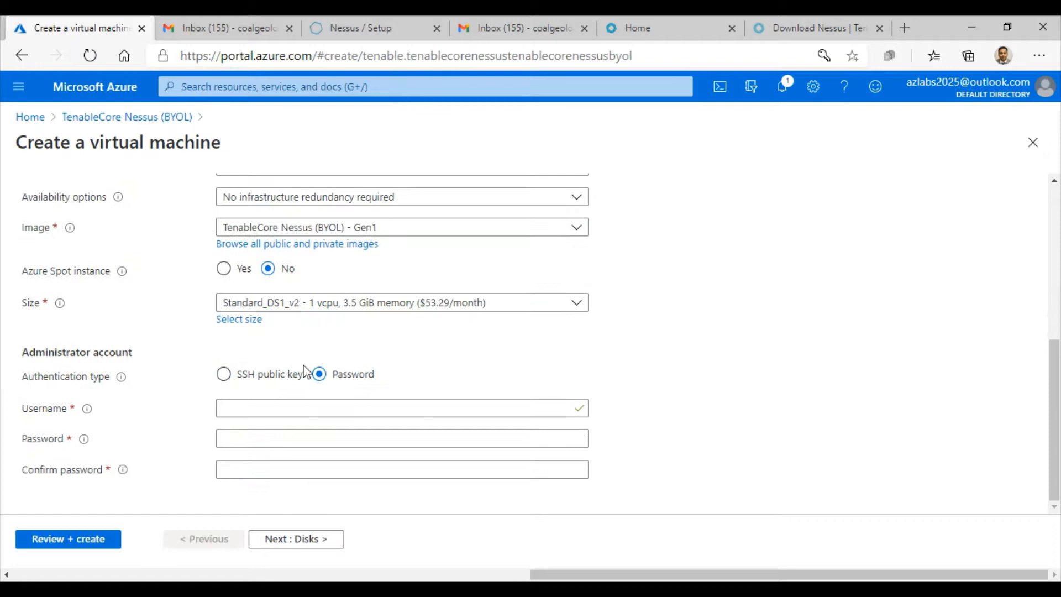
{"action": "left_click", "coordinate": [402, 408]}
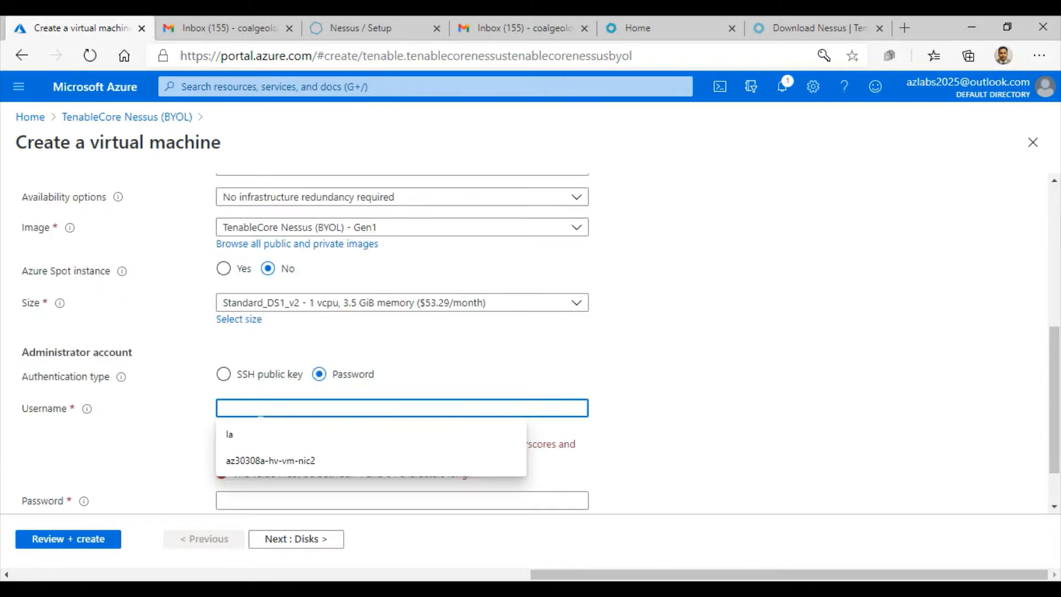
{"action": "type", "text": "student"}
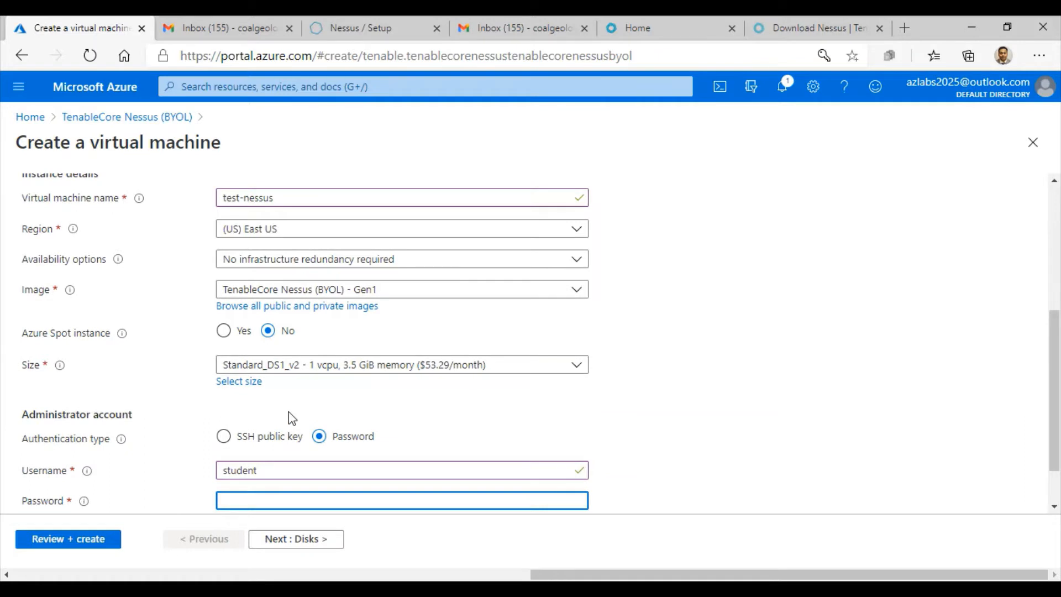
{"action": "type", "text": "•"}
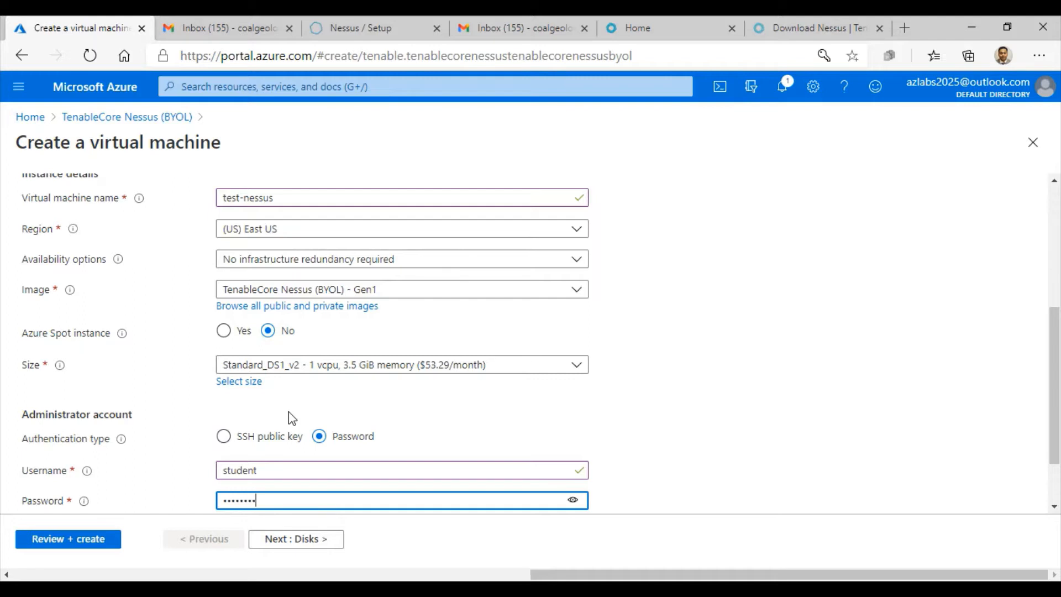
{"action": "scroll", "scroll_direction": "down", "scroll_amount": 3}
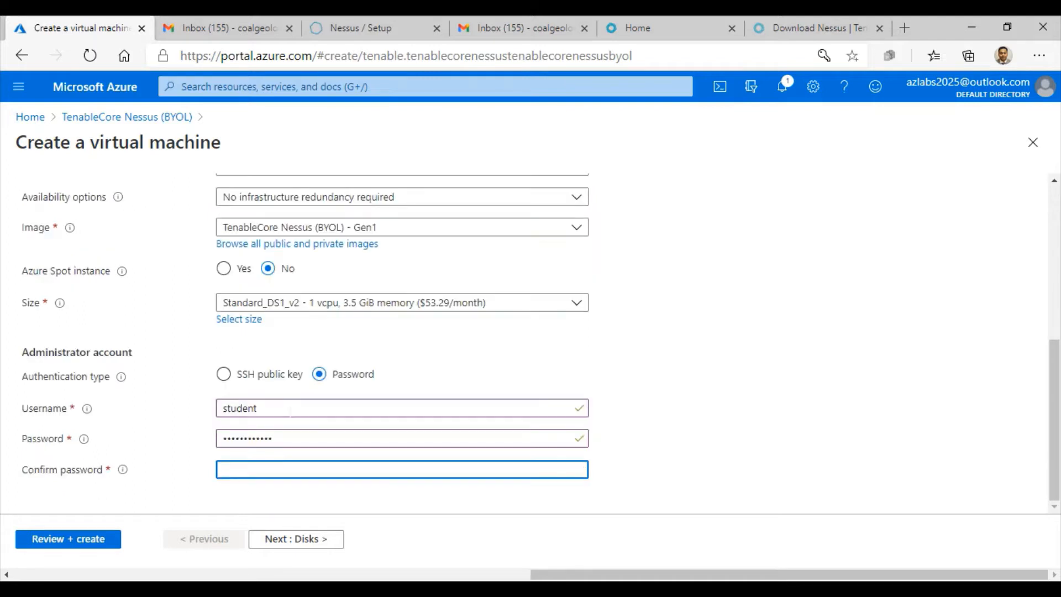
{"action": "type", "text": "•"}
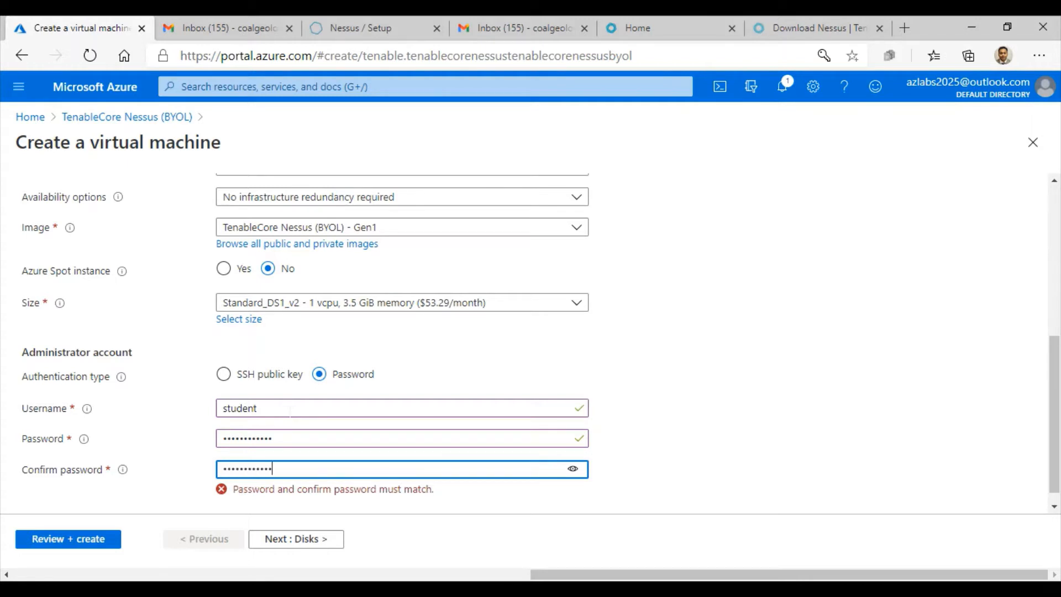
- Advance through Disks, Networking, Management and Advanced to Review + create and submit the validated VM
{"action": "left_click", "coordinate": [297, 538]}
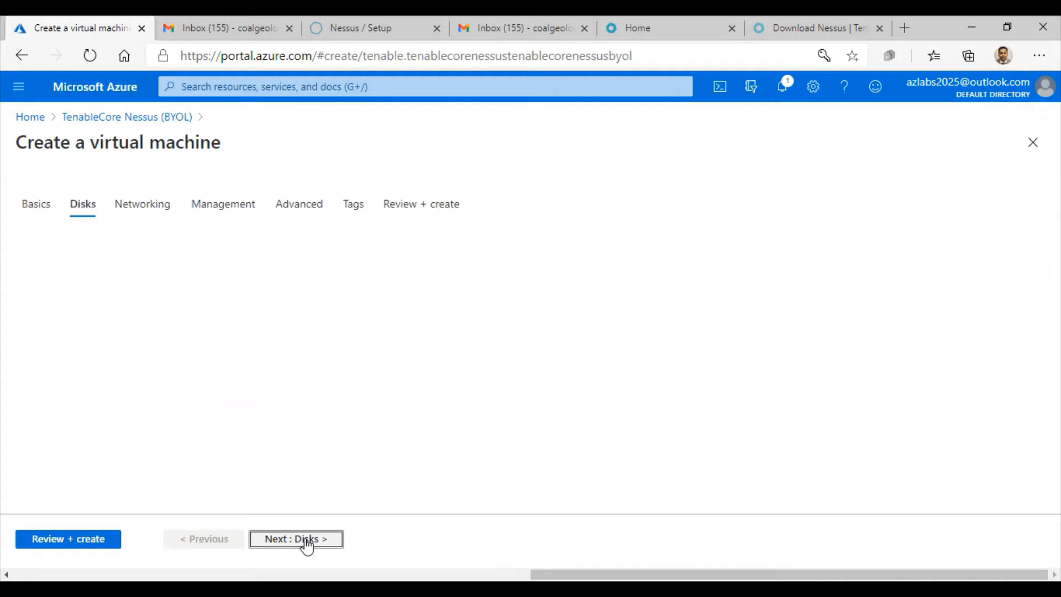
{"action": "left_click", "coordinate": [296, 538]}
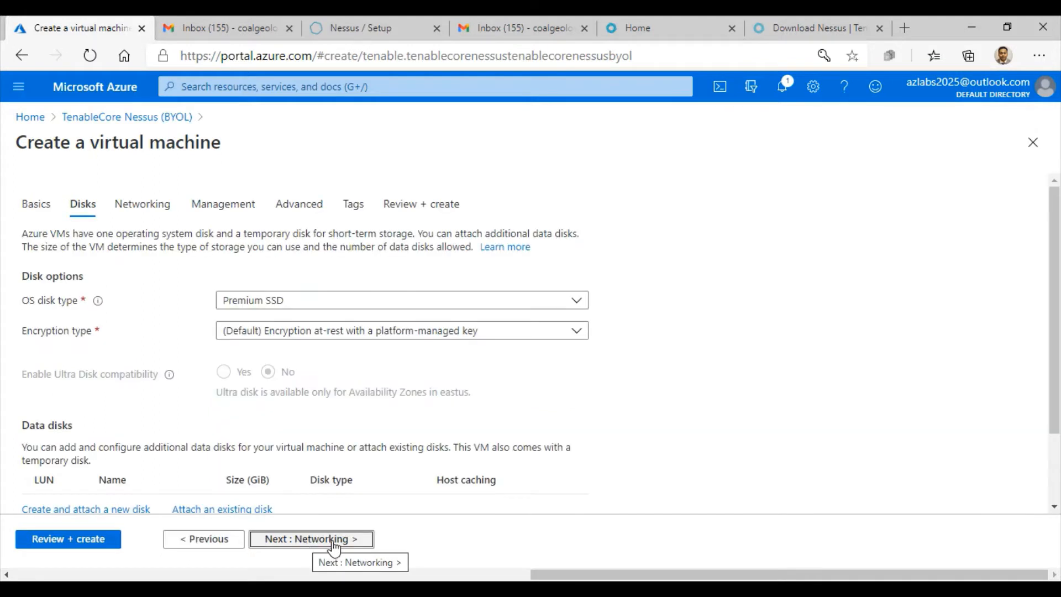
{"action": "left_click", "coordinate": [311, 538]}
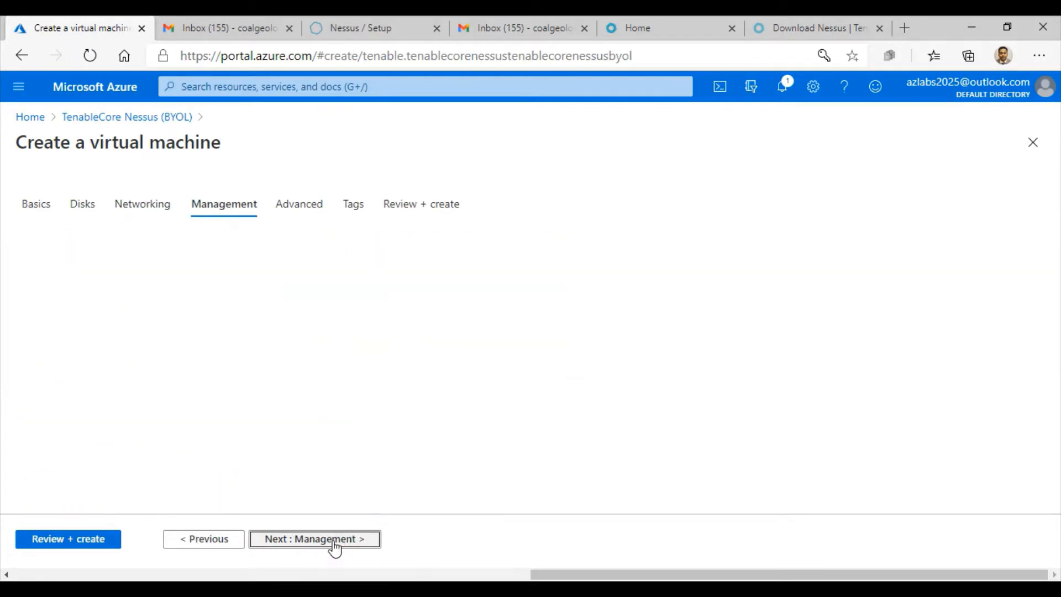
{"action": "left_click", "coordinate": [314, 538]}
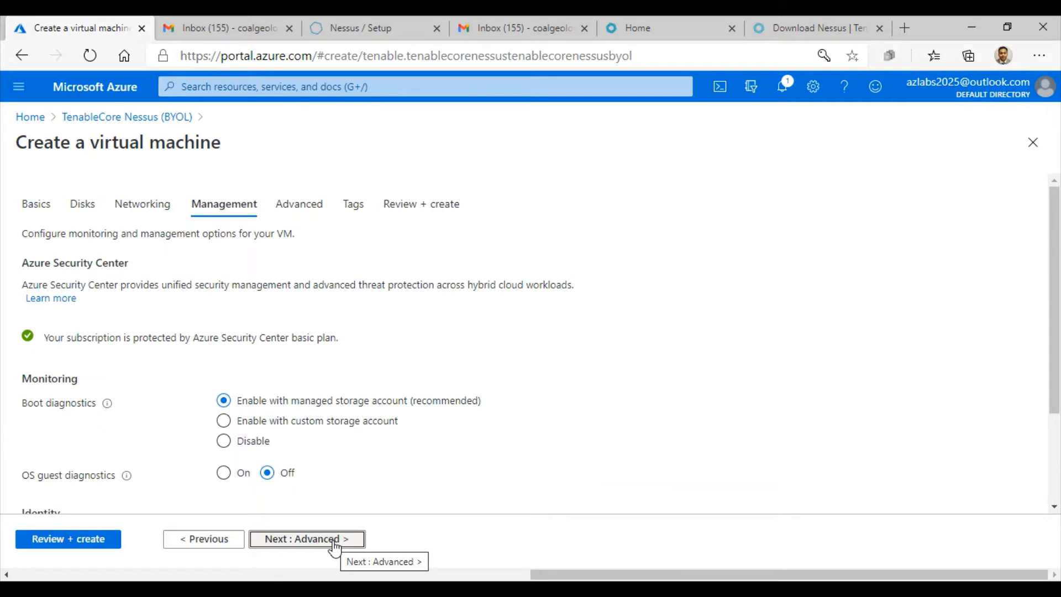
{"action": "left_click", "coordinate": [306, 539]}
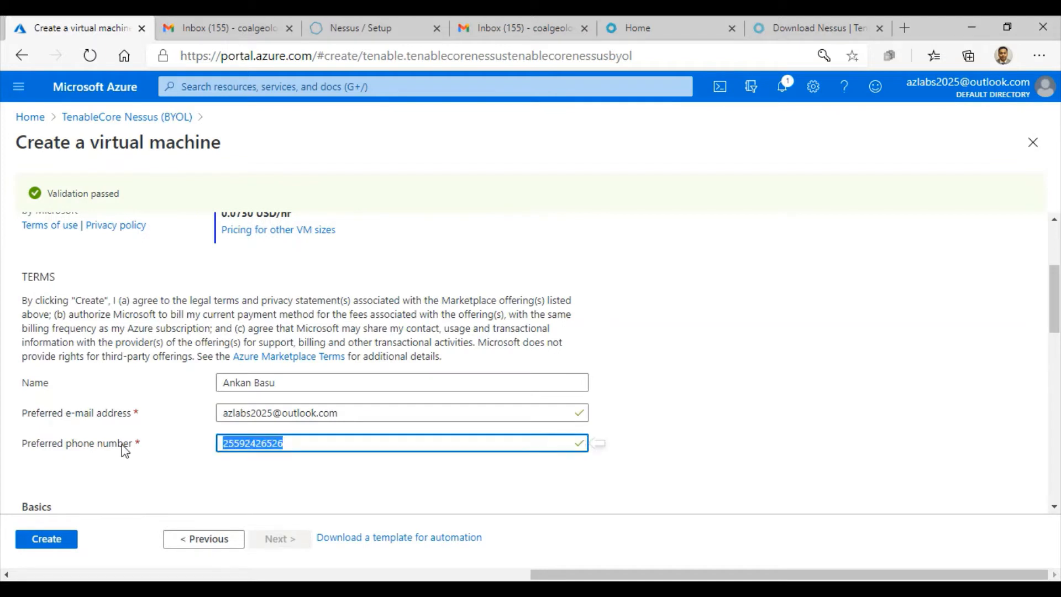
{"action": "mouse_move", "coordinate": [341, 437]}
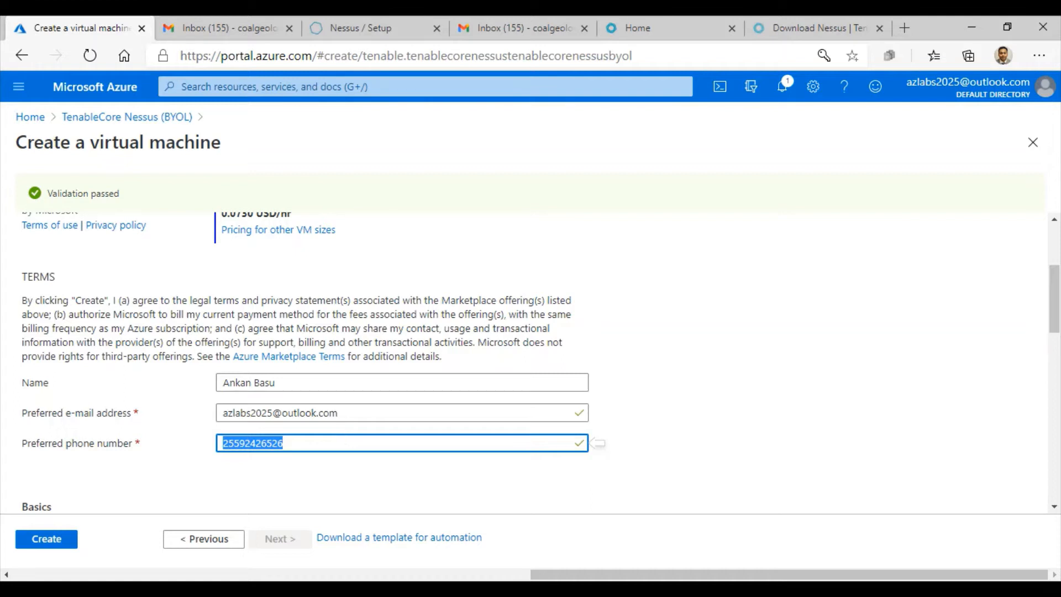
{"action": "mouse_move", "coordinate": [310, 481]}
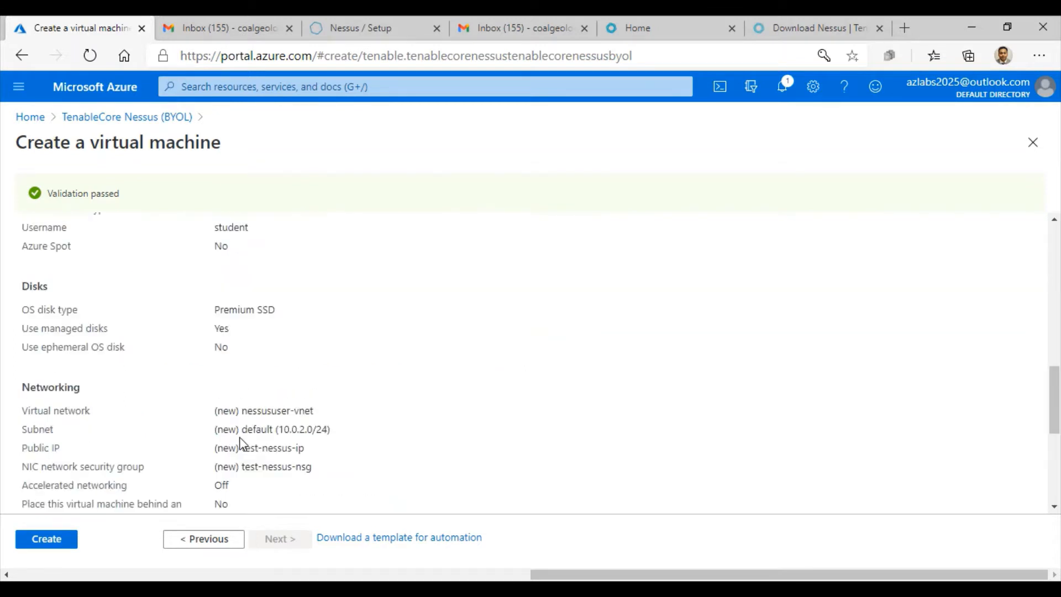
{"action": "scroll", "scroll_direction": "down", "scroll_amount": 3}
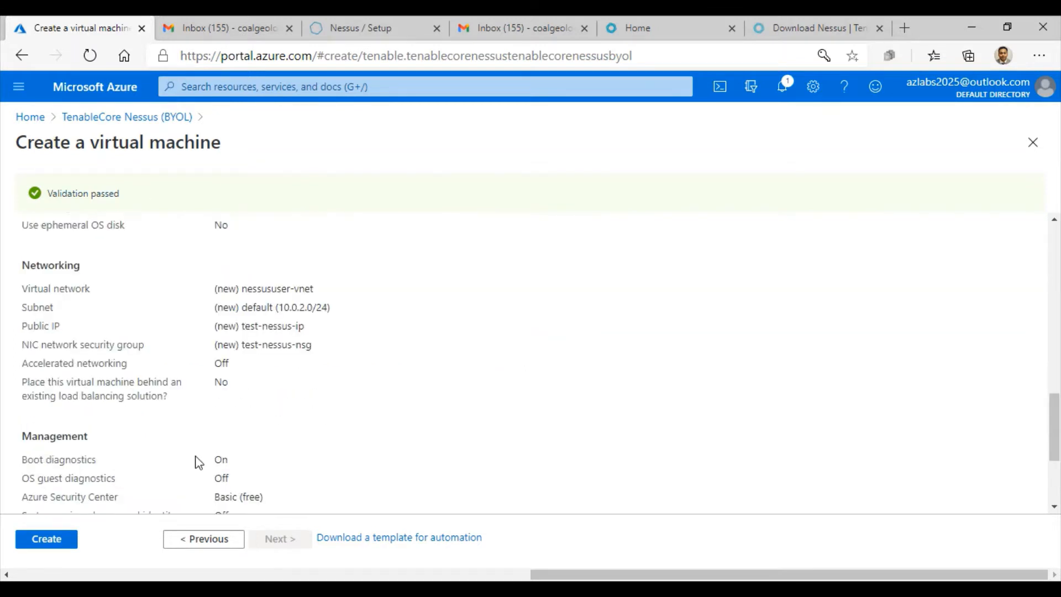
{"action": "left_click", "coordinate": [46, 538]}
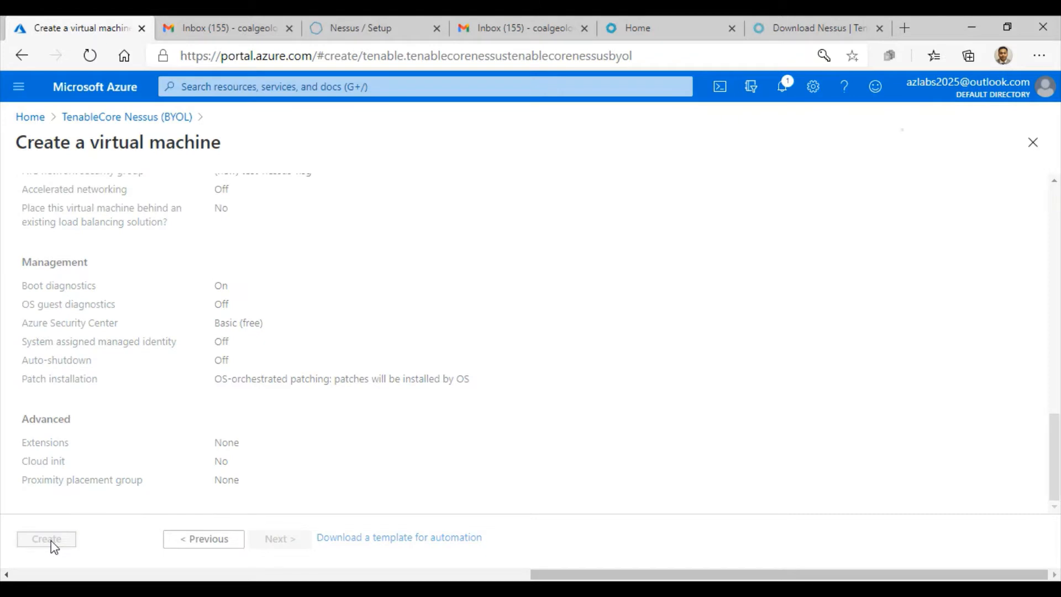
{"action": "left_click", "coordinate": [46, 538]}
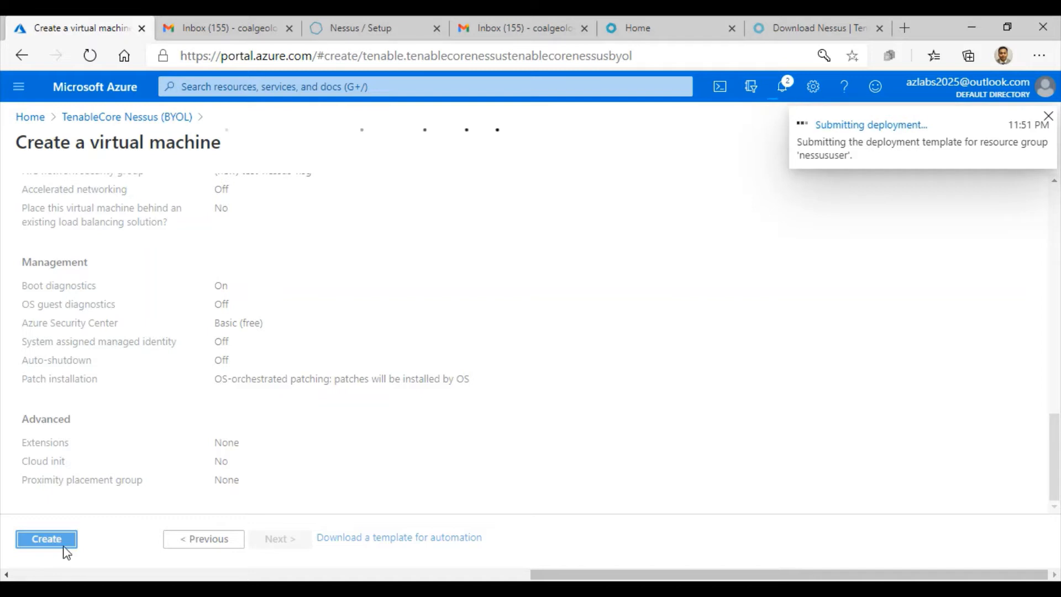
{"action": "left_click", "coordinate": [47, 538]}
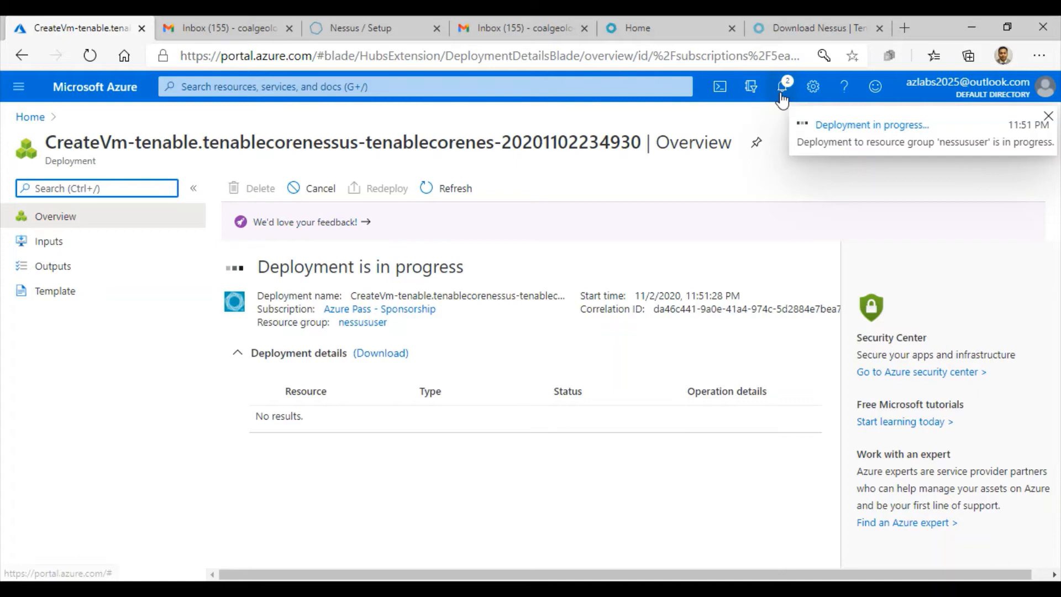
{"action": "left_click", "coordinate": [782, 86]}
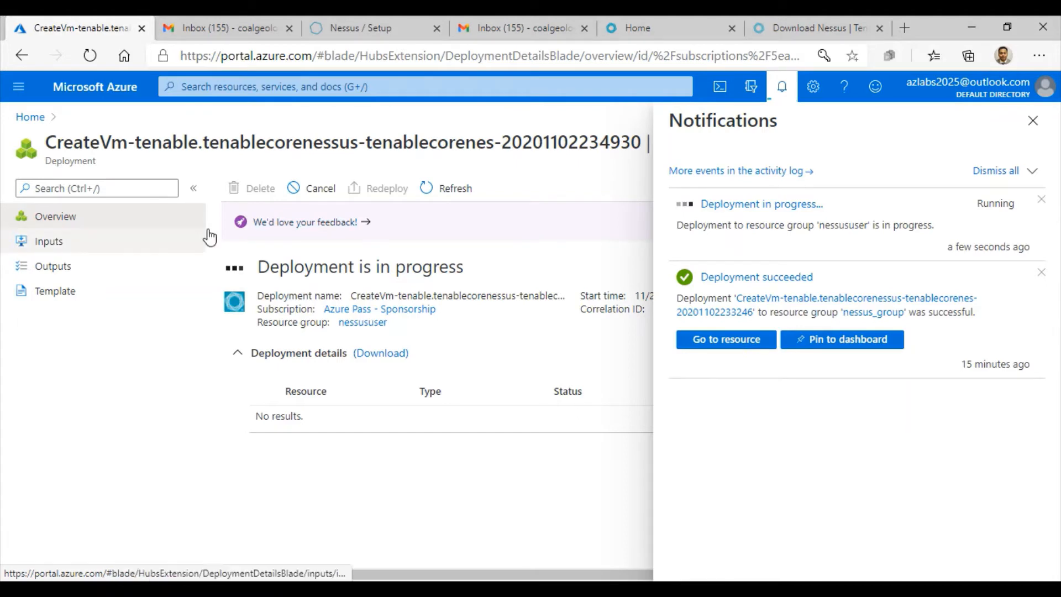
{"action": "left_click", "coordinate": [1033, 120]}
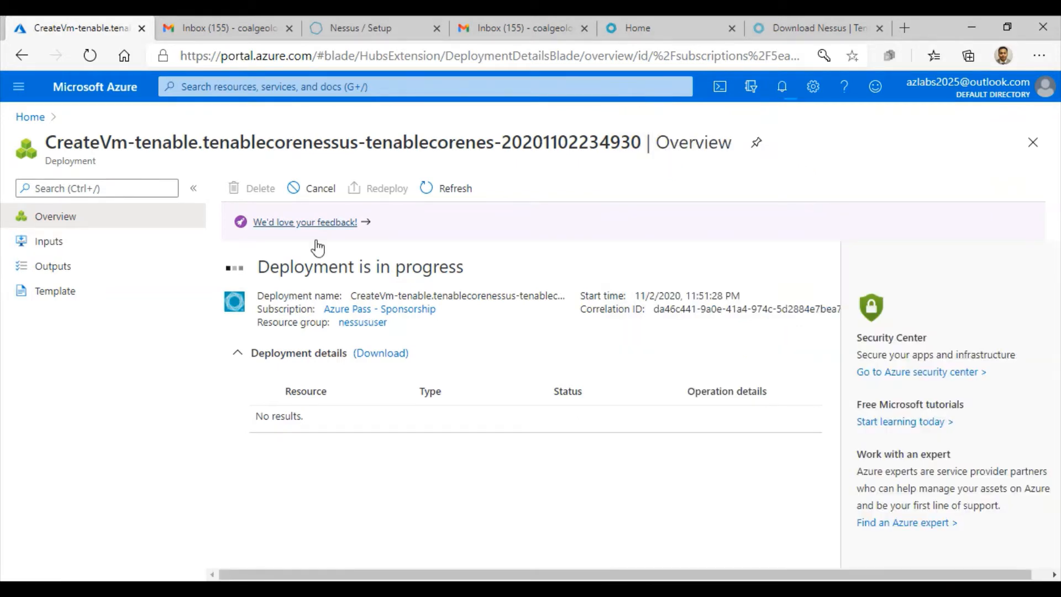
{"action": "mouse_move", "coordinate": [414, 547]}
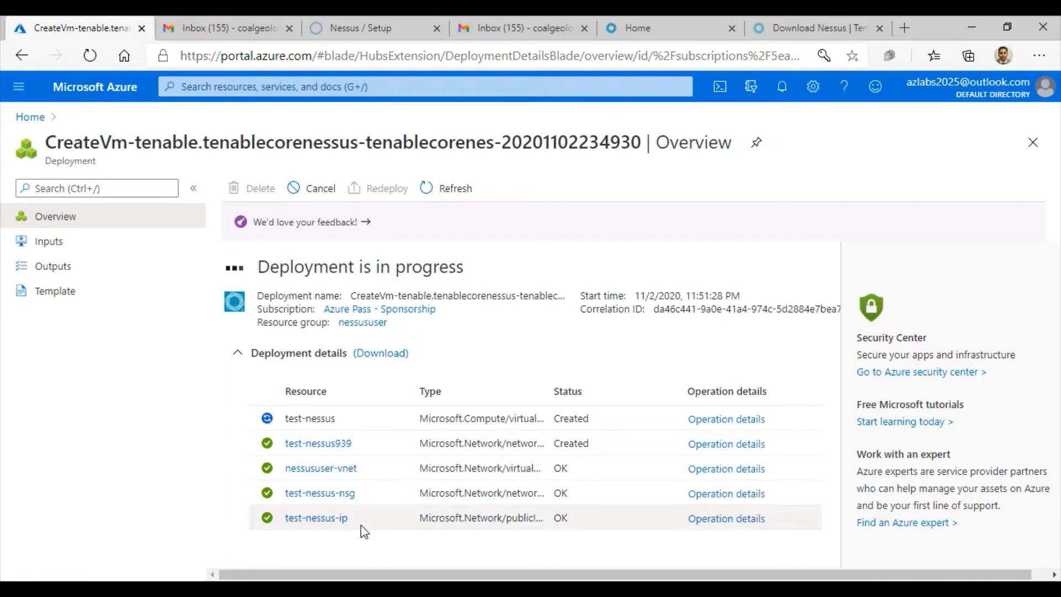
{"action": "mouse_move", "coordinate": [366, 503]}
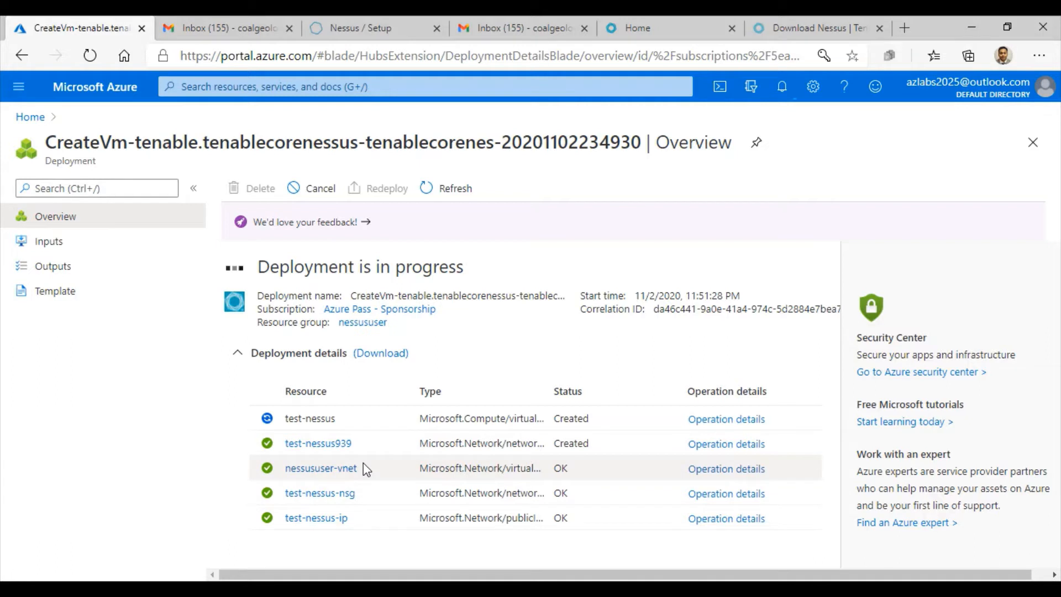
{"action": "mouse_move", "coordinate": [360, 445]}
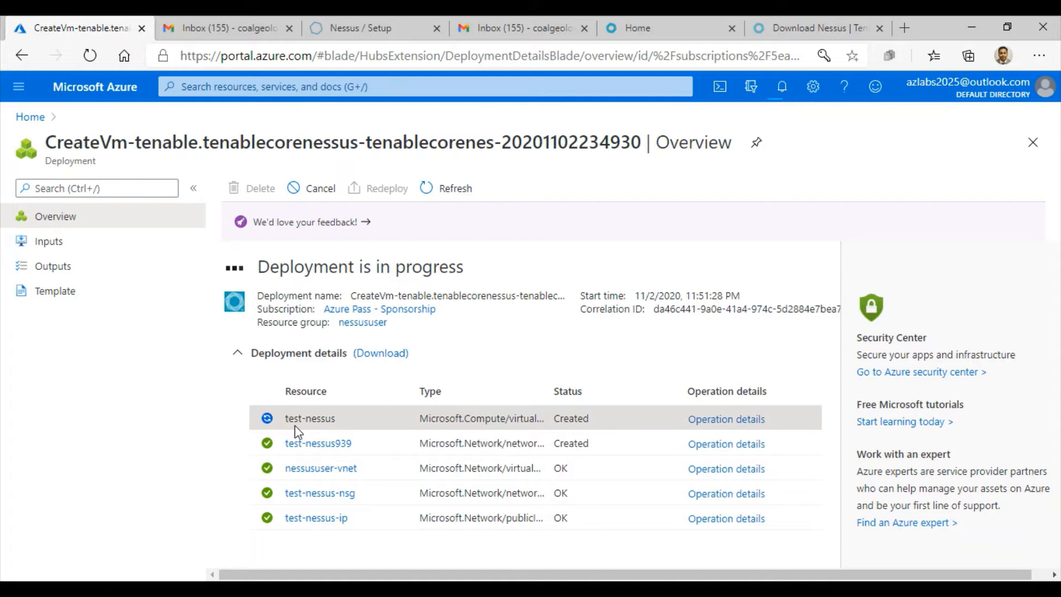
{"action": "mouse_move", "coordinate": [317, 444]}
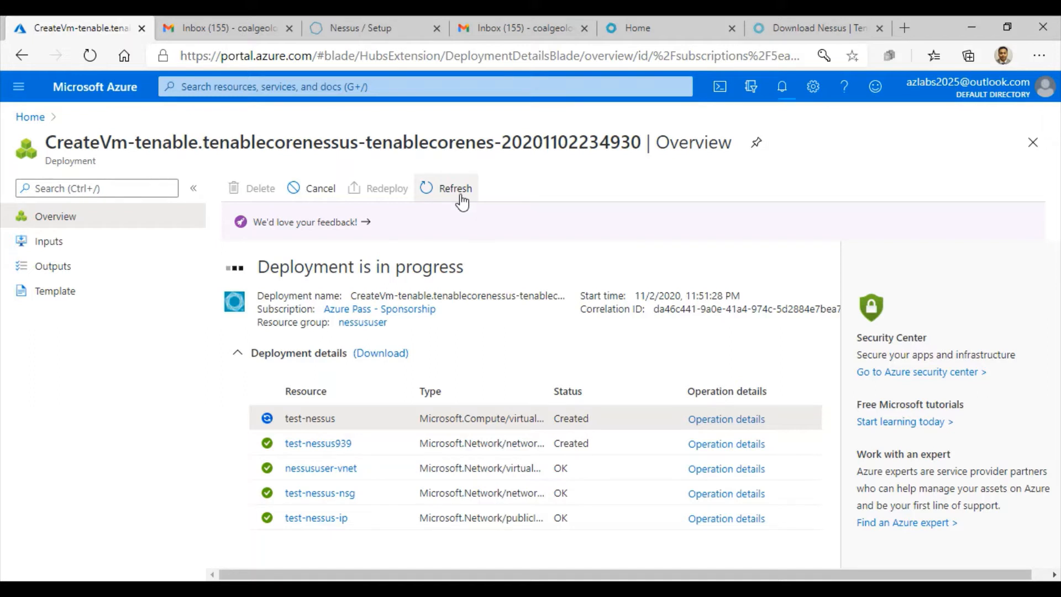
{"action": "mouse_move", "coordinate": [462, 201]}
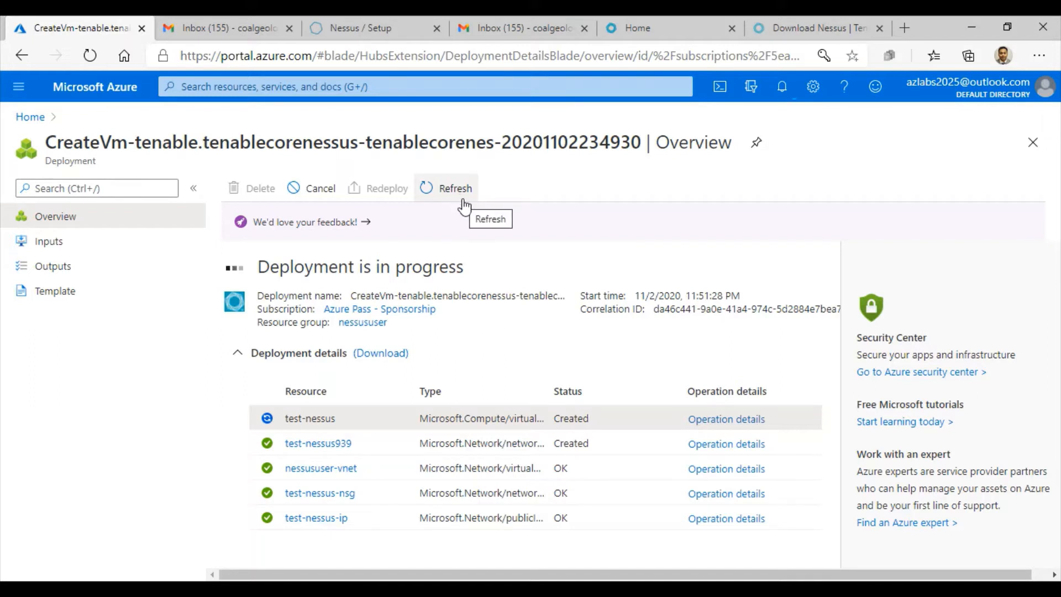
{"action": "mouse_move", "coordinate": [468, 207]}
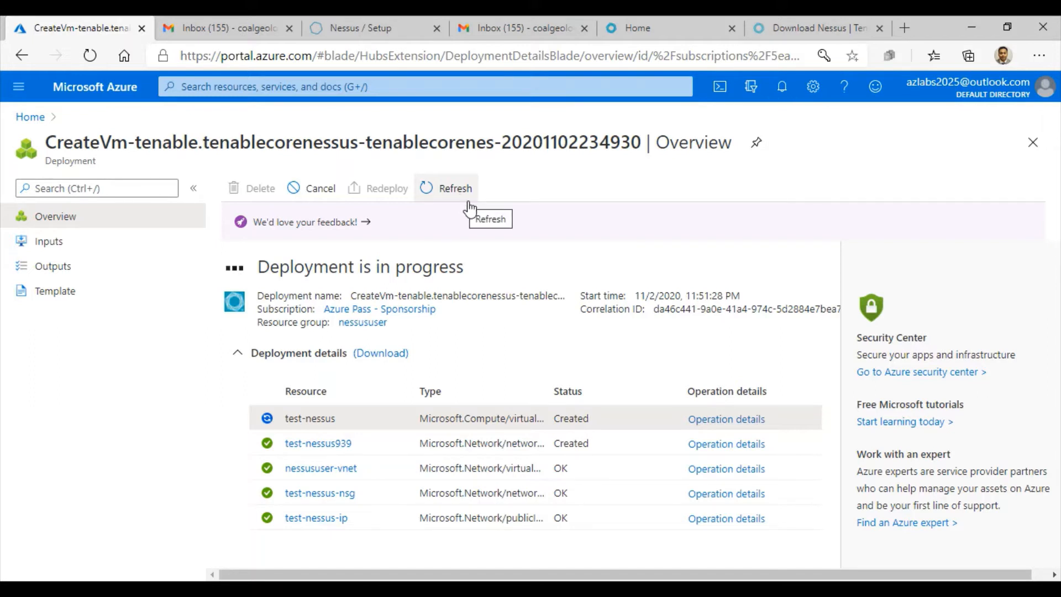
{"action": "mouse_move", "coordinate": [471, 208]}
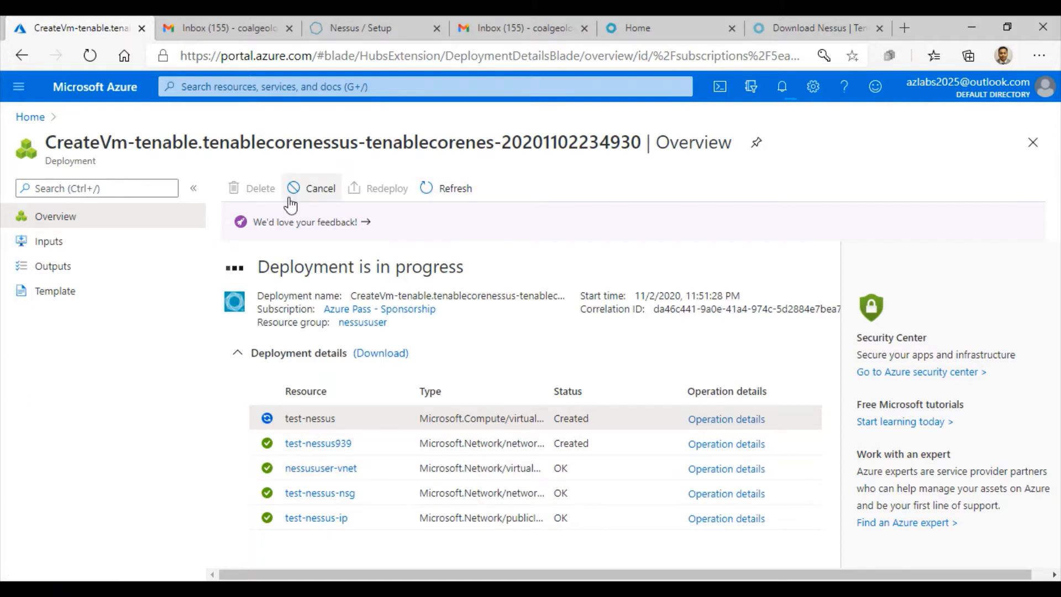
{"action": "mouse_move", "coordinate": [259, 328]}
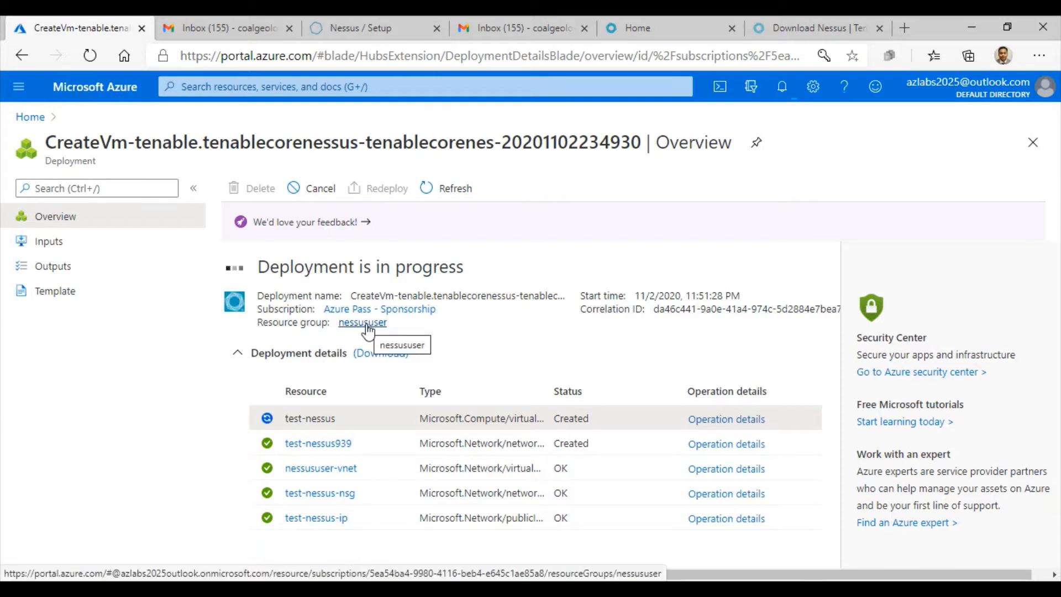
{"action": "mouse_move", "coordinate": [318, 311]}
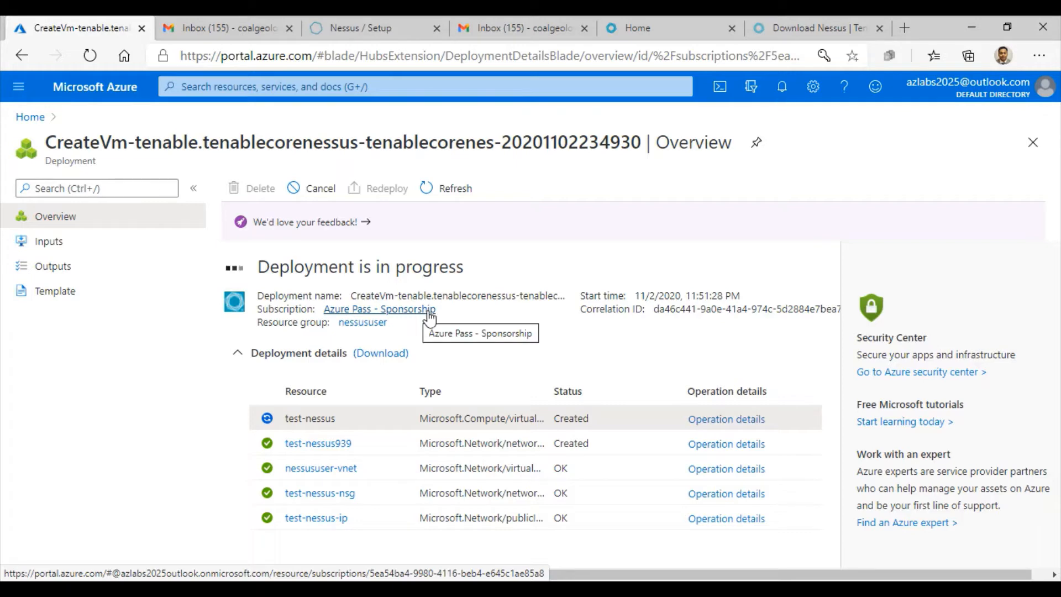
{"action": "mouse_move", "coordinate": [398, 328]}
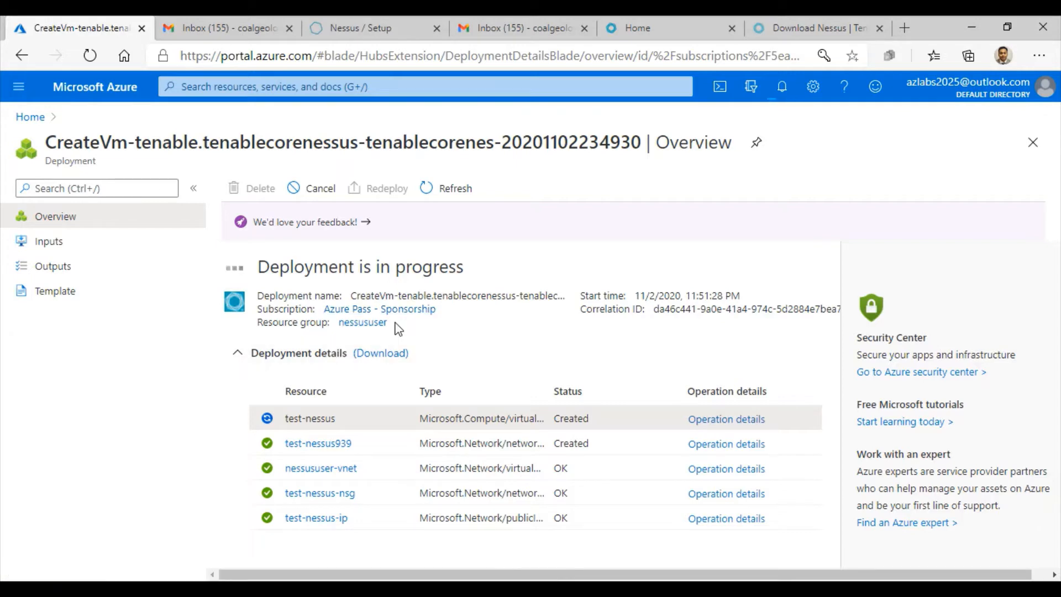
- Open the nessususer resource group from the deployment overview
{"action": "left_click", "coordinate": [363, 321]}
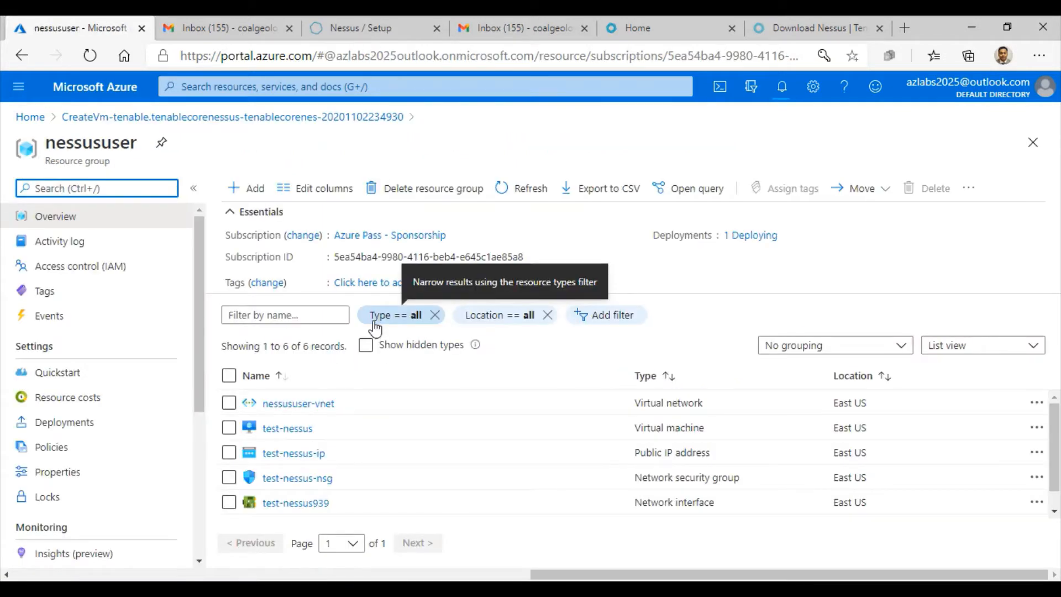
{"action": "mouse_move", "coordinate": [399, 488]}
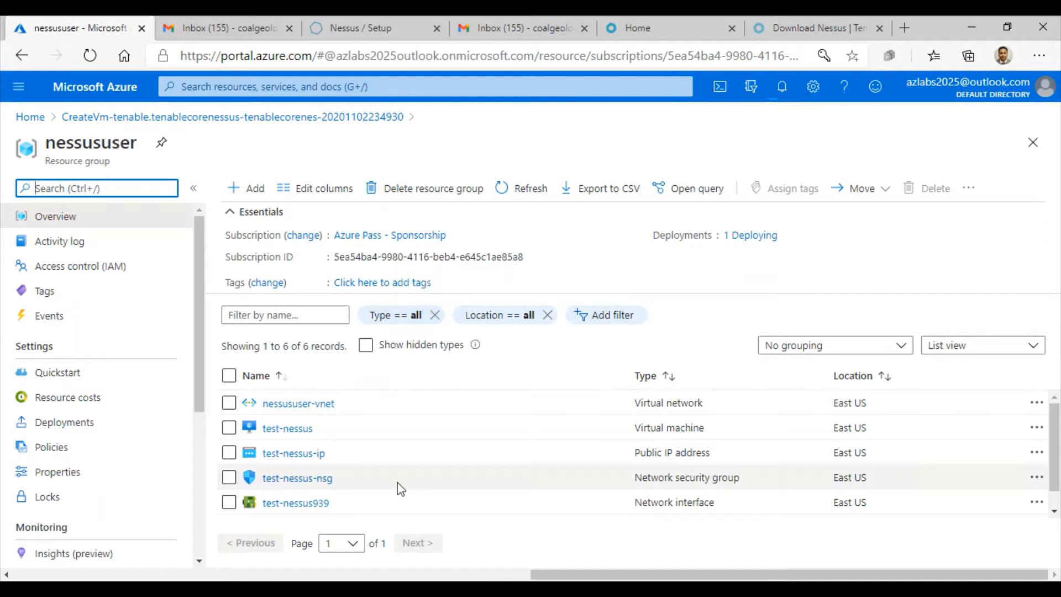
{"action": "mouse_move", "coordinate": [615, 410]}
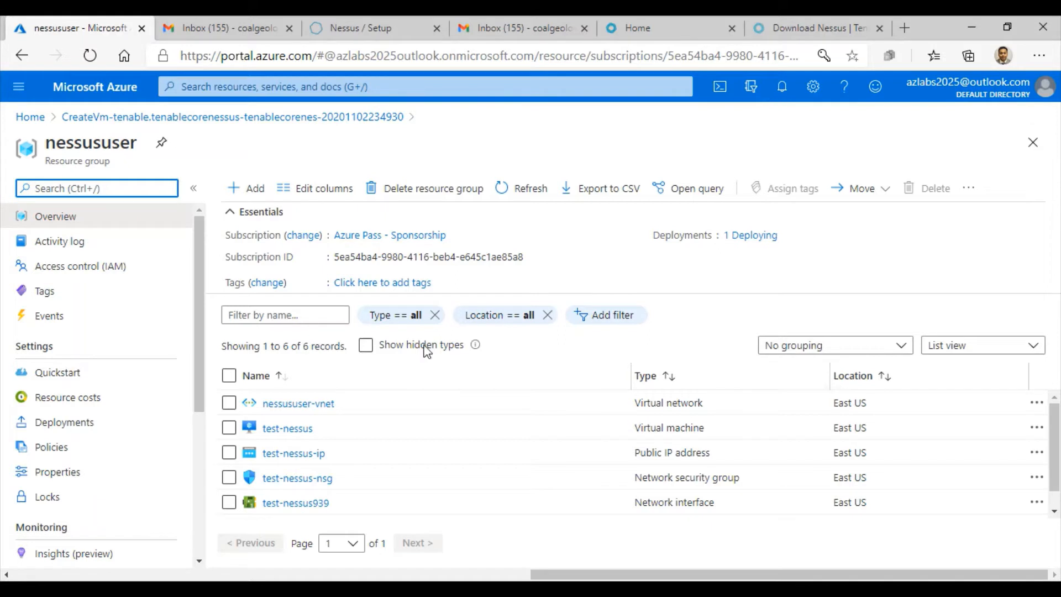
{"action": "mouse_move", "coordinate": [669, 238]}
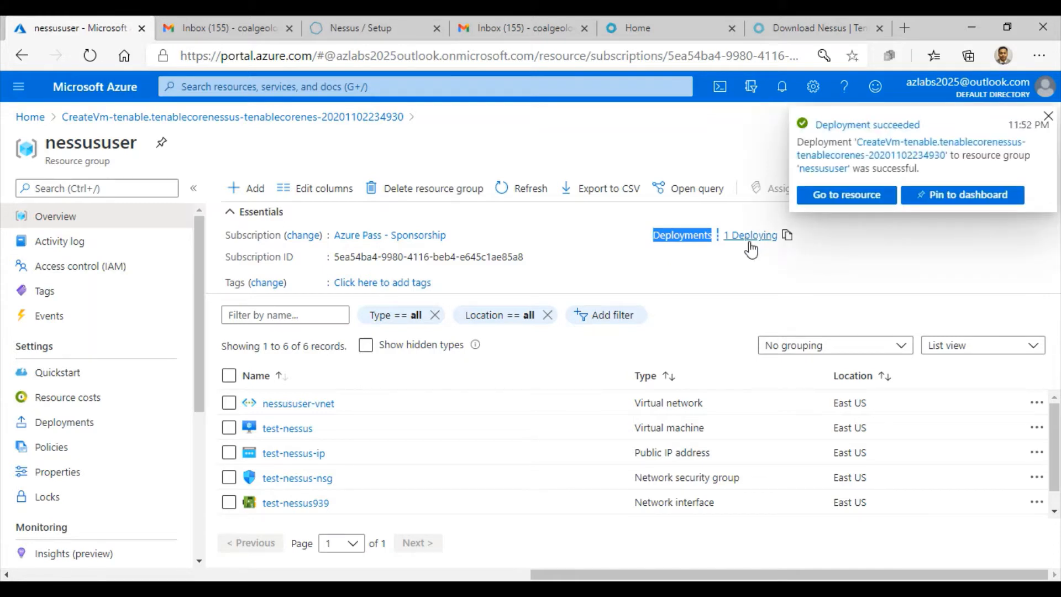
{"action": "mouse_move", "coordinate": [817, 134]}
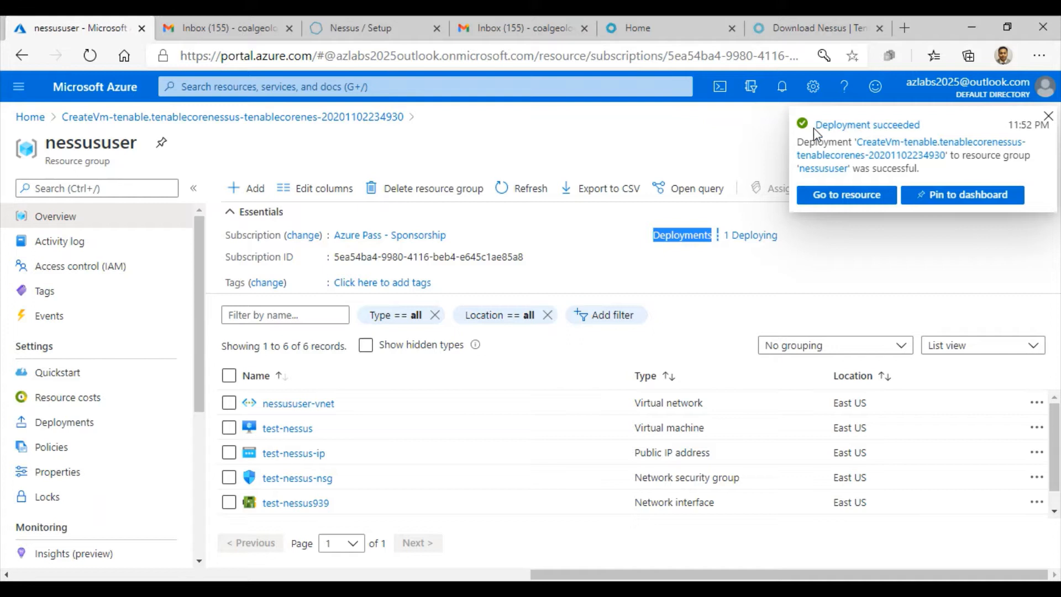
{"action": "mouse_move", "coordinate": [907, 147]}
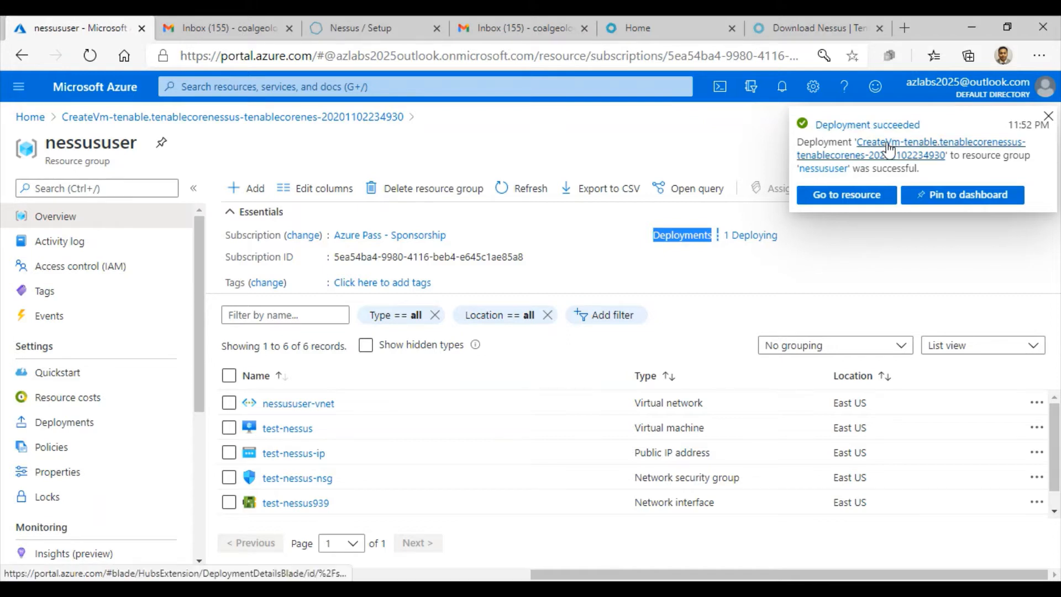
{"action": "mouse_move", "coordinate": [604, 404]}
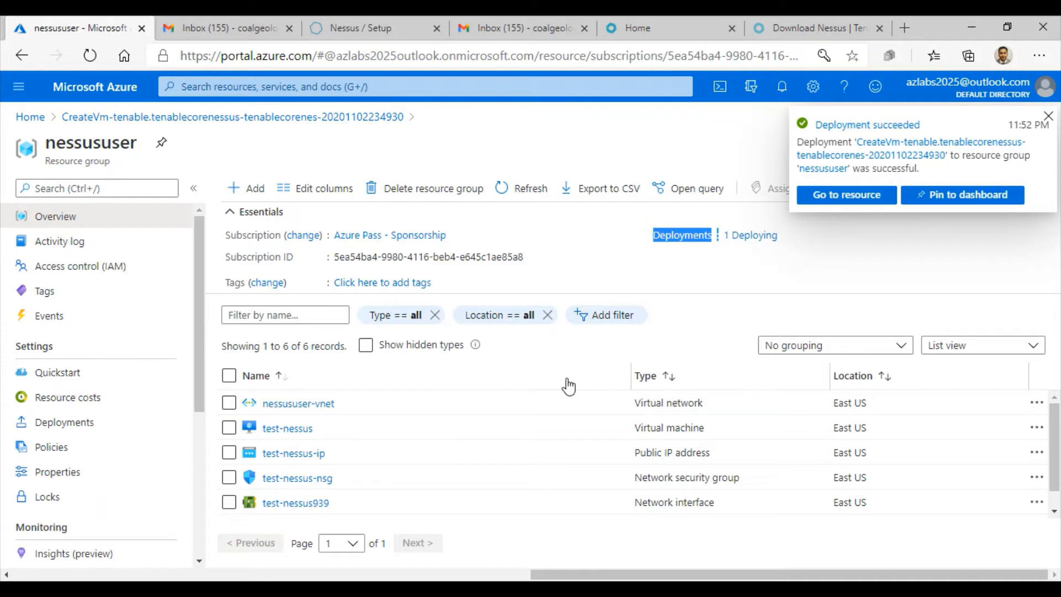
{"action": "mouse_move", "coordinate": [570, 386]}
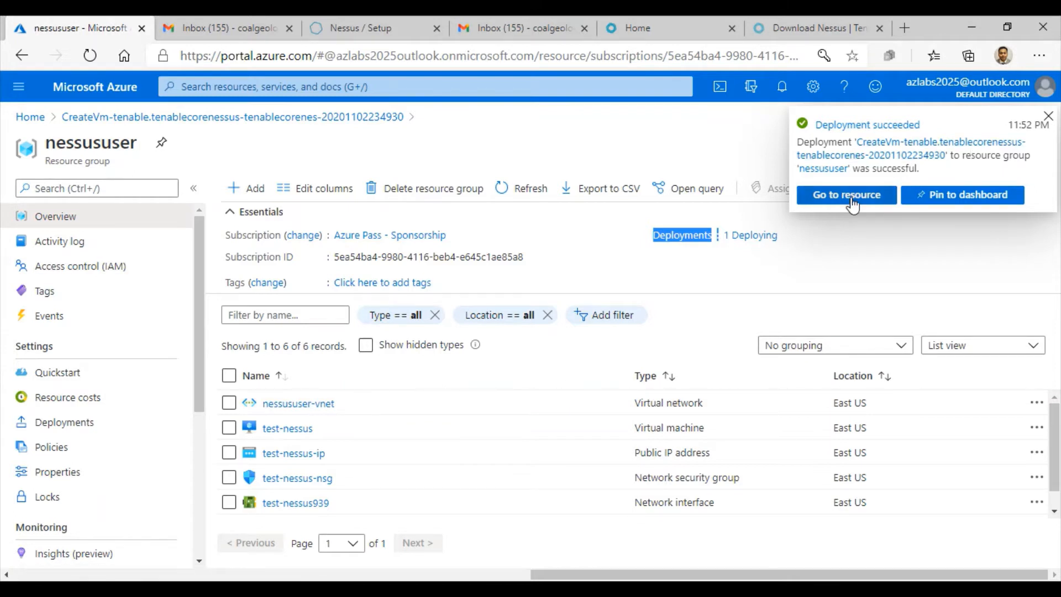
- Go to the deployed test-nessus VM and confirm its Running status and public IP
{"action": "left_click", "coordinate": [845, 195]}
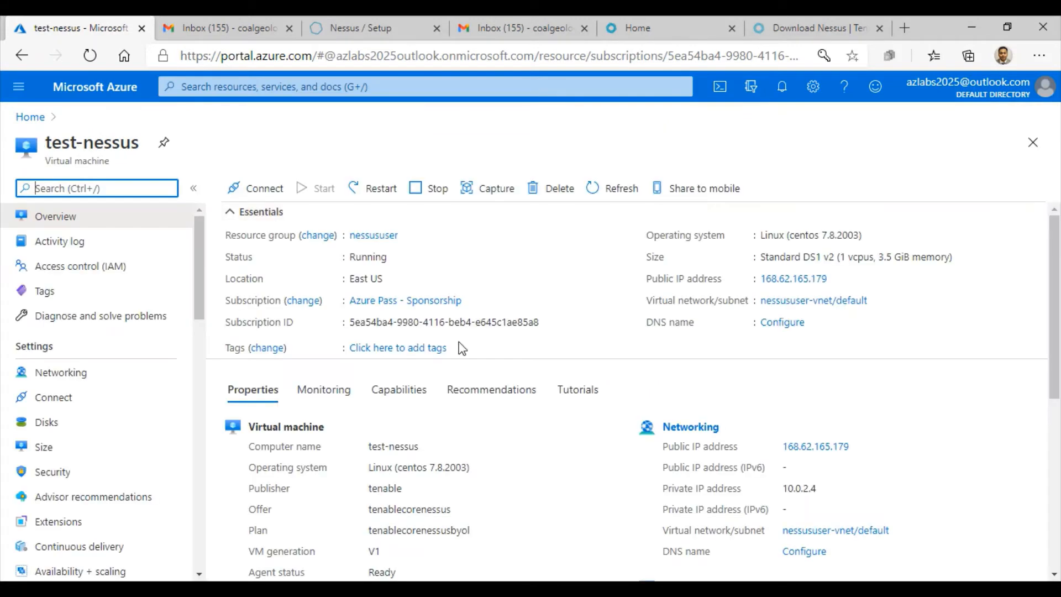
{"action": "mouse_move", "coordinate": [704, 290]}
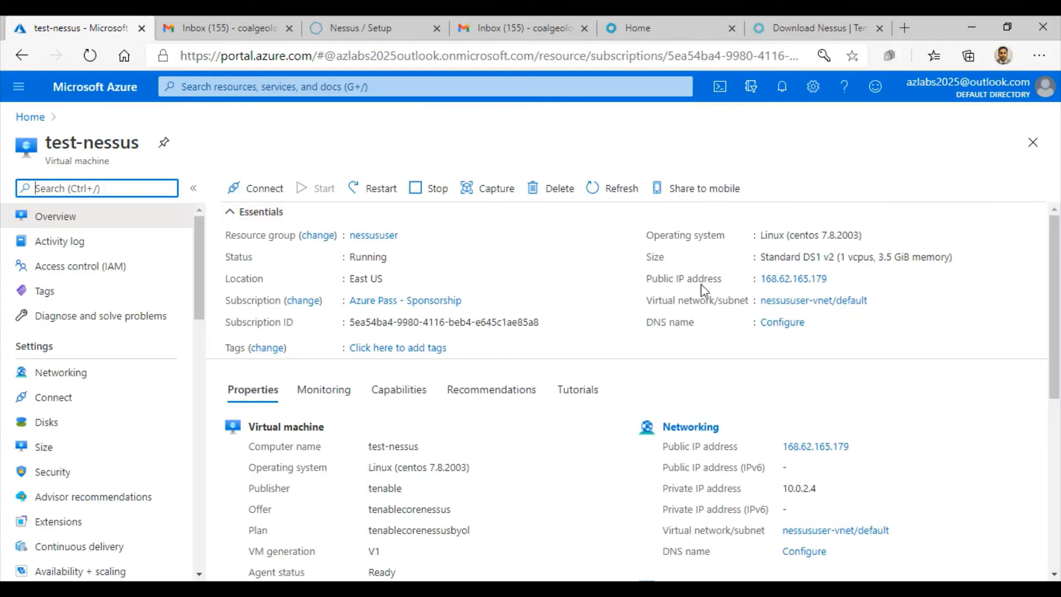
{"action": "double_click", "coordinate": [367, 256]}
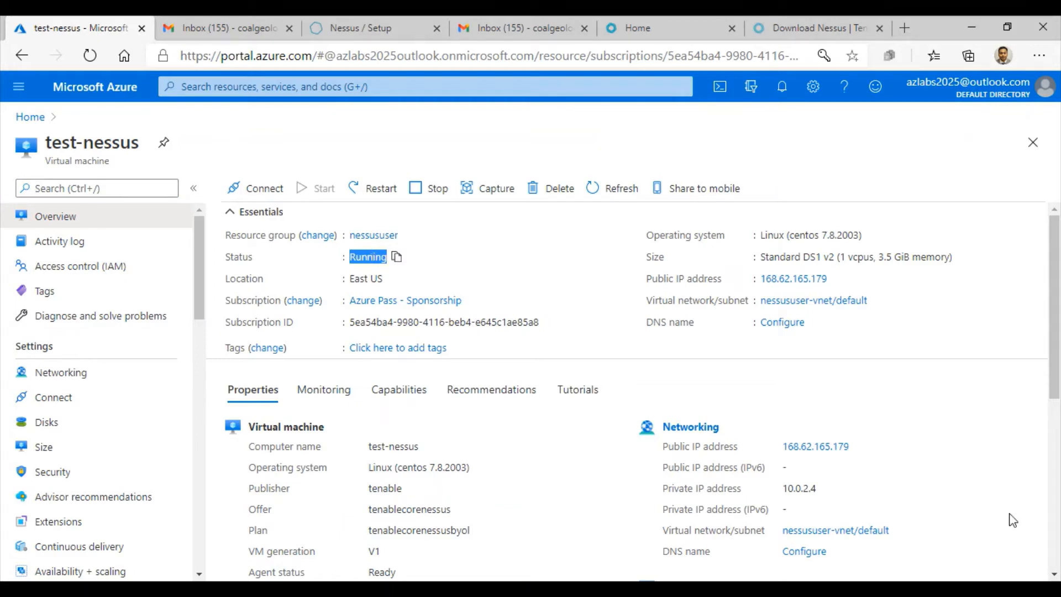
{"action": "double_click", "coordinate": [814, 445]}
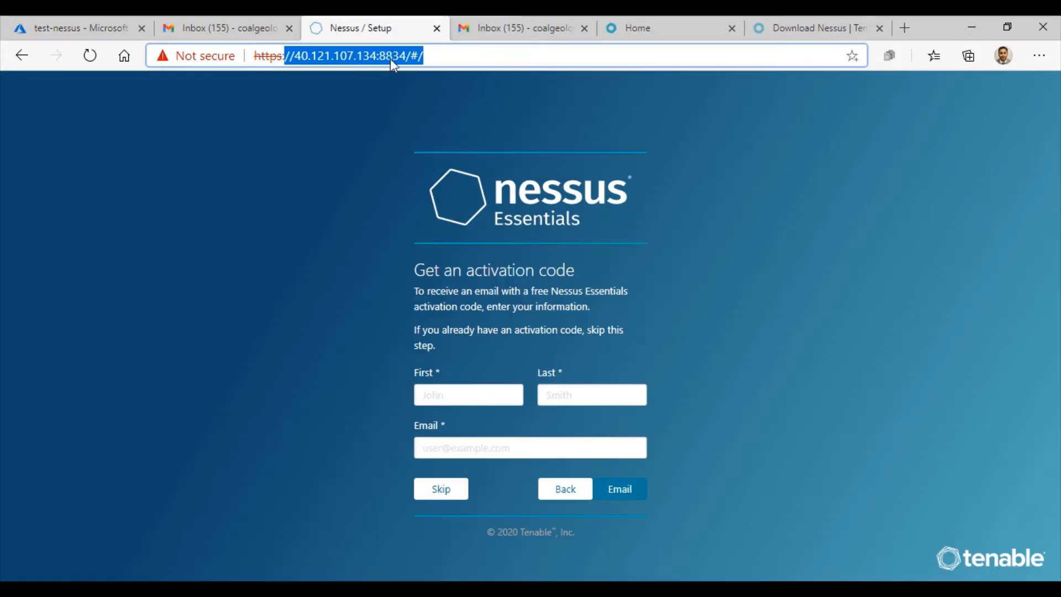
{"action": "left_click", "coordinate": [227, 28]}
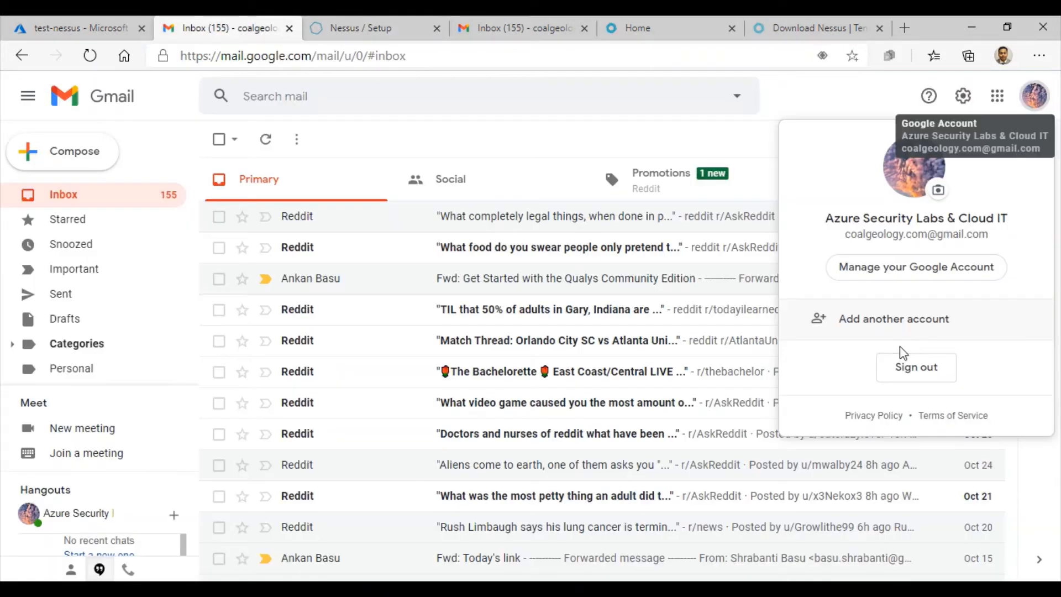
{"action": "left_click", "coordinate": [366, 28]}
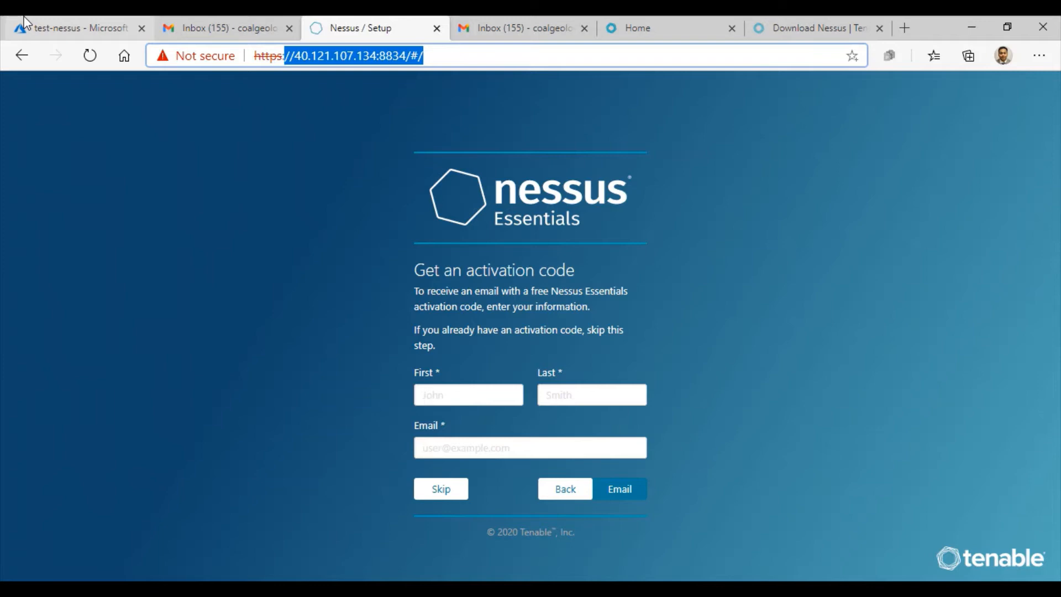
{"action": "left_click", "coordinate": [74, 27]}
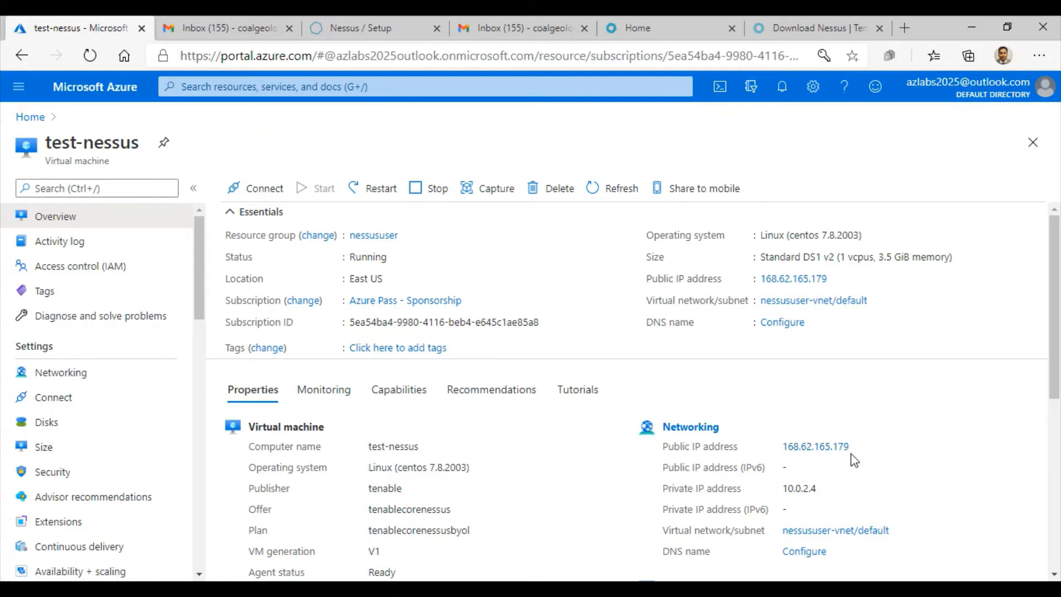
{"action": "mouse_move", "coordinate": [856, 443]}
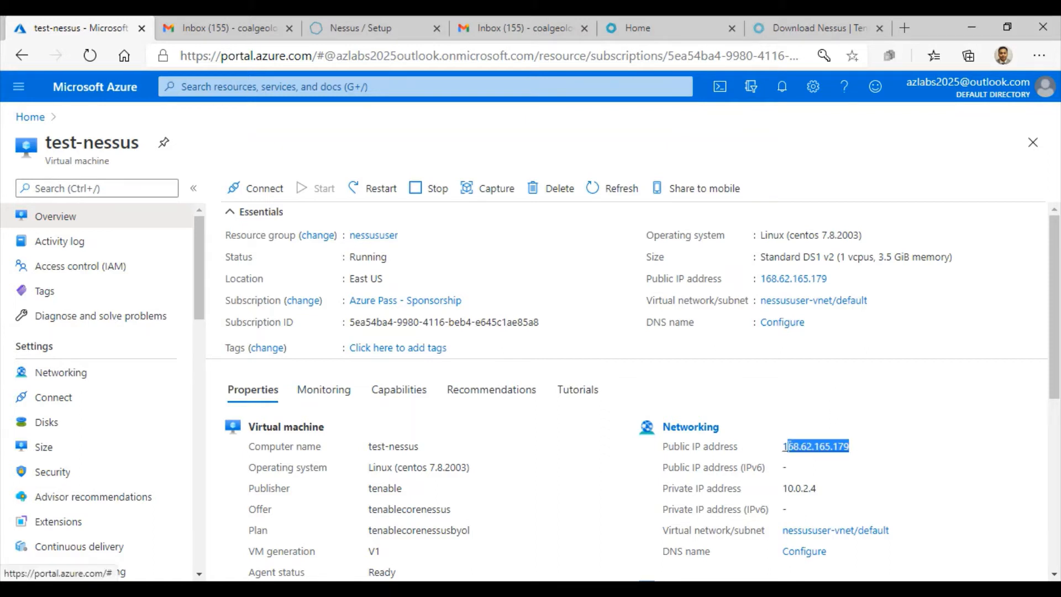
{"action": "mouse_move", "coordinate": [839, 279]}
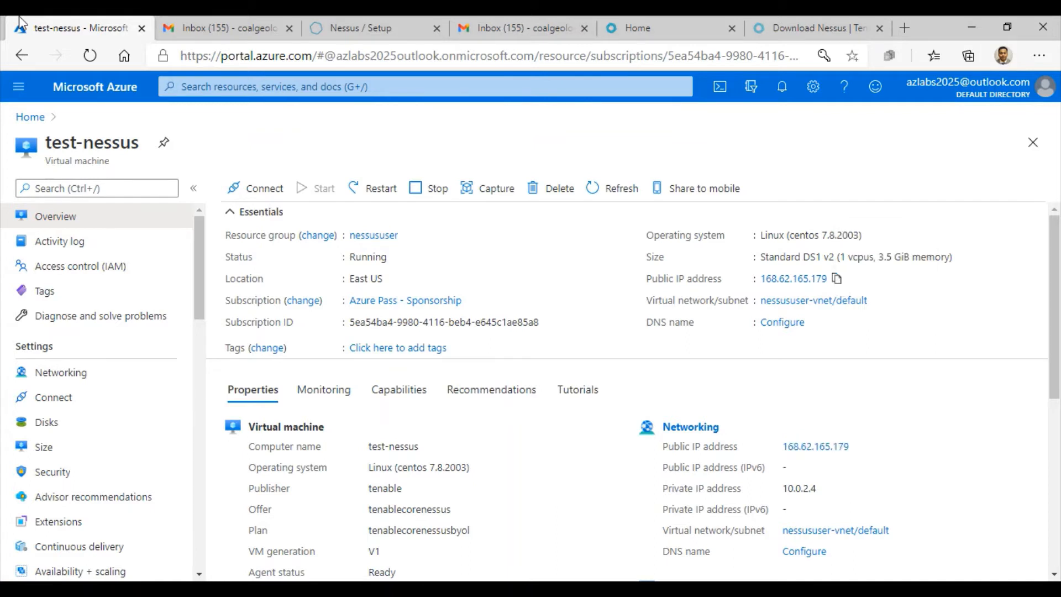
- Close the old Nessus setup tab and open a new browser tab
{"action": "left_click", "coordinate": [366, 28]}
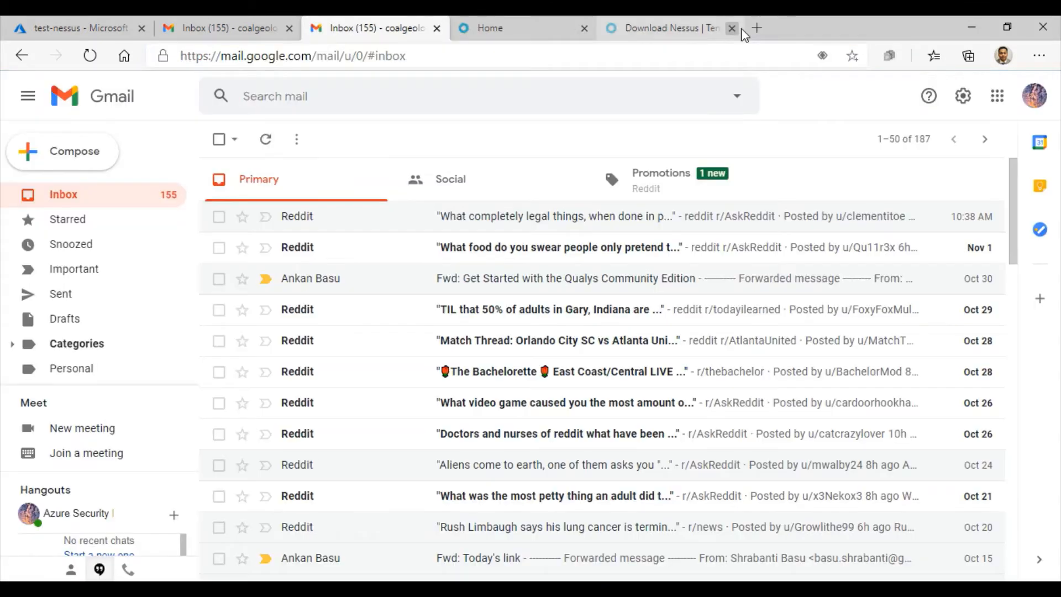
{"action": "left_click", "coordinate": [756, 28]}
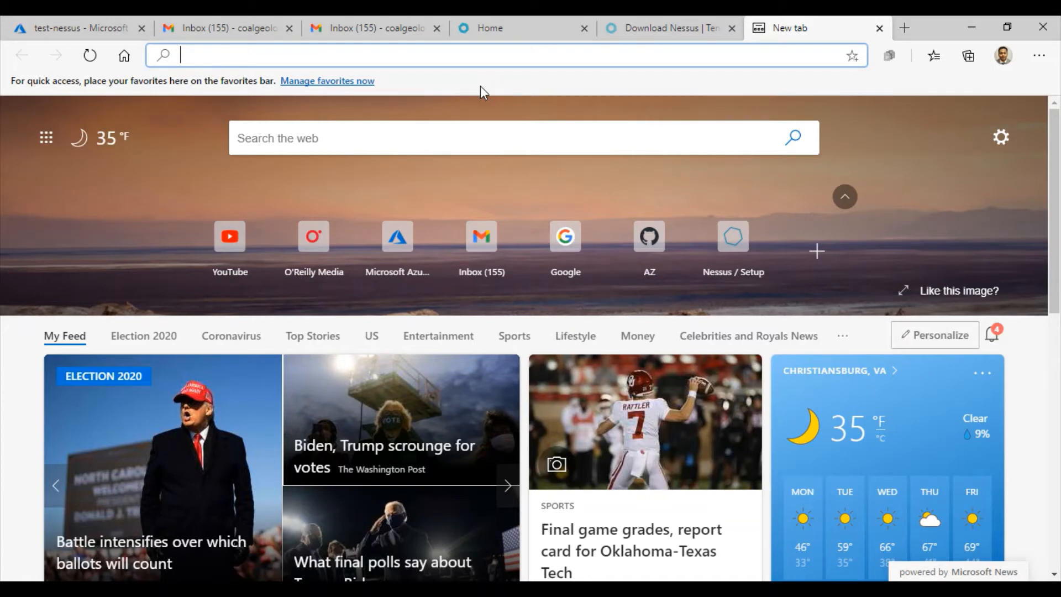
- Load 168.62.165.179:8834 over HTTPS after the plain request returned Bad Request
{"action": "type", "text": "168.62.165.179:"}
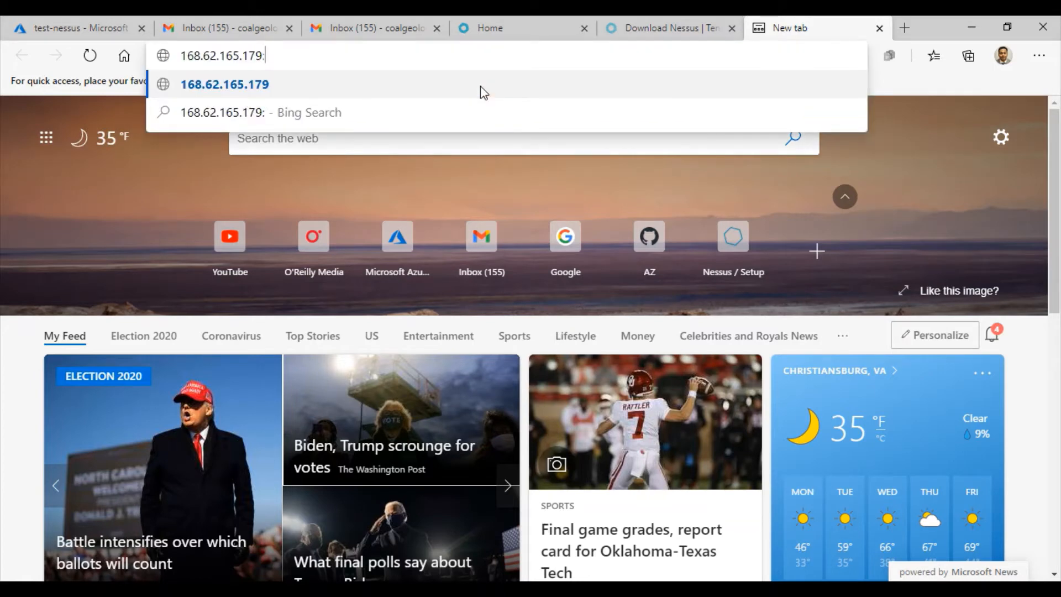
{"action": "type", "text": "8834"}
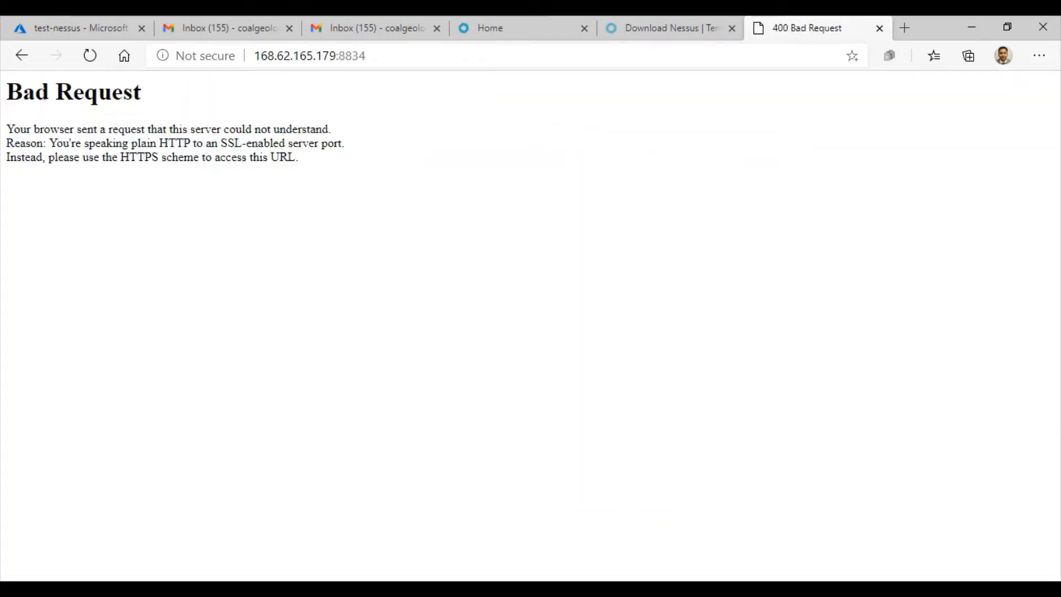
{"action": "left_click_drag", "start_coordinate": [7, 91], "coordinate": [128, 128]}
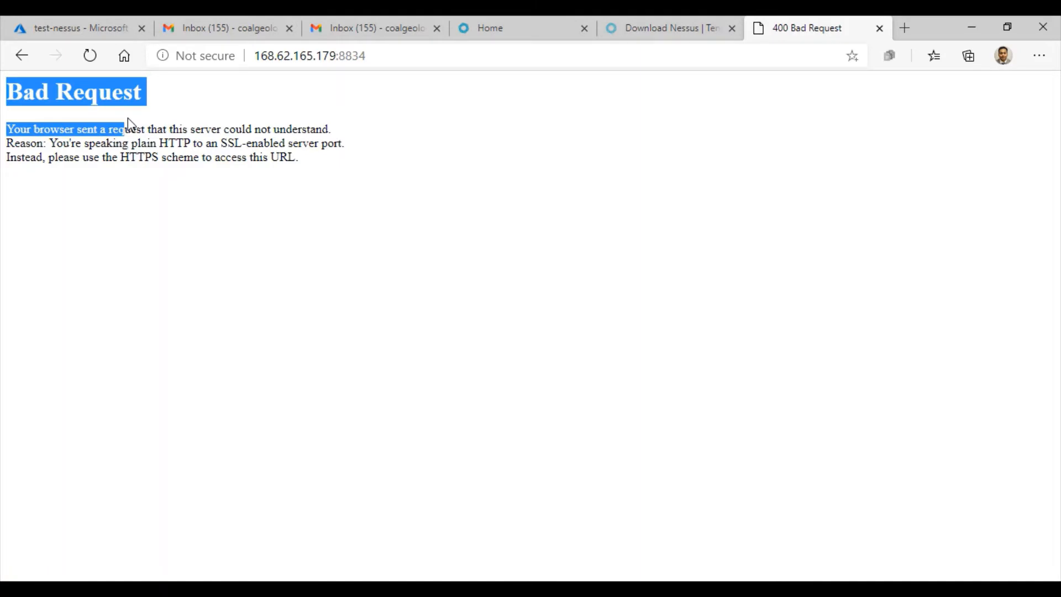
{"action": "left_click", "coordinate": [309, 55]}
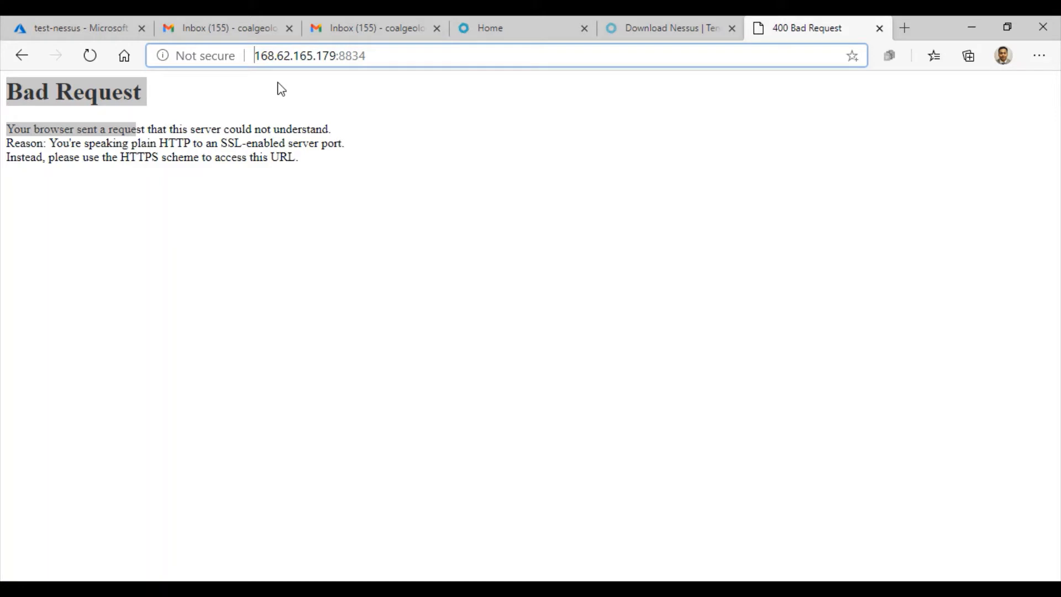
{"action": "type", "text": "https://"}
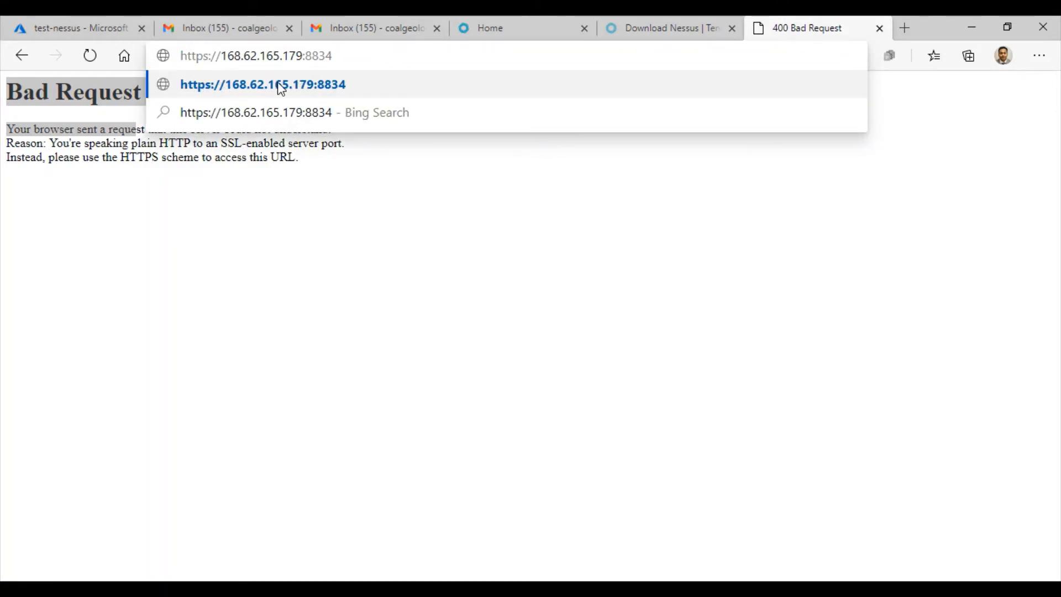
{"action": "left_click", "coordinate": [263, 84]}
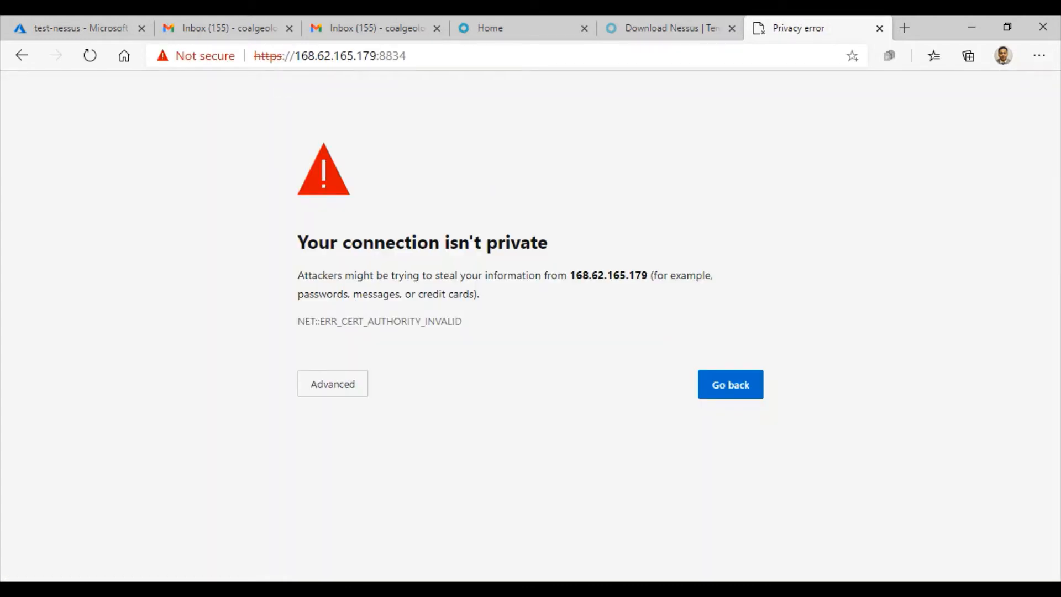
- Proceed past the untrusted certificate warning to 168.62.165.179
{"action": "left_click", "coordinate": [333, 383]}
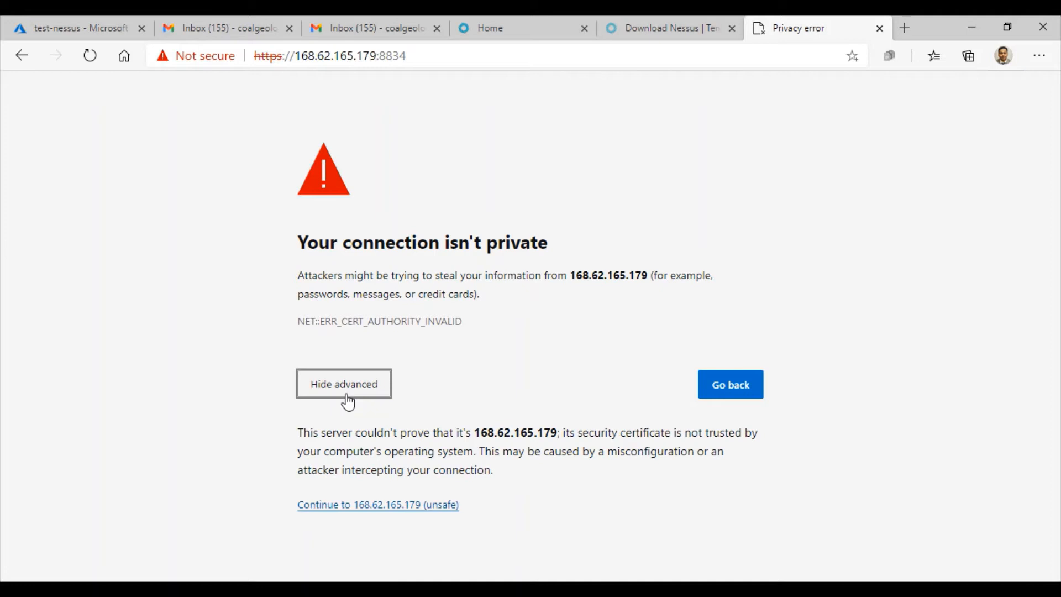
{"action": "mouse_move", "coordinate": [378, 504]}
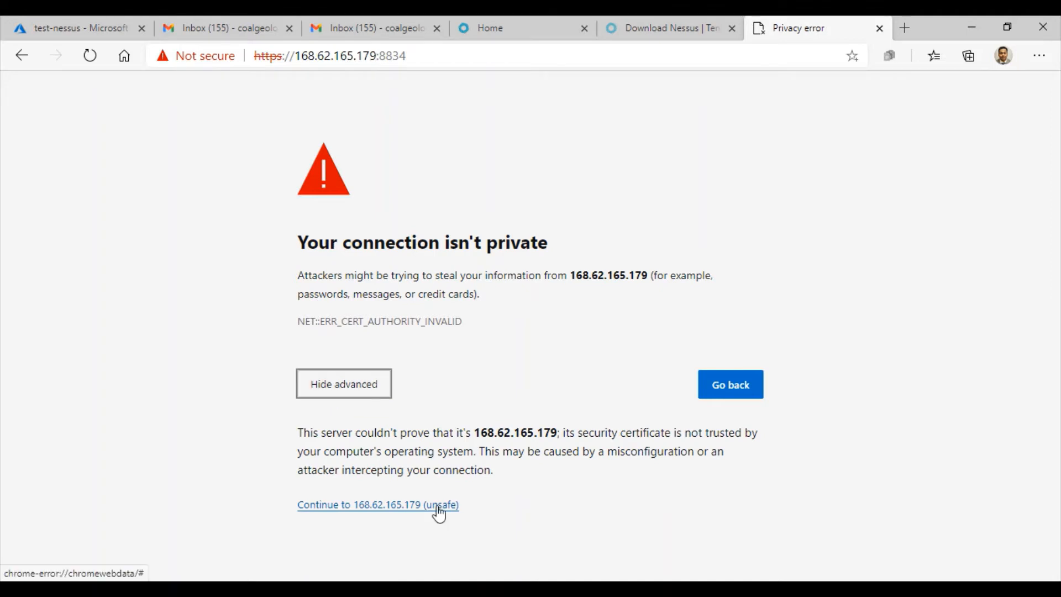
{"action": "left_click", "coordinate": [378, 504]}
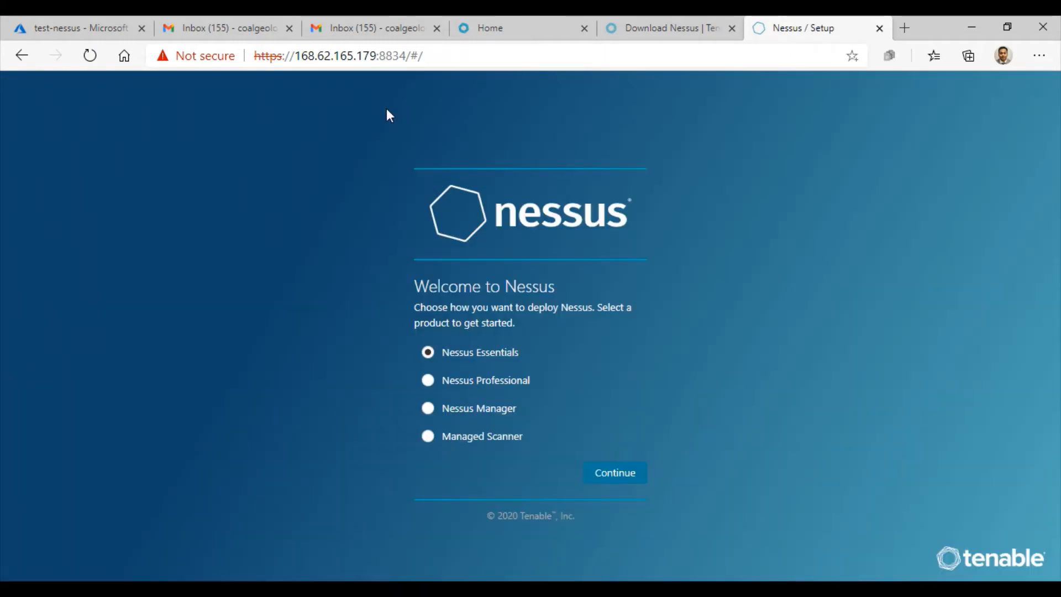
{"action": "mouse_move", "coordinate": [387, 157]}
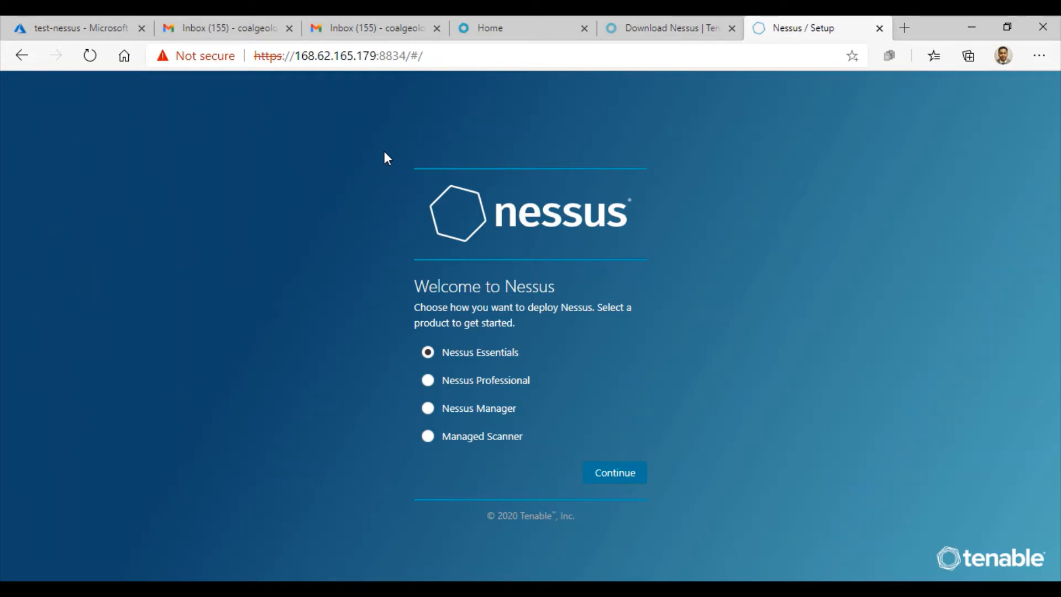
{"action": "mouse_move", "coordinate": [798, 194]}
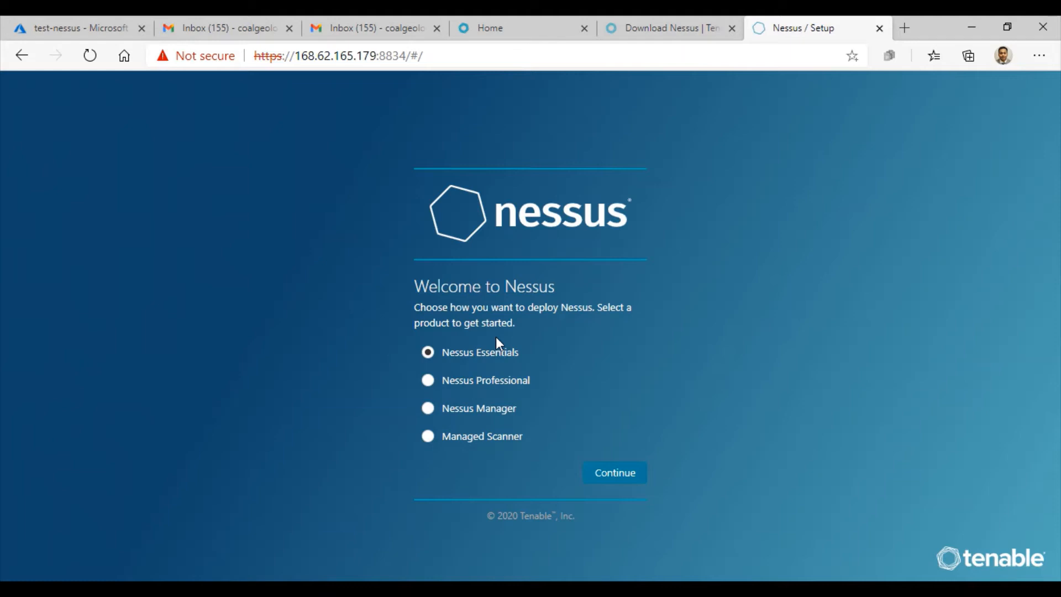
{"action": "mouse_move", "coordinate": [534, 353]}
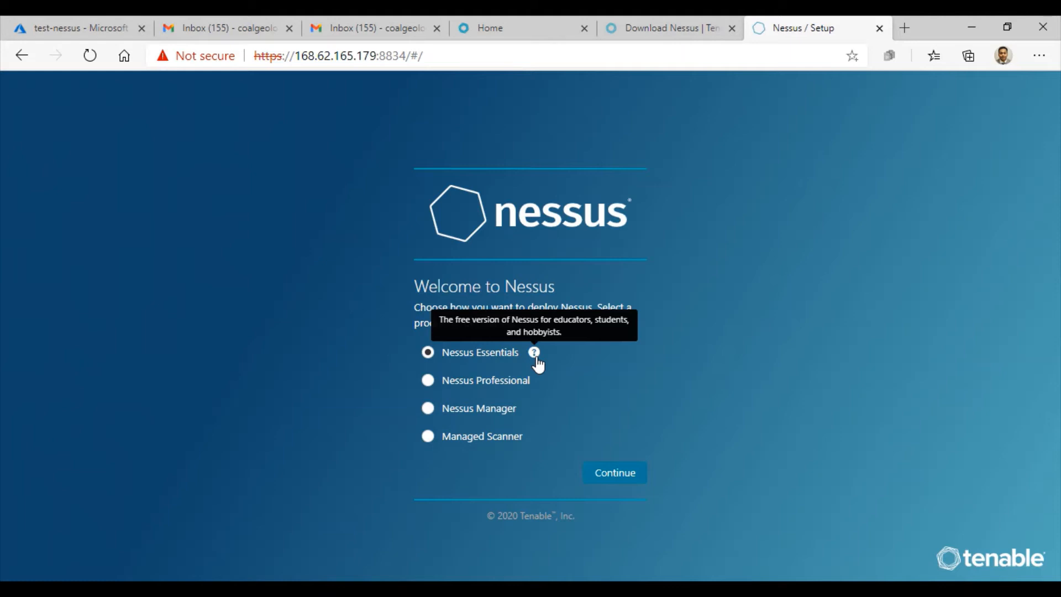
{"action": "mouse_move", "coordinate": [537, 366]}
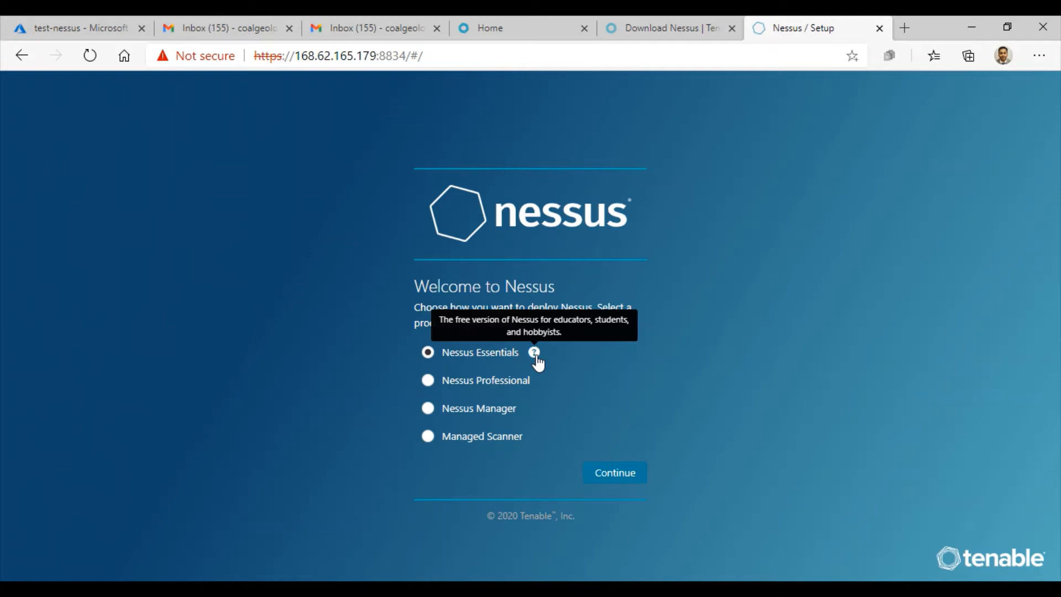
{"action": "mouse_move", "coordinate": [539, 366]}
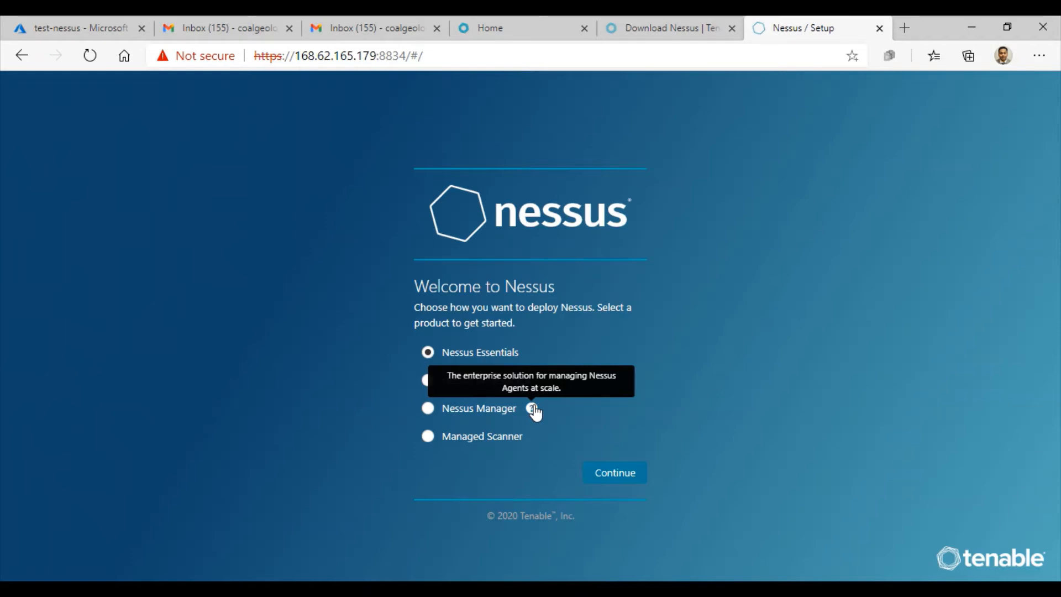
{"action": "mouse_move", "coordinate": [538, 436]}
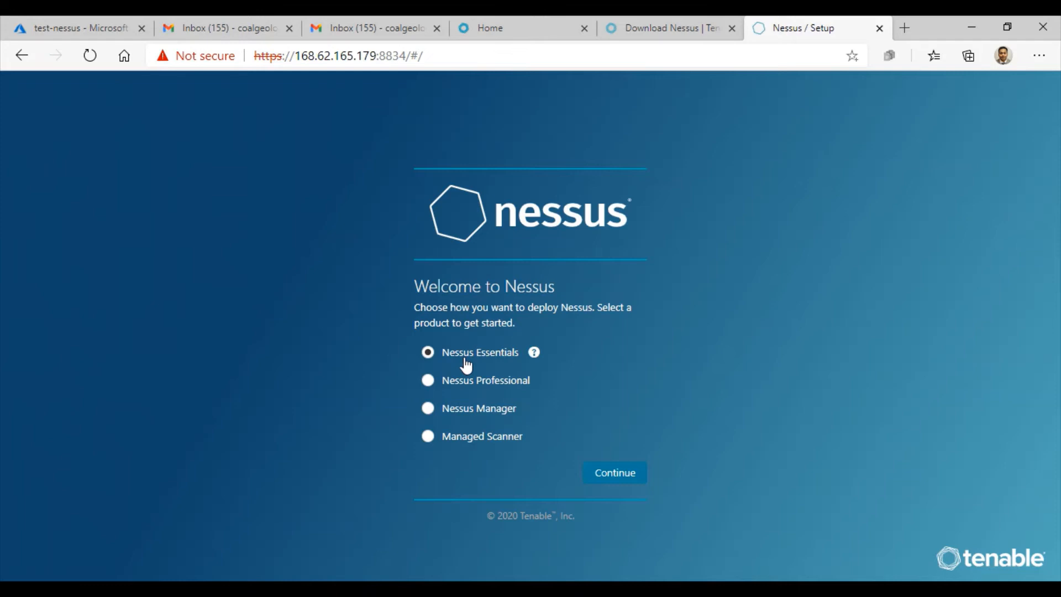
{"action": "mouse_move", "coordinate": [534, 352]}
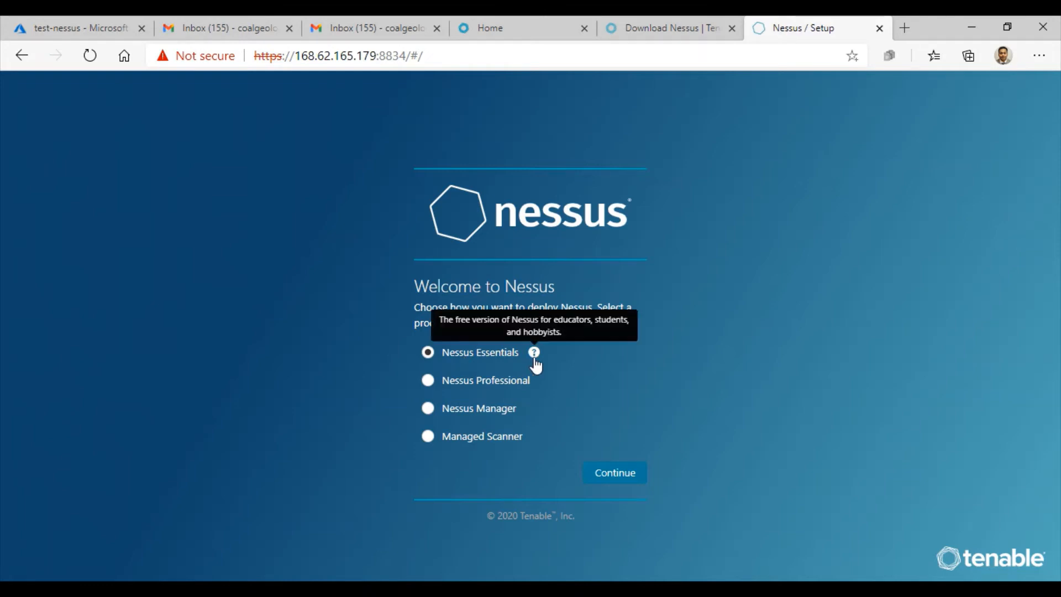
{"action": "mouse_move", "coordinate": [537, 367]}
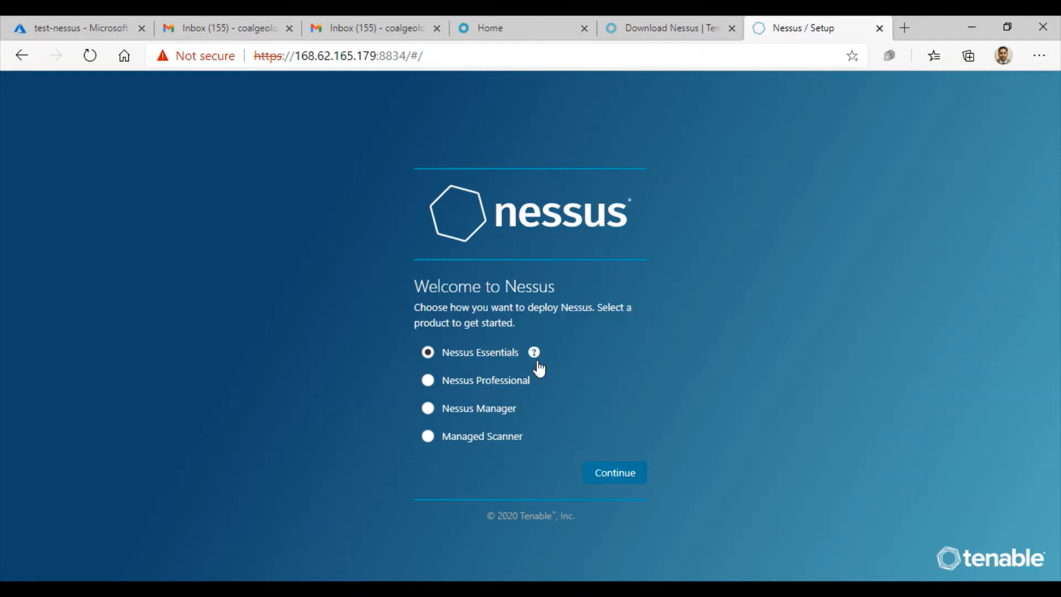
- Continue setup with the Nessus Essentials deployment selected
{"action": "left_click", "coordinate": [613, 472]}
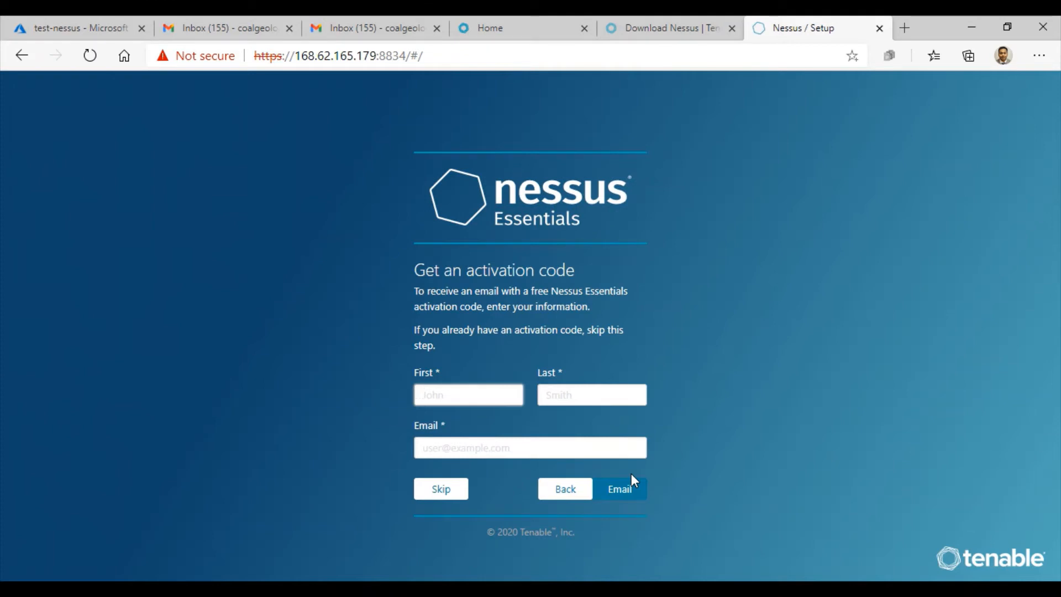
{"action": "mouse_move", "coordinate": [412, 283]}
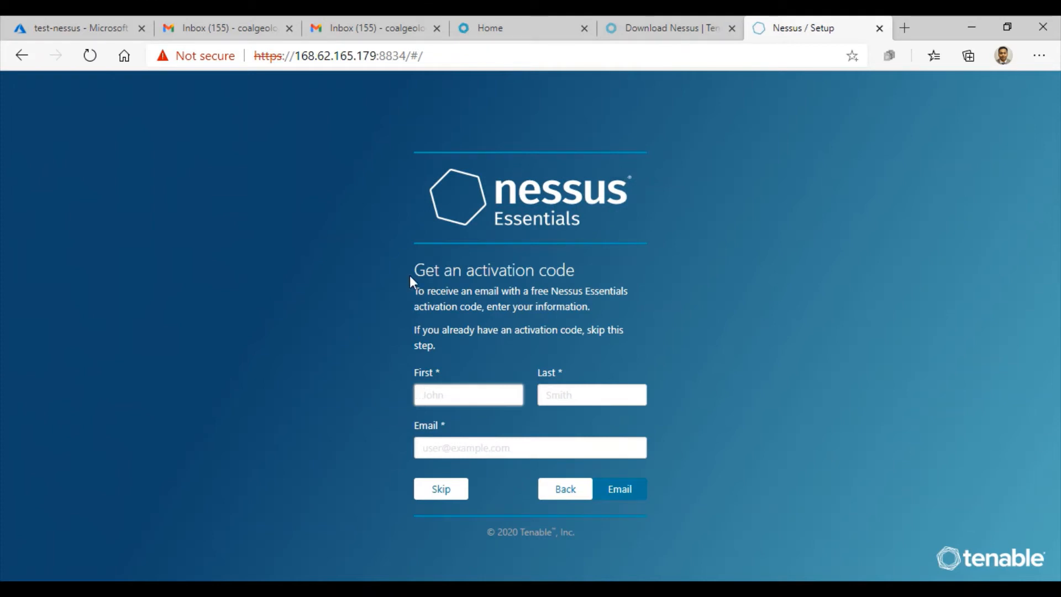
{"action": "left_click", "coordinate": [468, 394]}
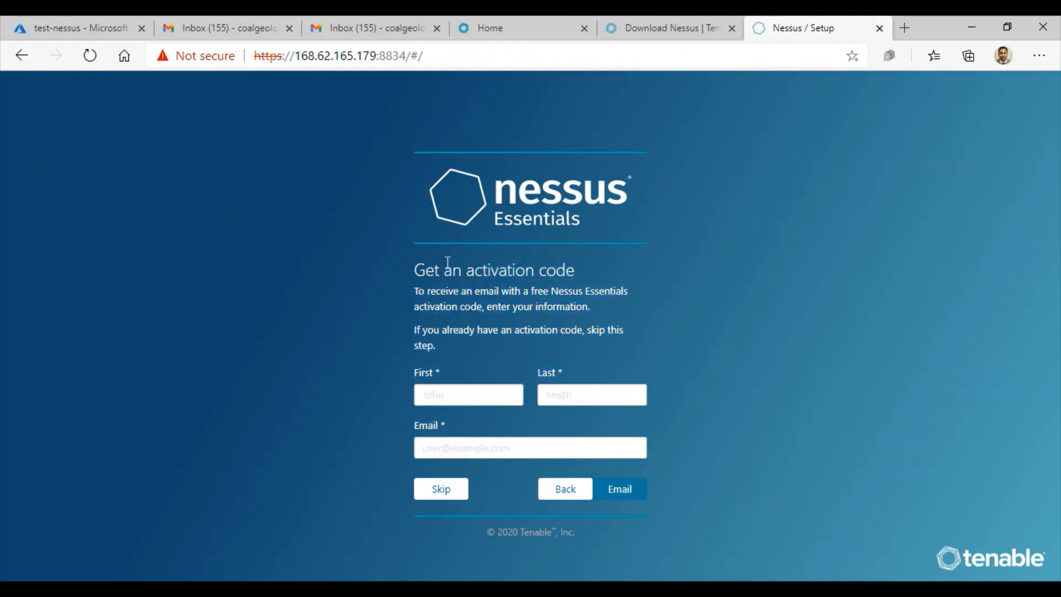
{"action": "double_click", "coordinate": [451, 270]}
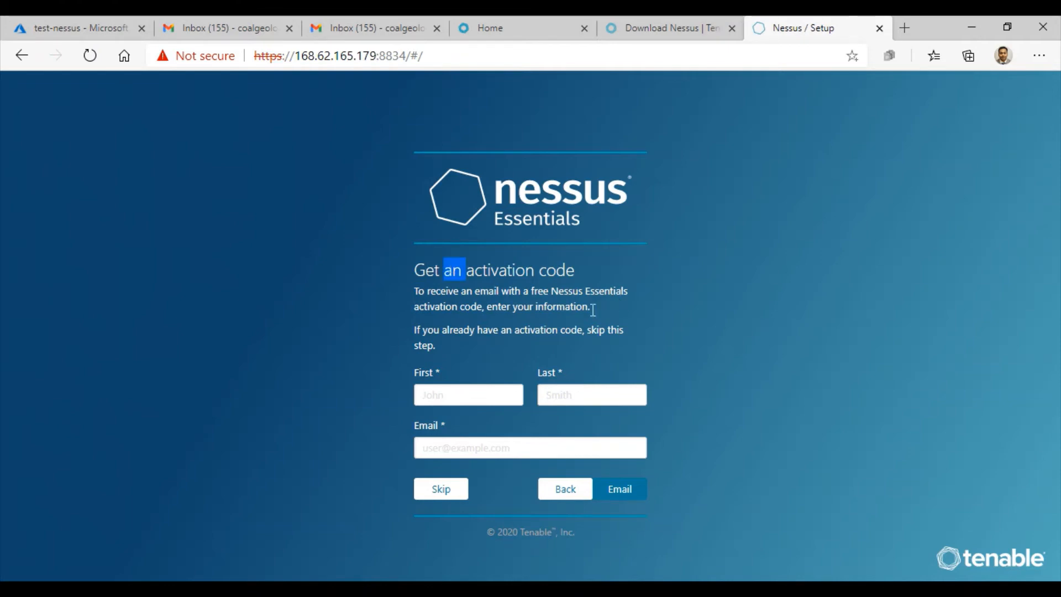
{"action": "left_click", "coordinate": [467, 395]}
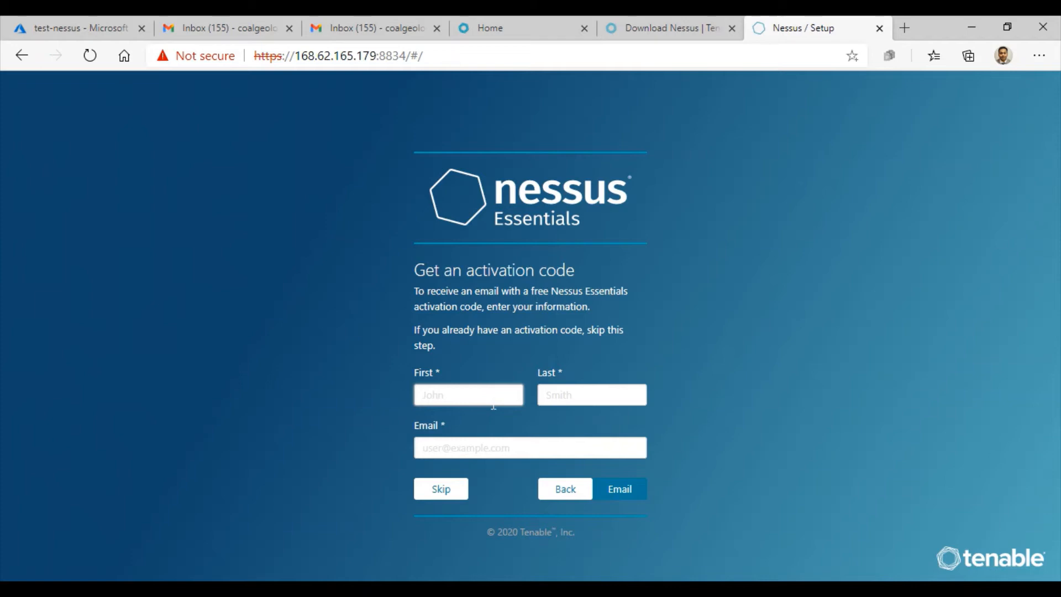
{"action": "type", "text": "Coal"}
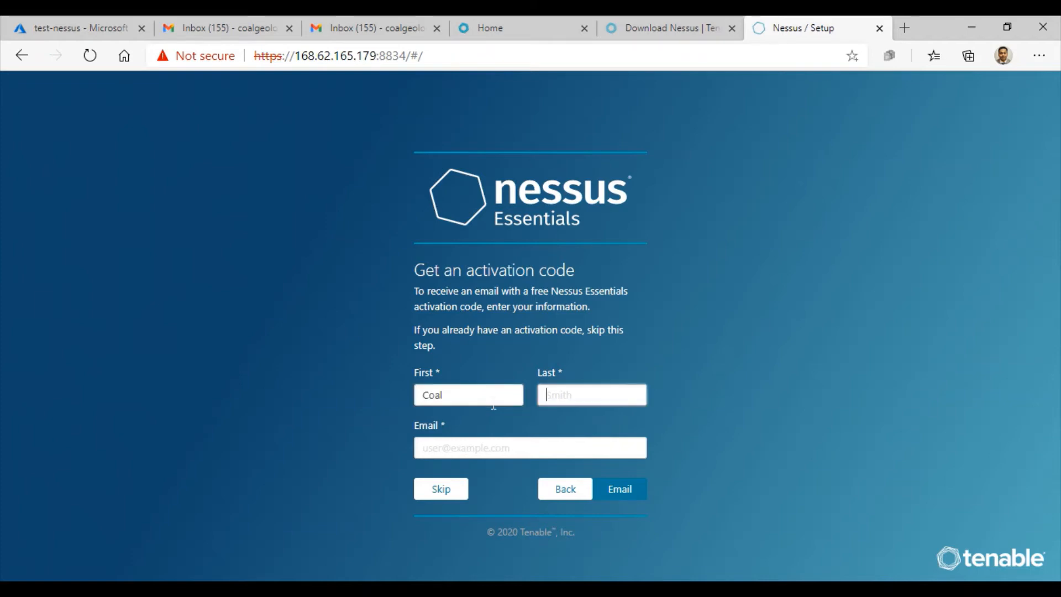
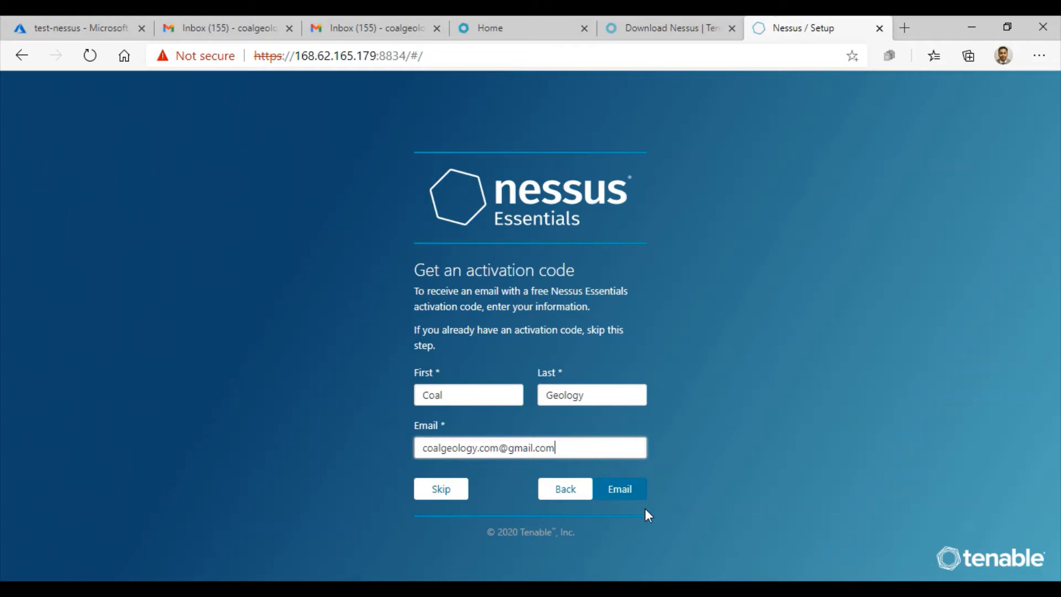
- Send the Essentials activation code request by e-mail and switch to the Gmail inbox
{"action": "left_click", "coordinate": [619, 488]}
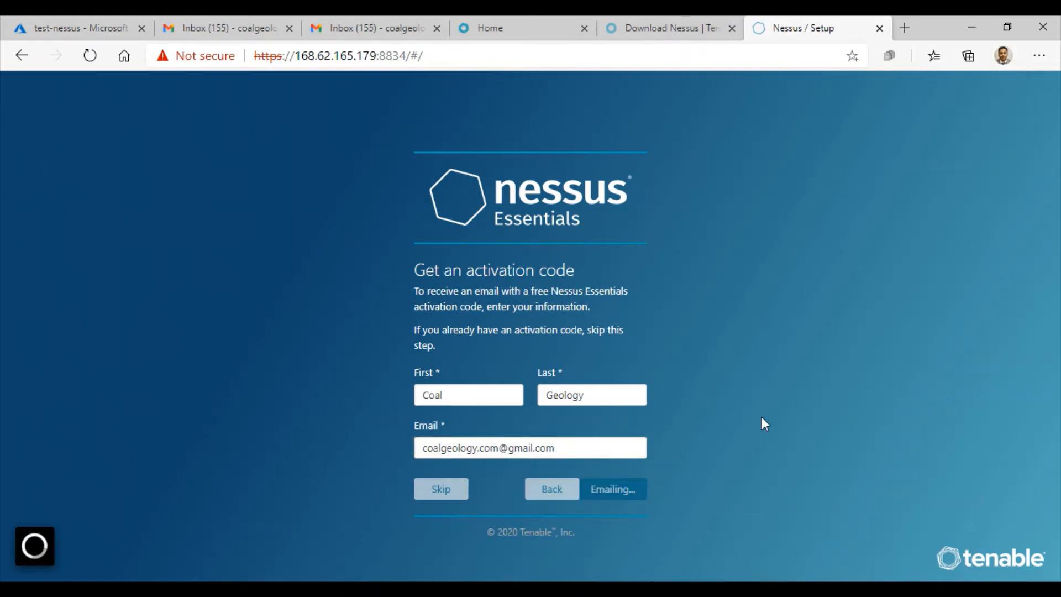
{"action": "left_click", "coordinate": [612, 489]}
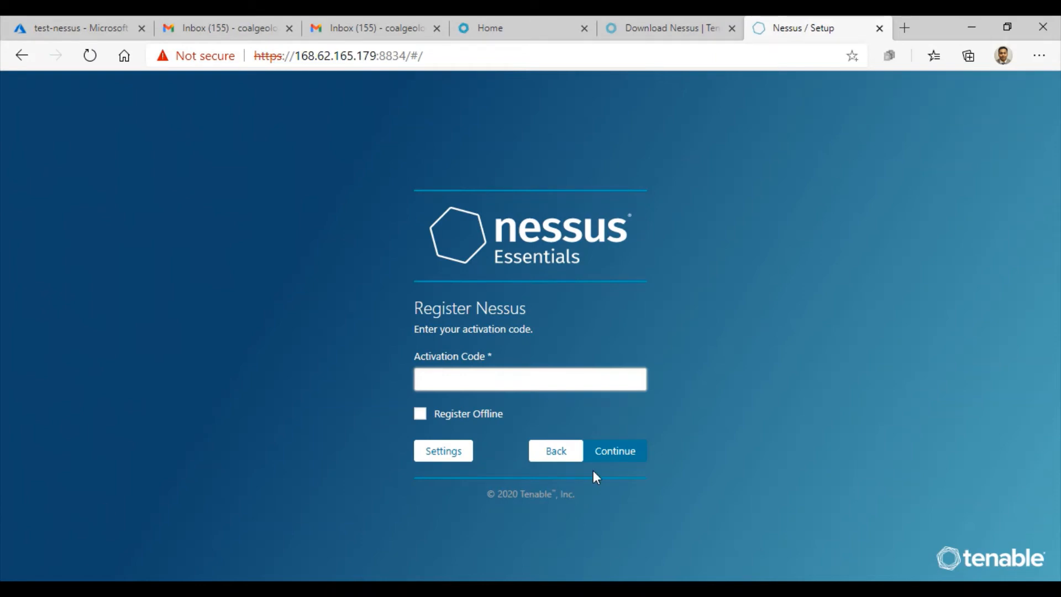
{"action": "left_click", "coordinate": [530, 379]}
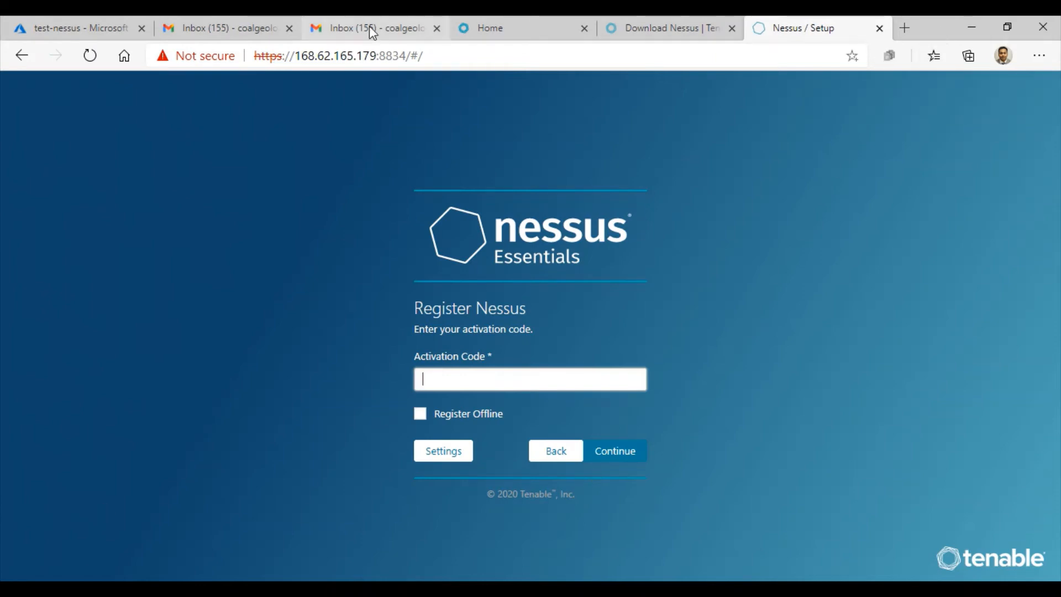
{"action": "left_click", "coordinate": [373, 28]}
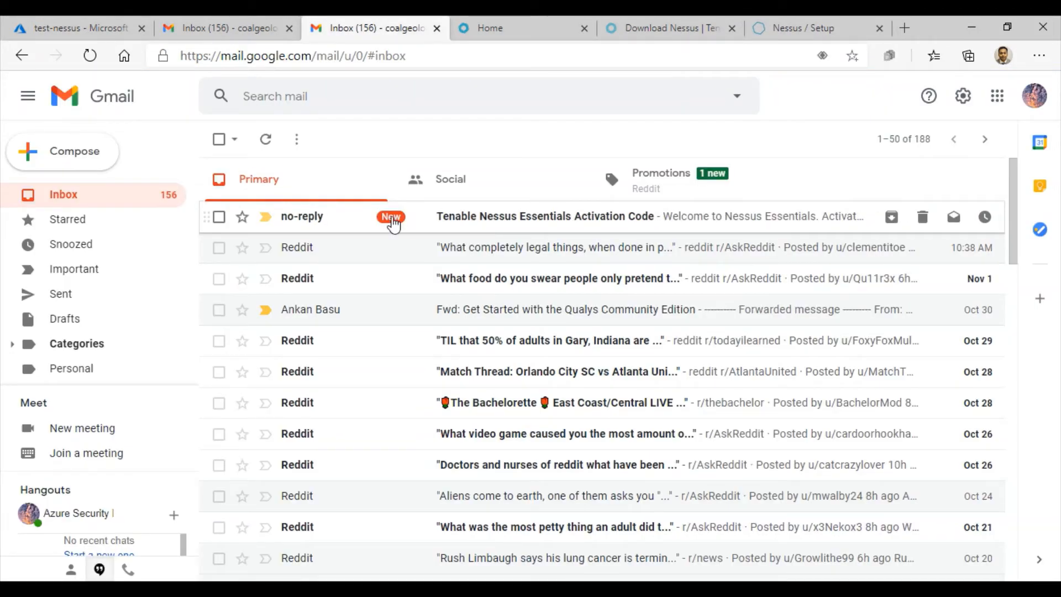
- Copy the activation code from the Tenable email and return to the Nessus setup page
{"action": "left_click", "coordinate": [545, 216]}
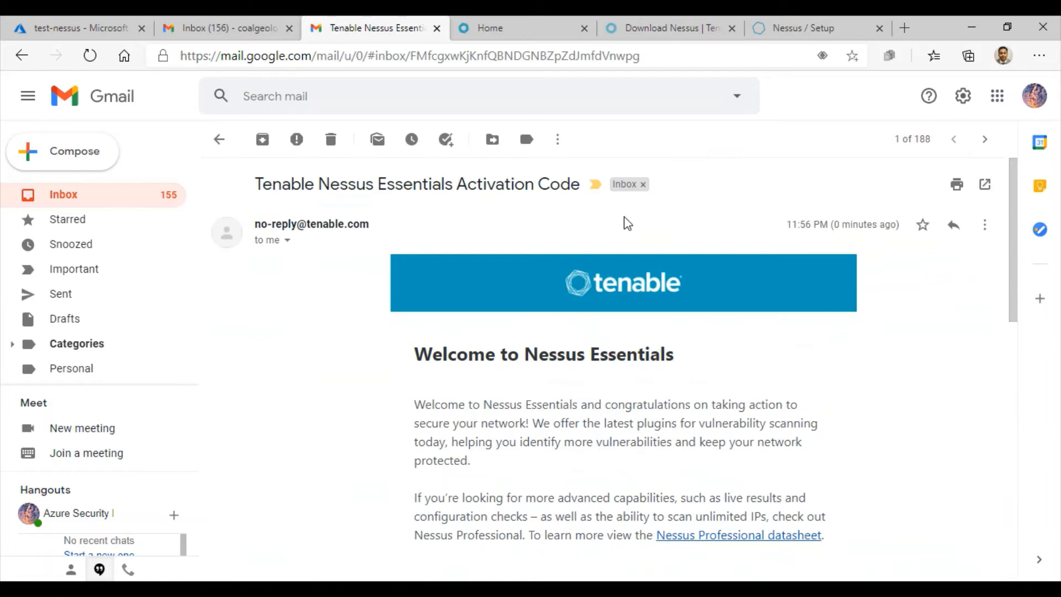
{"action": "scroll", "scroll_direction": "down", "scroll_amount": 3}
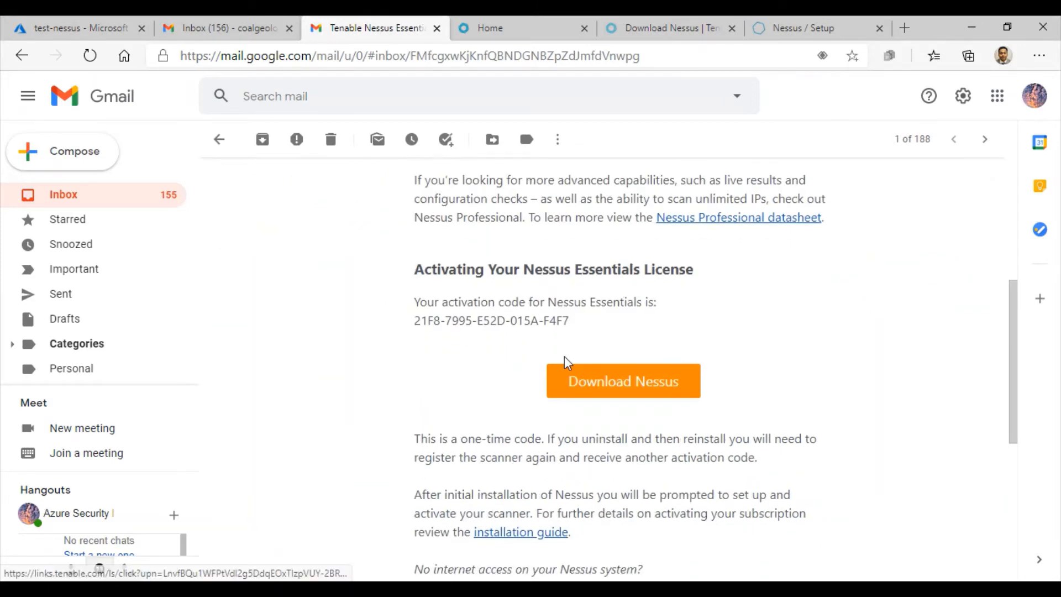
{"action": "left_click_drag", "start_coordinate": [414, 320], "coordinate": [568, 321]}
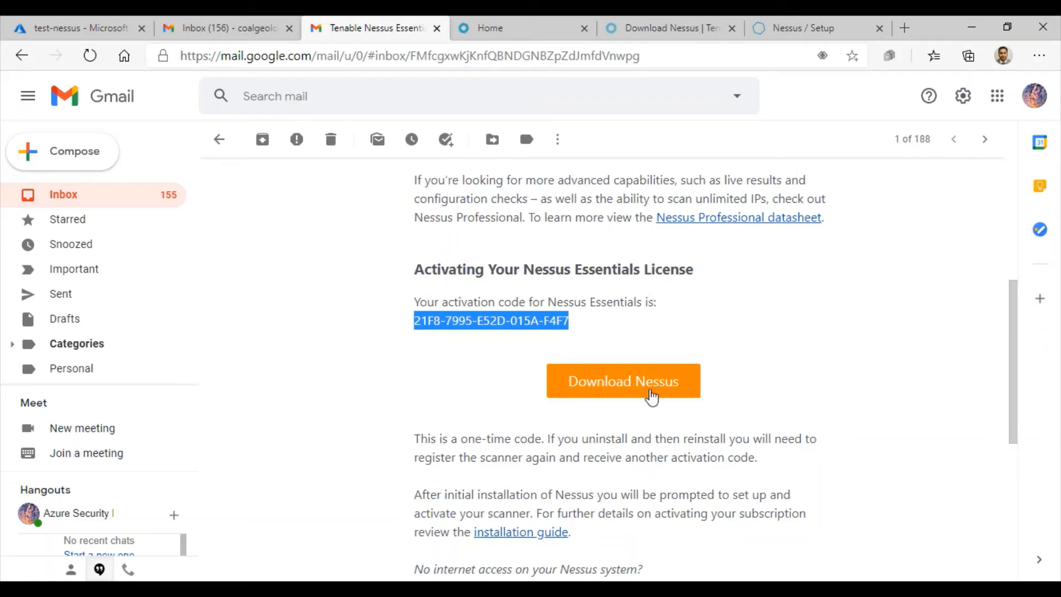
{"action": "mouse_move", "coordinate": [704, 406]}
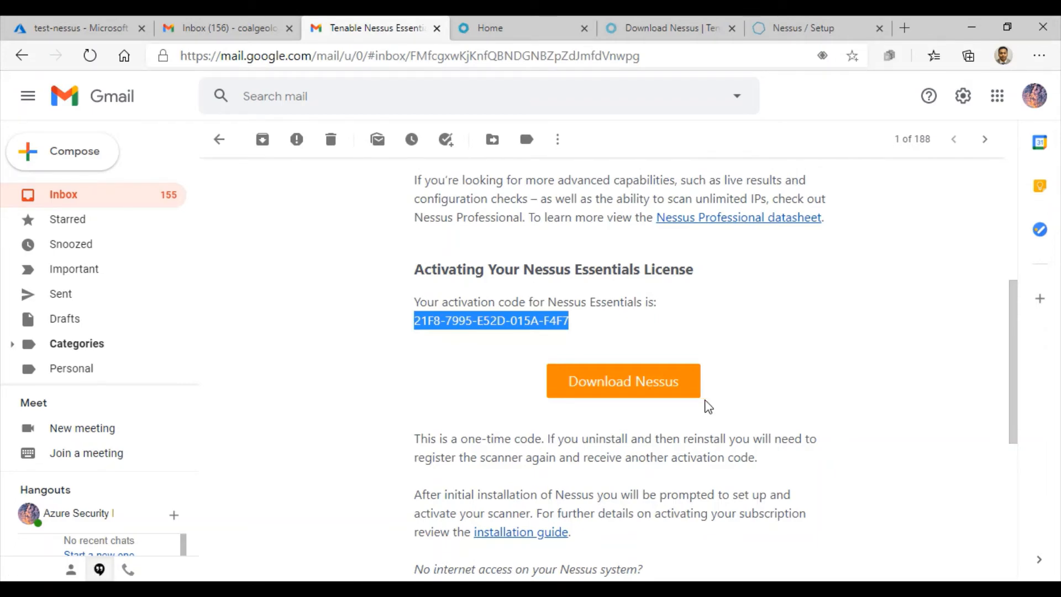
{"action": "mouse_move", "coordinate": [666, 27]}
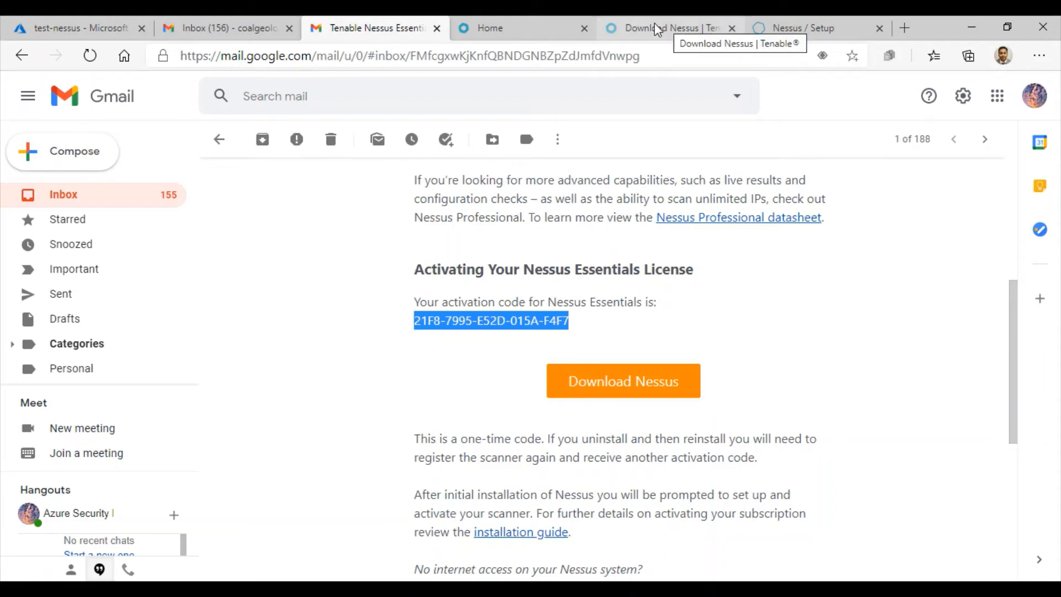
{"action": "left_click", "coordinate": [806, 27]}
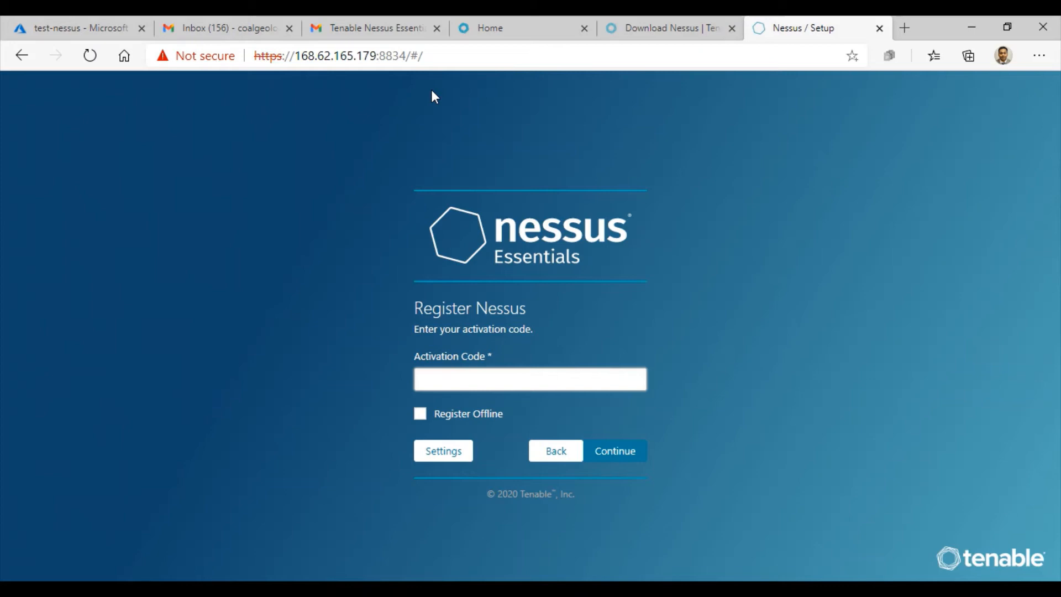
{"action": "left_click", "coordinate": [530, 379]}
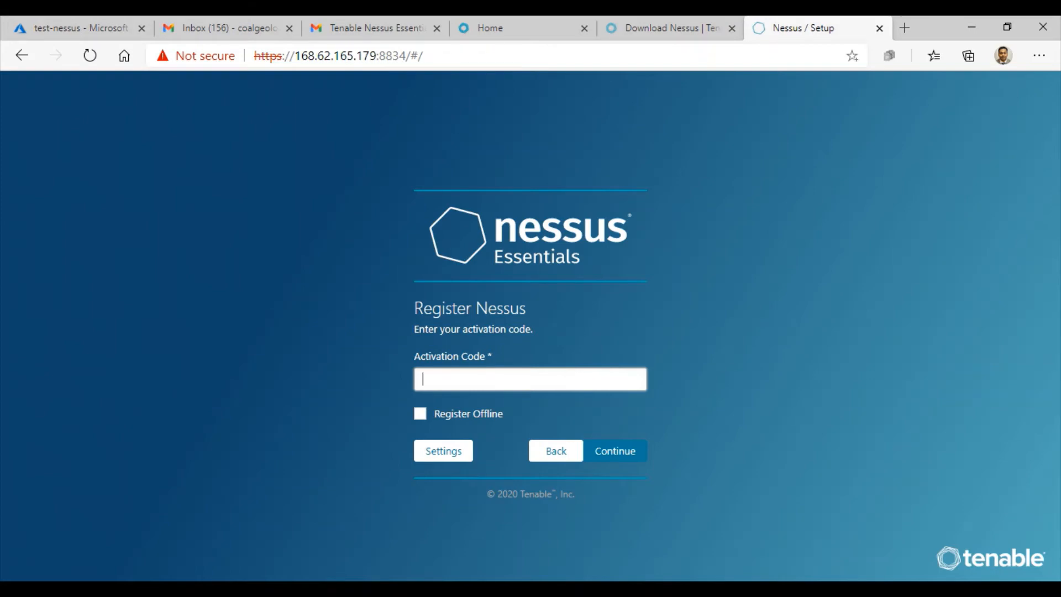
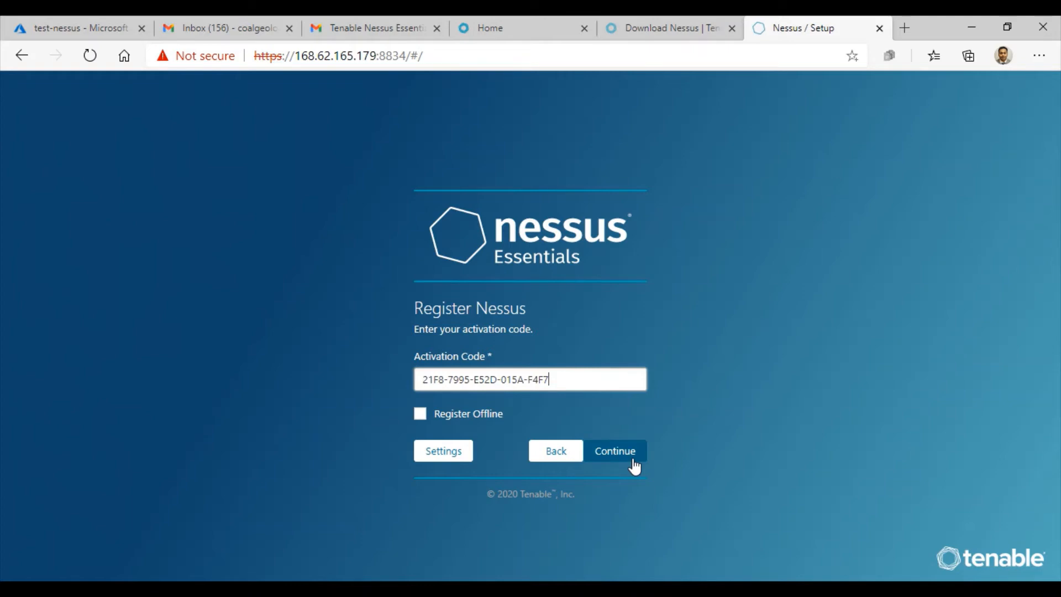
{"action": "left_click", "coordinate": [614, 451]}
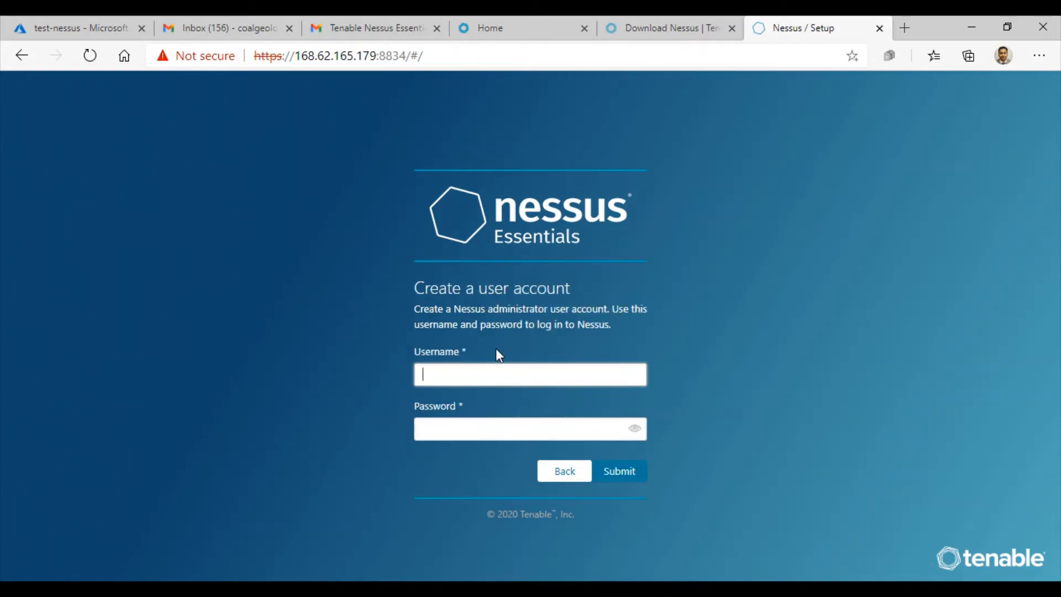
{"action": "mouse_move", "coordinate": [394, 322]}
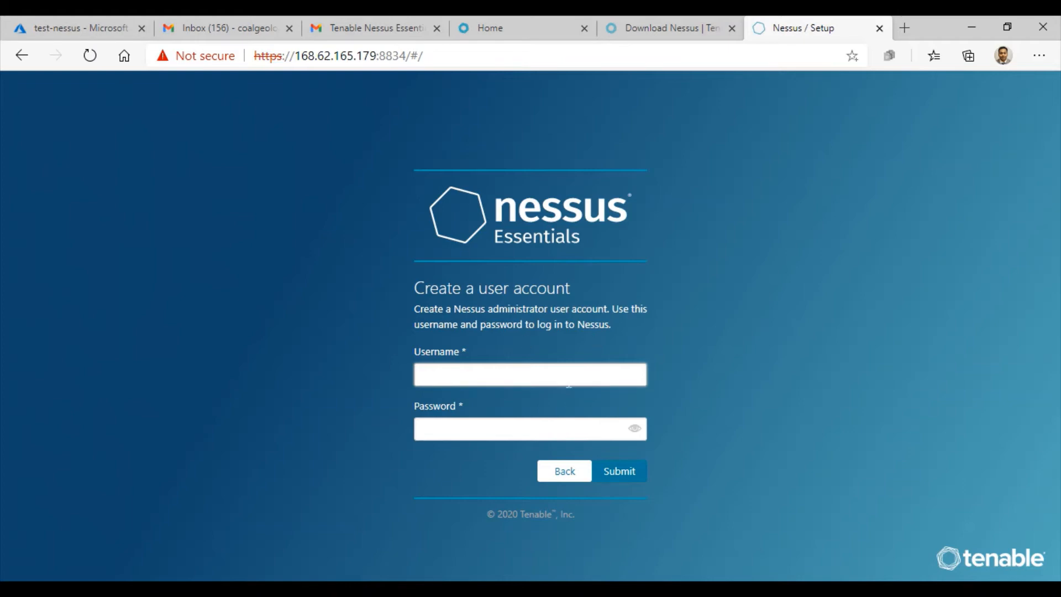
- Create the administrator account with username 'student' and a password, and submit it
{"action": "type", "text": "s"}
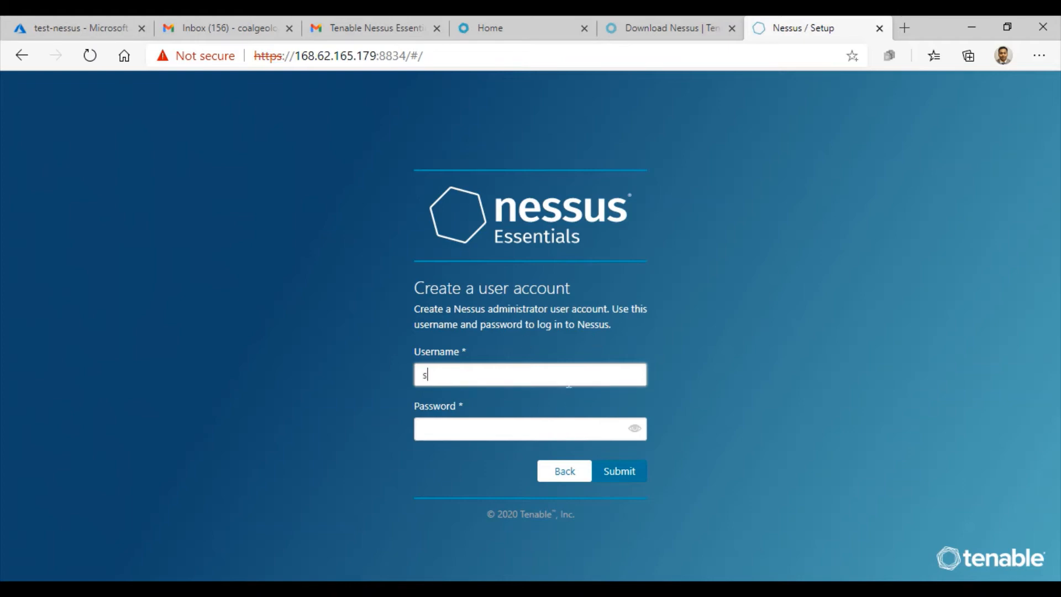
{"action": "type", "text": "tudent"}
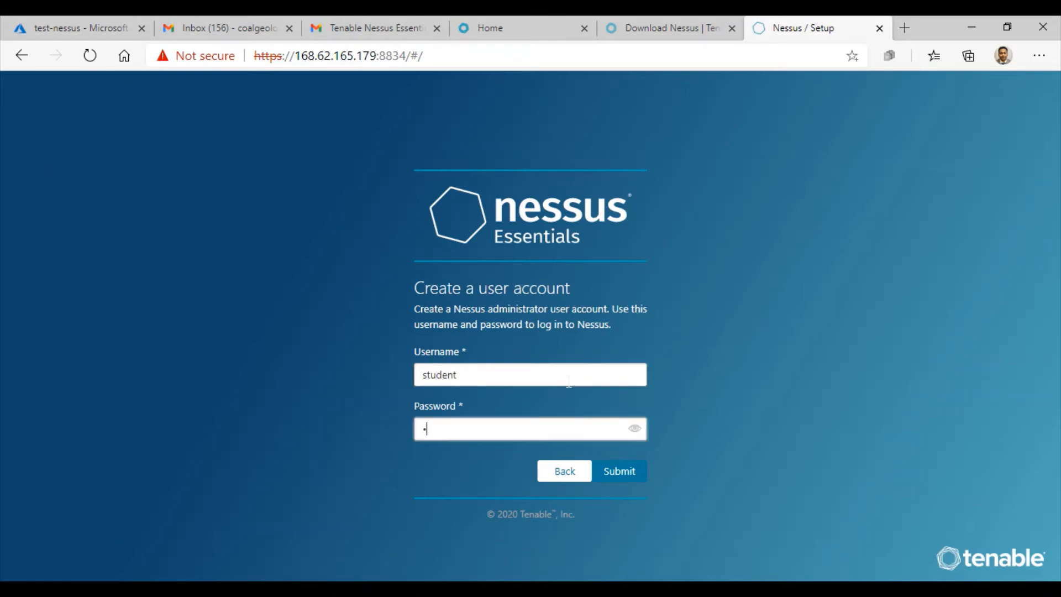
{"action": "type", "text": "••••"}
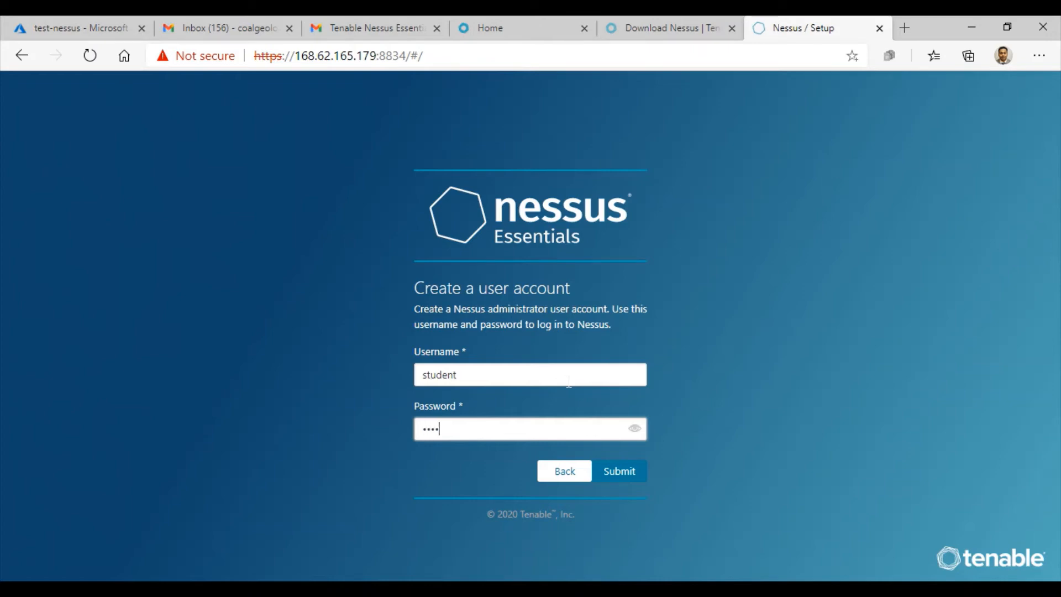
{"action": "type", "text": "••••"}
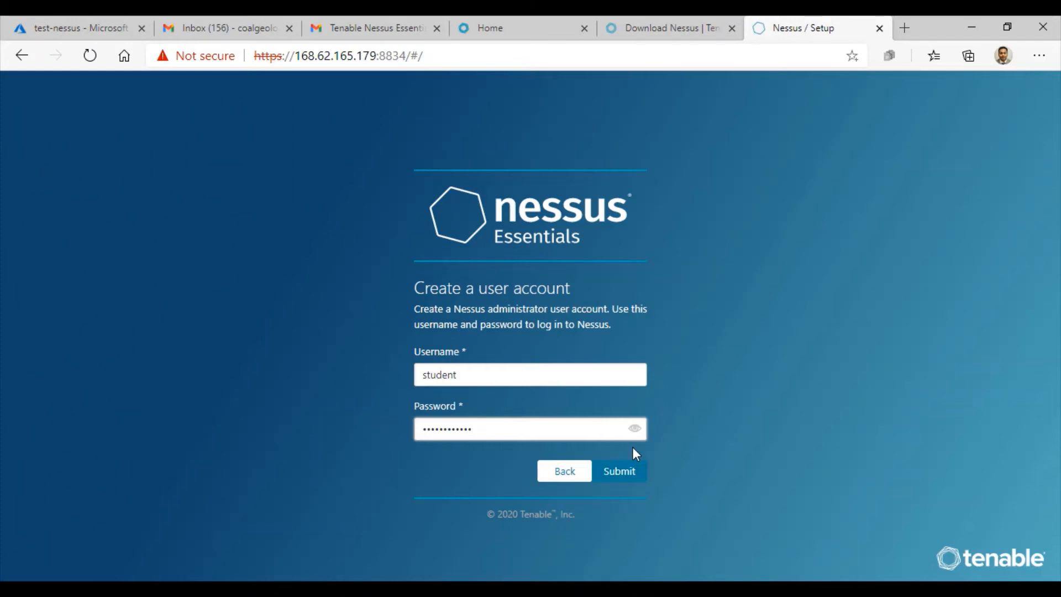
{"action": "left_click", "coordinate": [618, 470]}
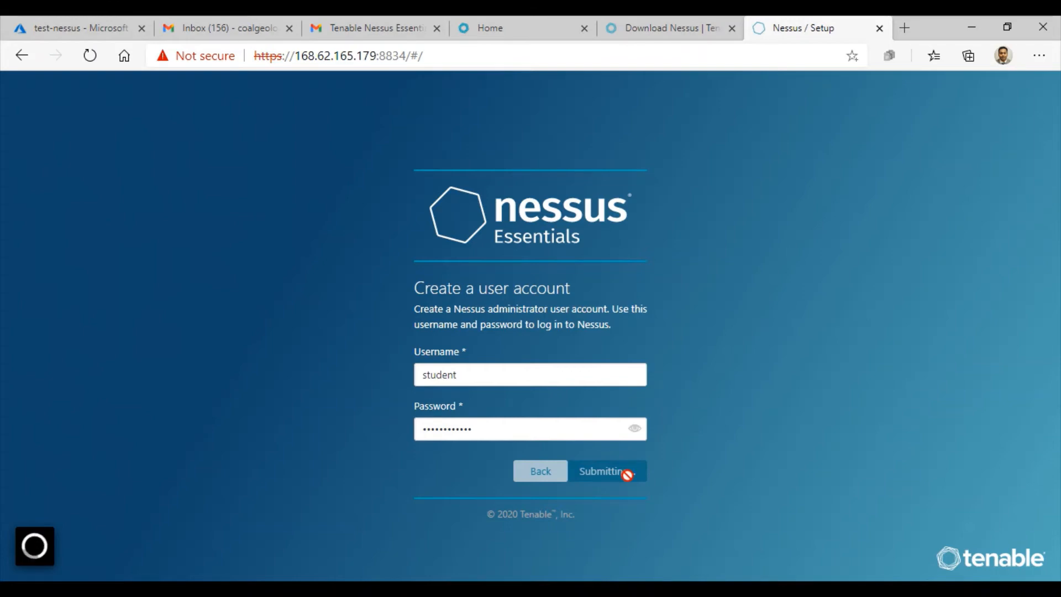
- Wait on the Initializing screen while Nessus downloads its plugins
{"action": "left_click", "coordinate": [607, 471]}
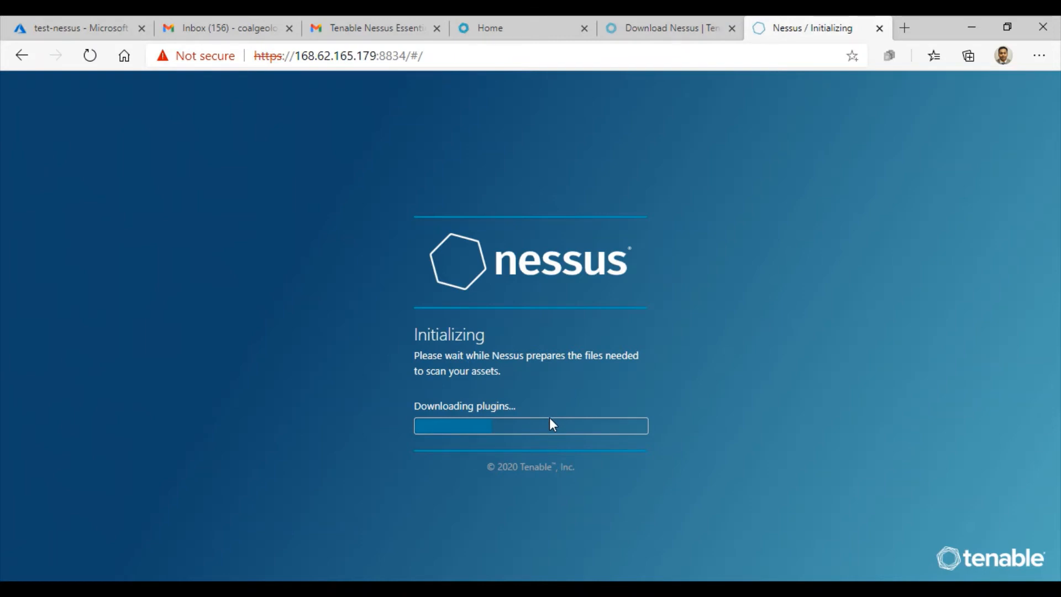
{"action": "mouse_move", "coordinate": [565, 443]}
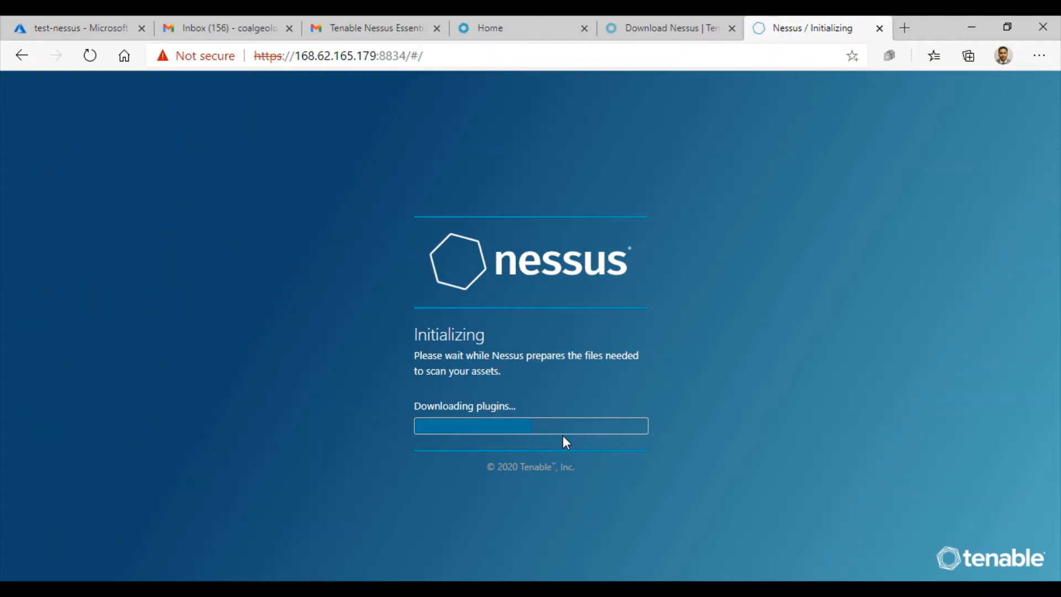
{"action": "mouse_move", "coordinate": [538, 436]}
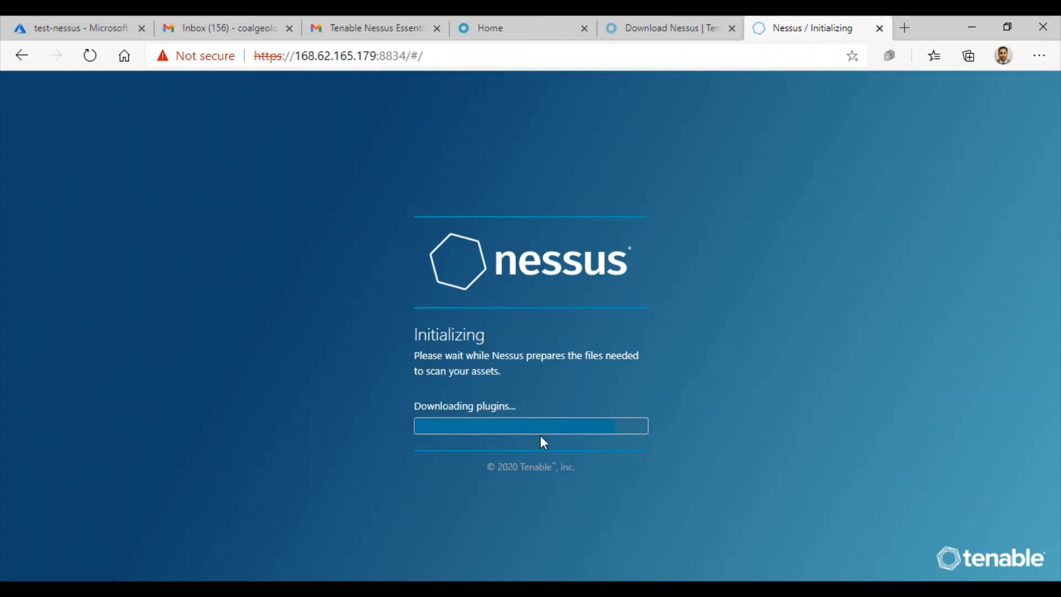
{"action": "mouse_move", "coordinate": [411, 342]}
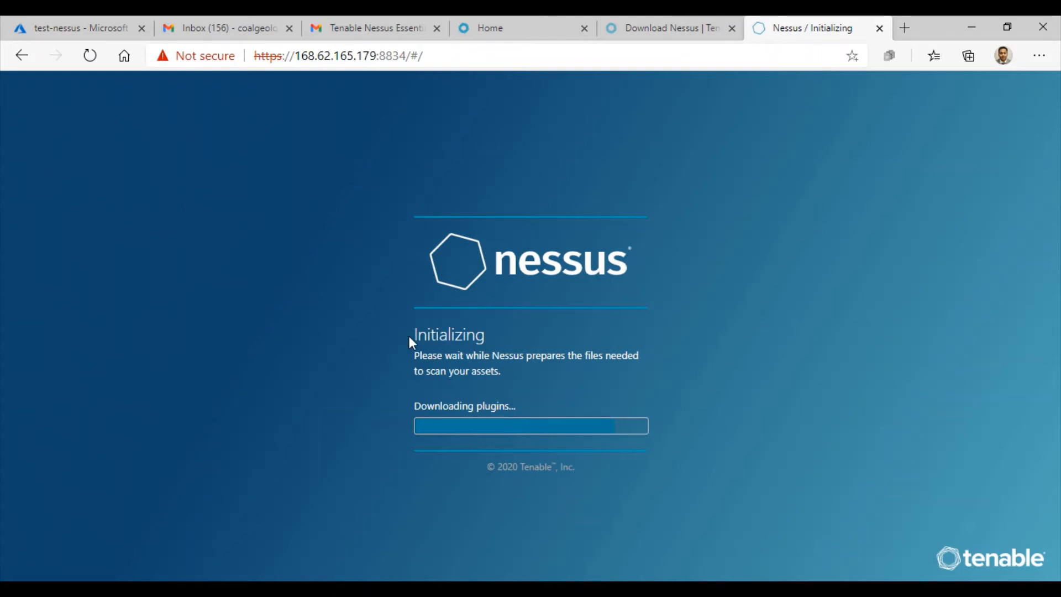
{"action": "mouse_move", "coordinate": [573, 408]}
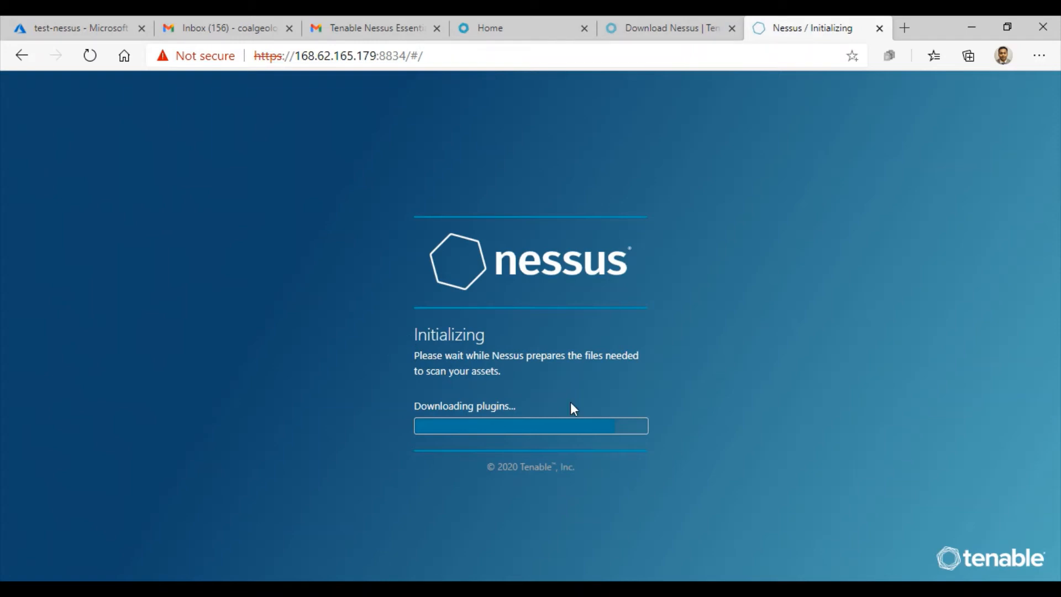
{"action": "mouse_move", "coordinate": [587, 385]}
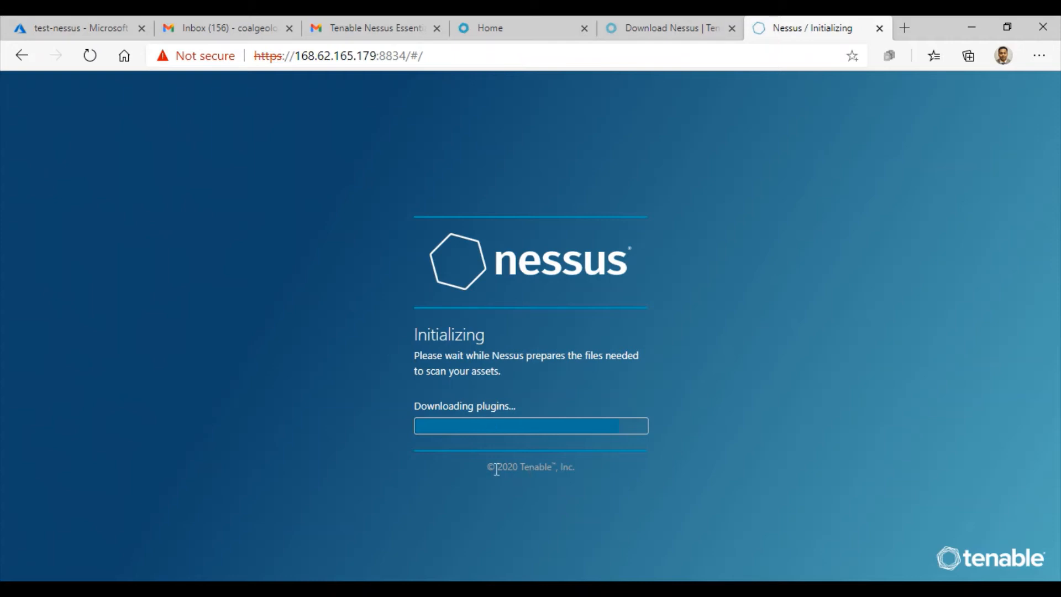
{"action": "double_click", "coordinate": [535, 467]}
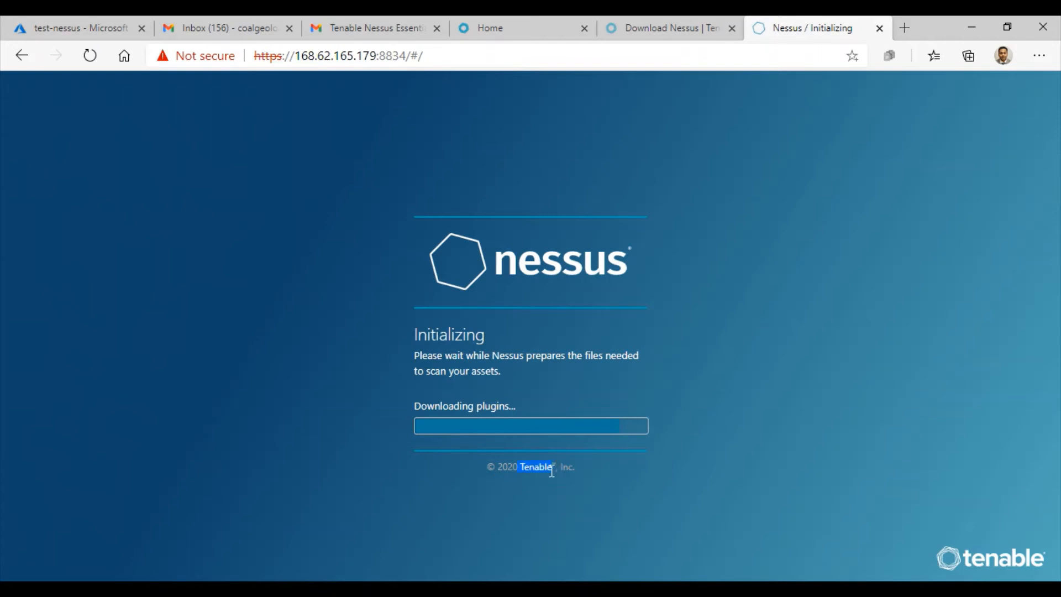
{"action": "mouse_move", "coordinate": [555, 484]}
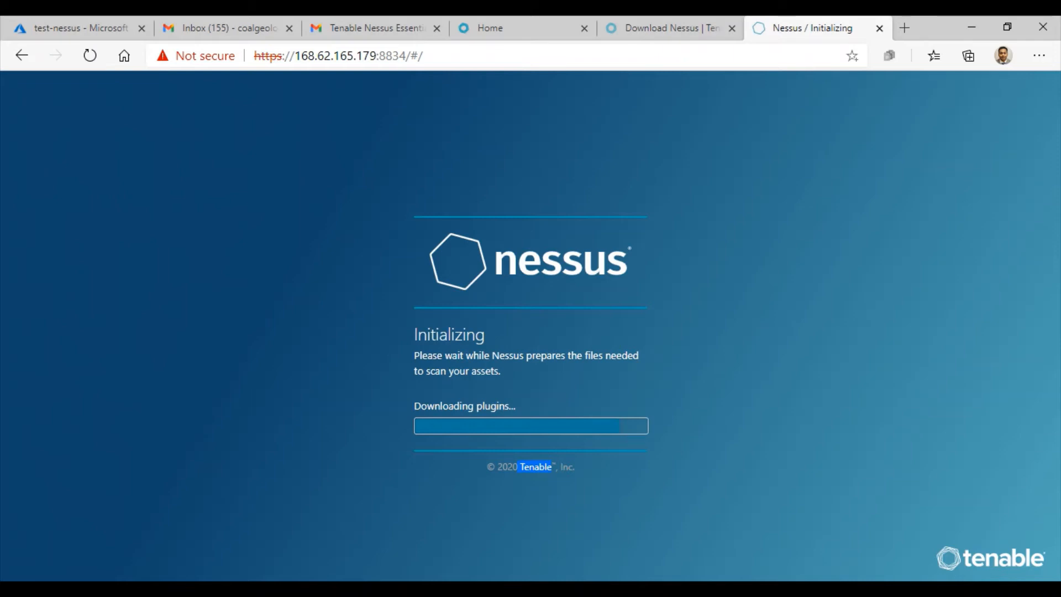
{"action": "mouse_move", "coordinate": [640, 433]}
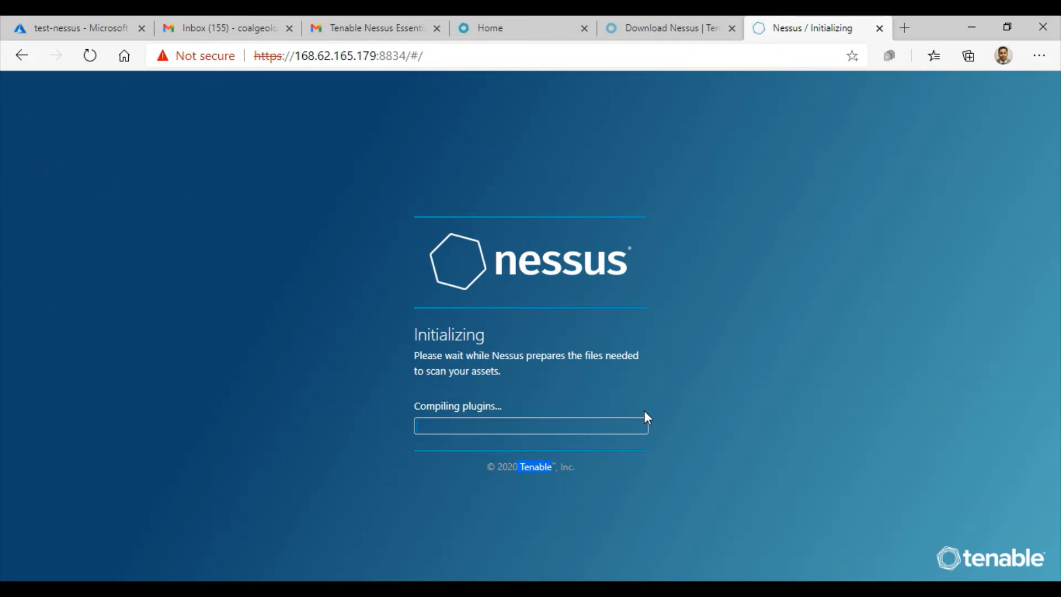
{"action": "mouse_move", "coordinate": [407, 420]}
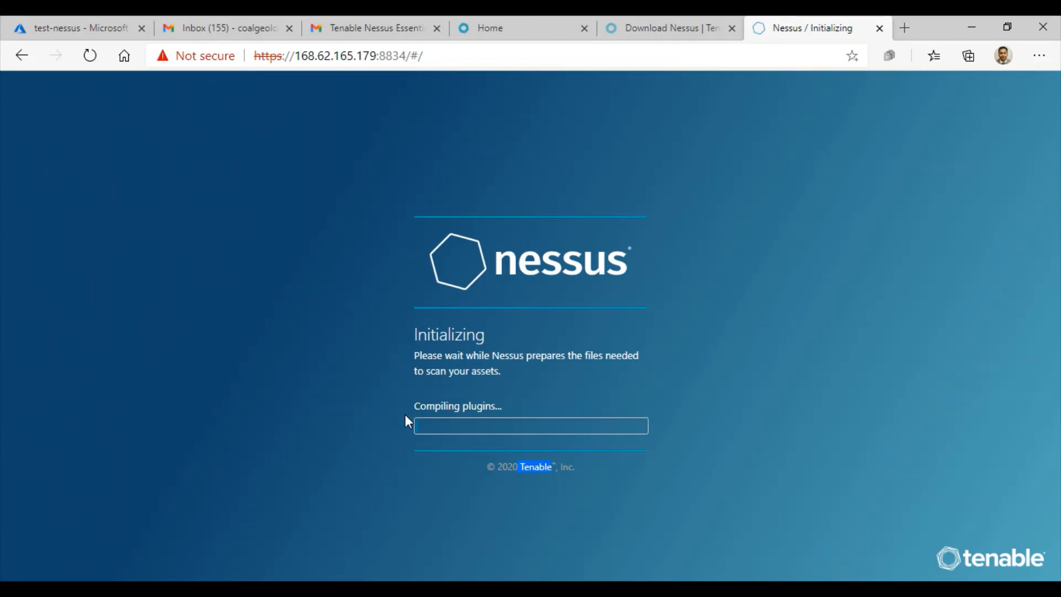
{"action": "mouse_move", "coordinate": [483, 420]}
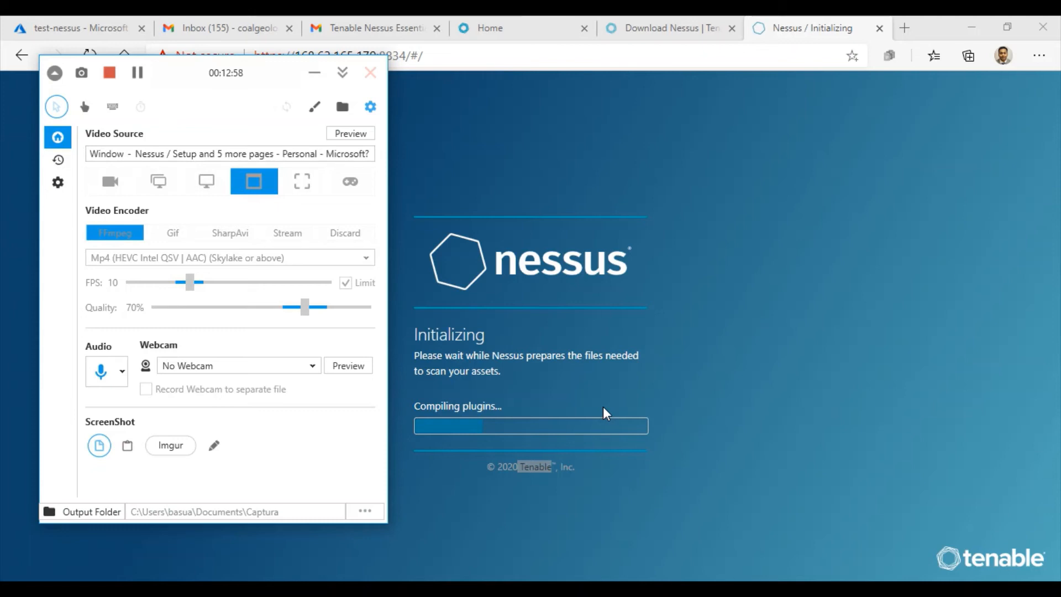
{"action": "mouse_move", "coordinate": [646, 433]}
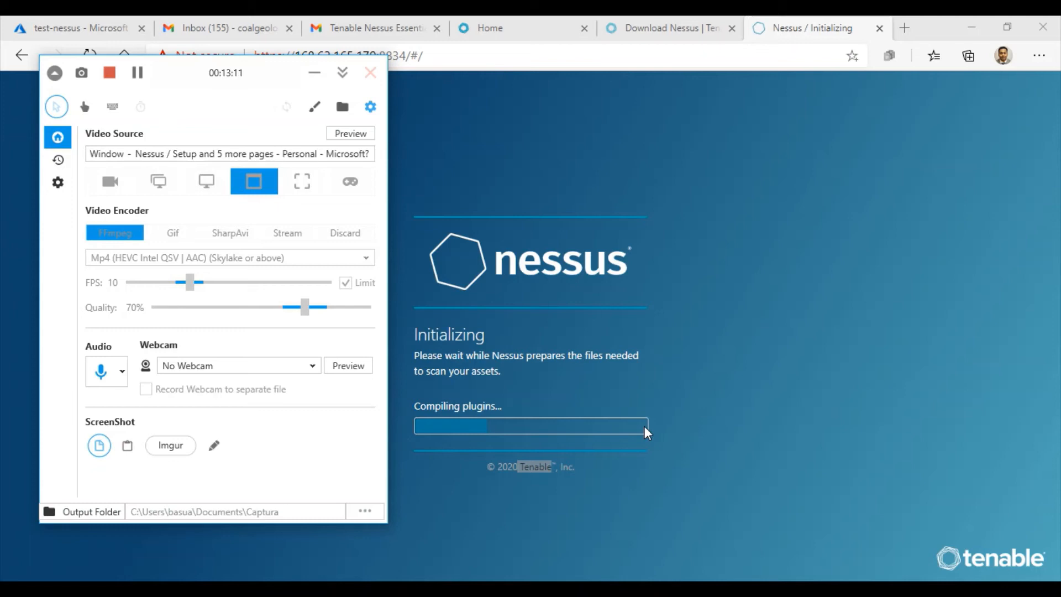
{"action": "mouse_move", "coordinate": [138, 73]}
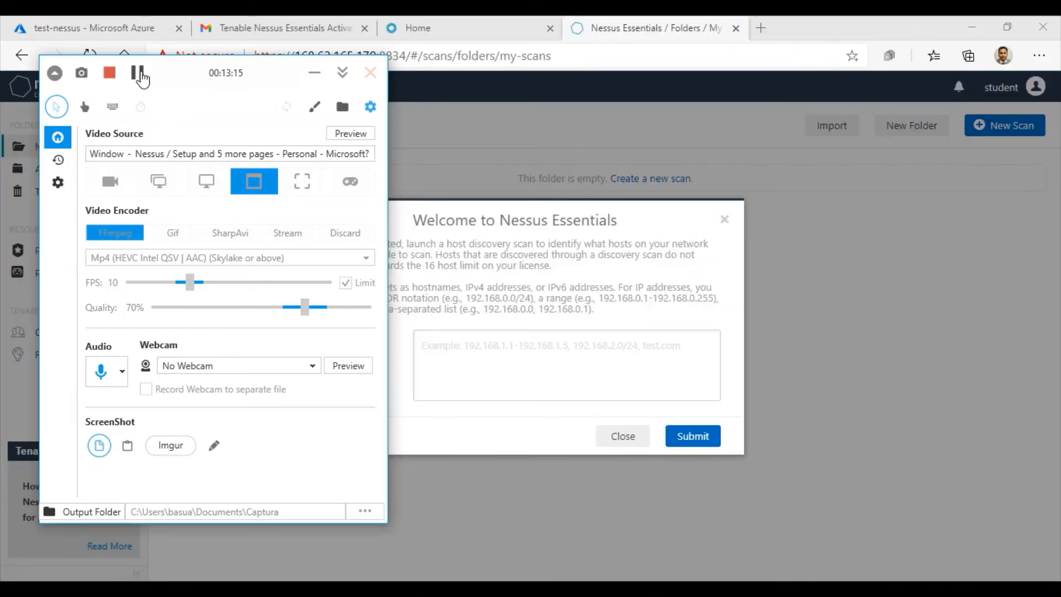
{"action": "mouse_move", "coordinate": [301, 71]}
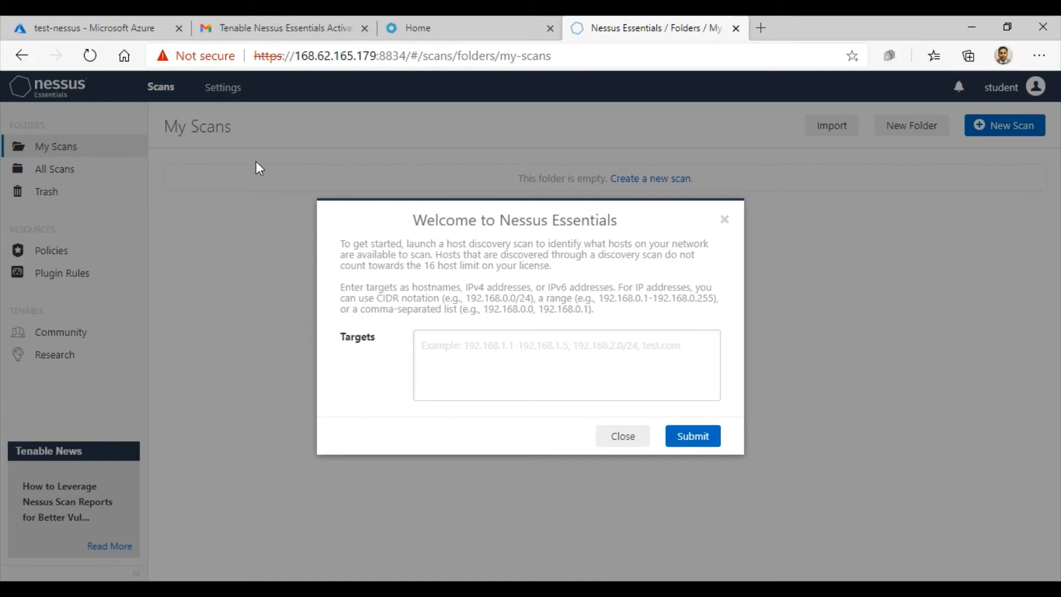
{"action": "mouse_move", "coordinate": [784, 501]}
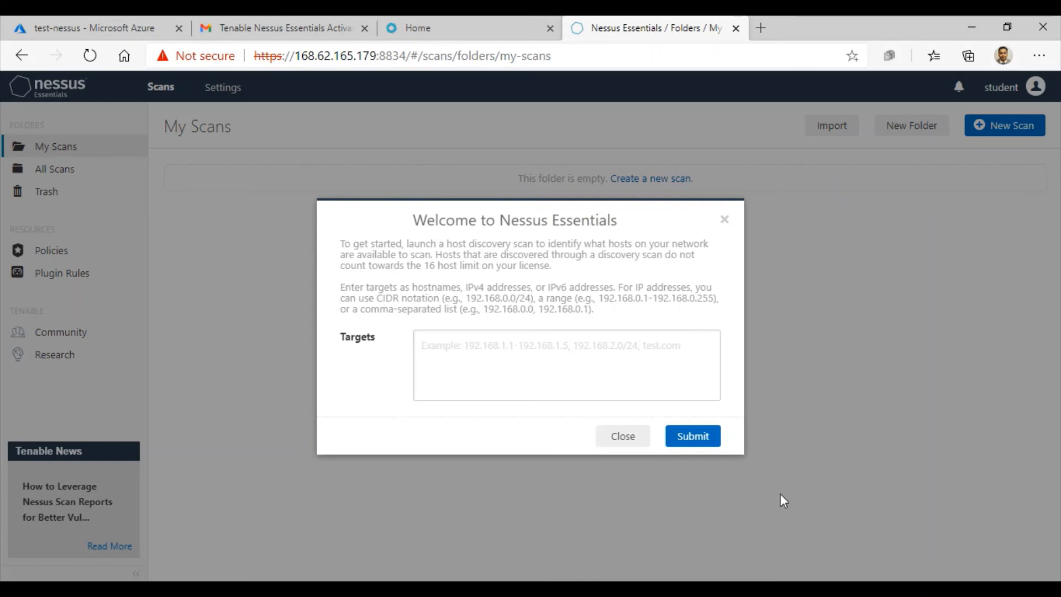
{"action": "mouse_move", "coordinate": [313, 369]}
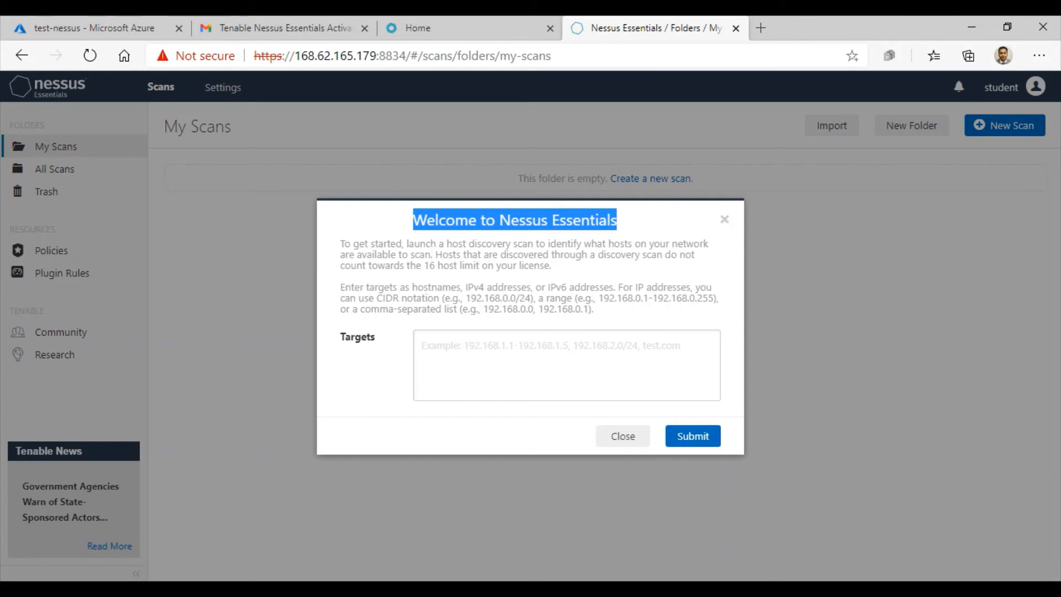
{"action": "mouse_move", "coordinate": [624, 272]}
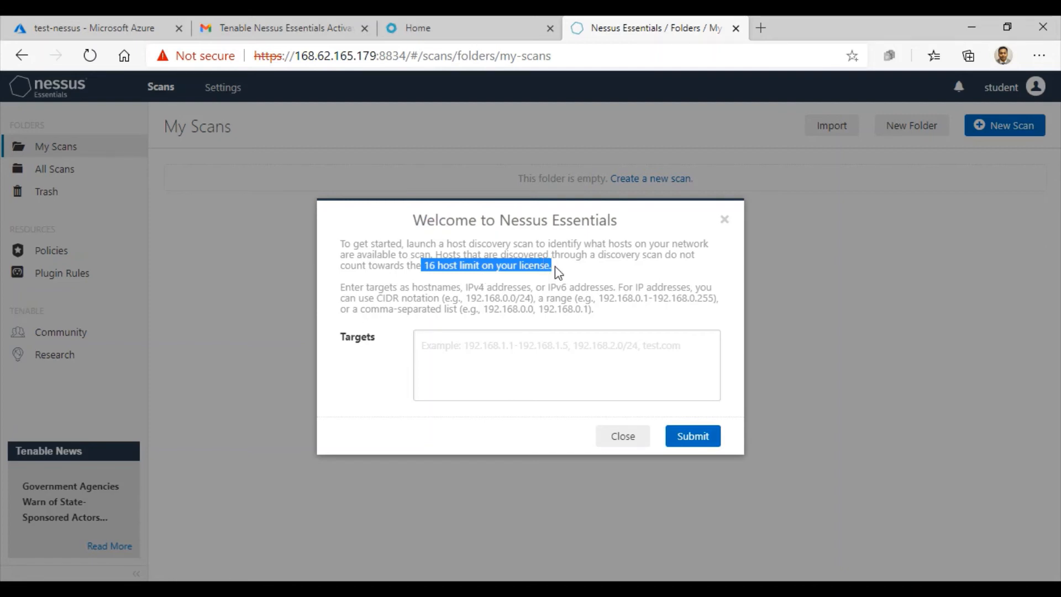
{"action": "left_click", "coordinate": [559, 368]}
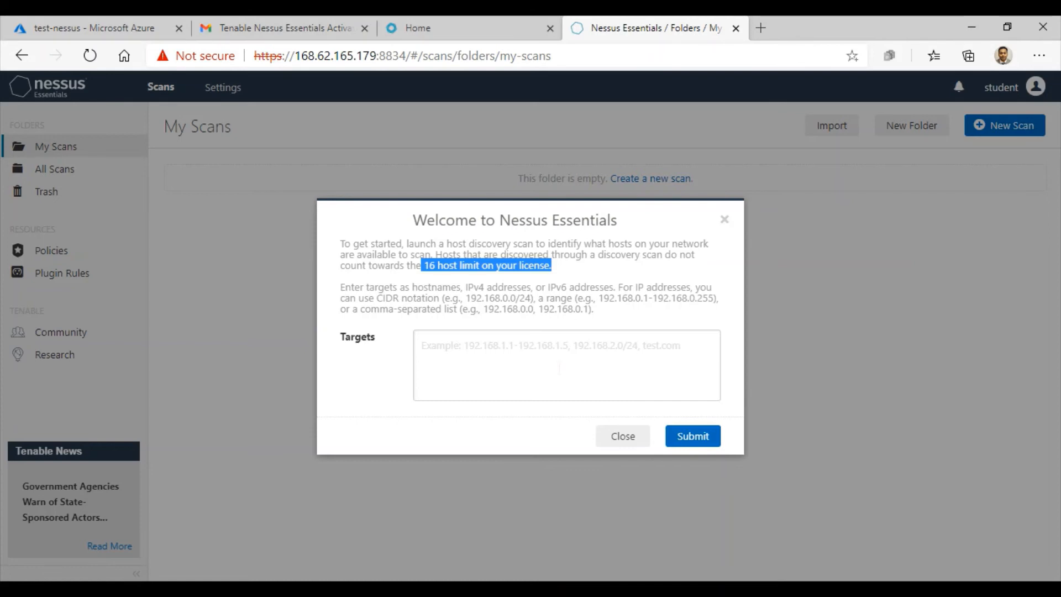
{"action": "mouse_move", "coordinate": [324, 217]}
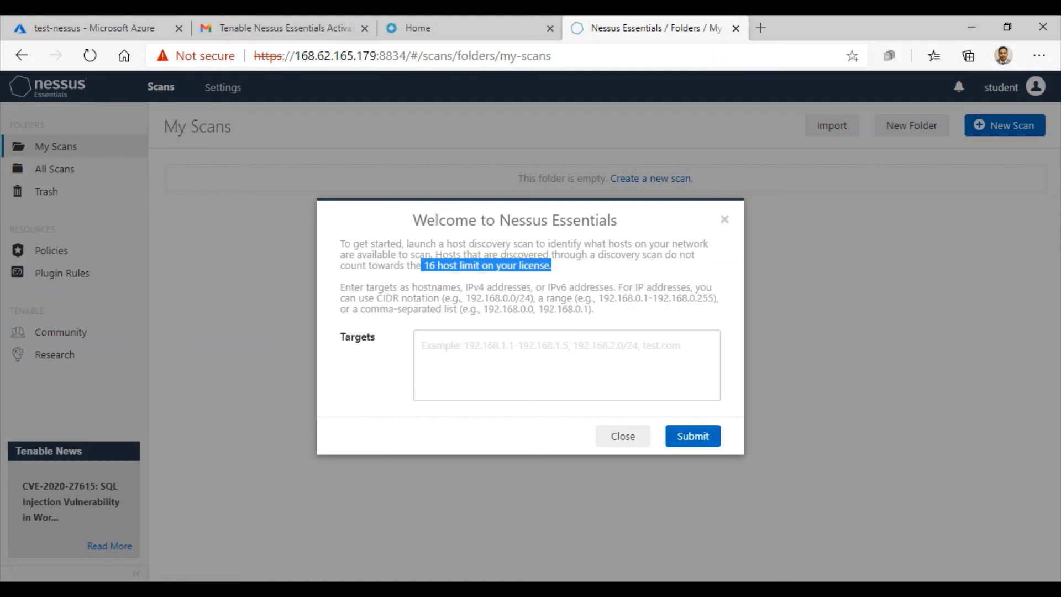
{"action": "mouse_move", "coordinate": [381, 222]}
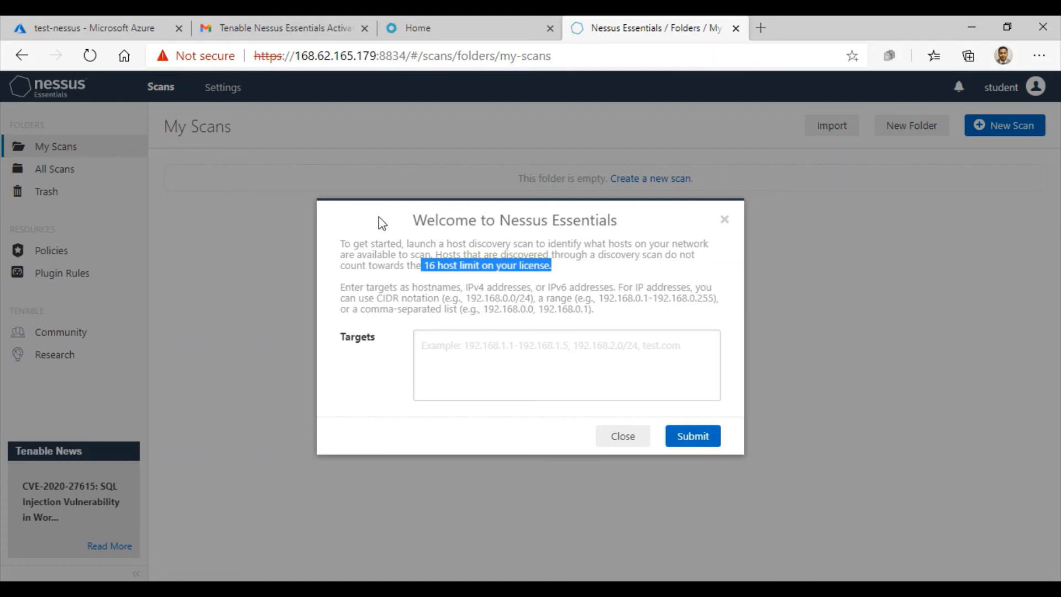
{"action": "mouse_move", "coordinate": [399, 282]}
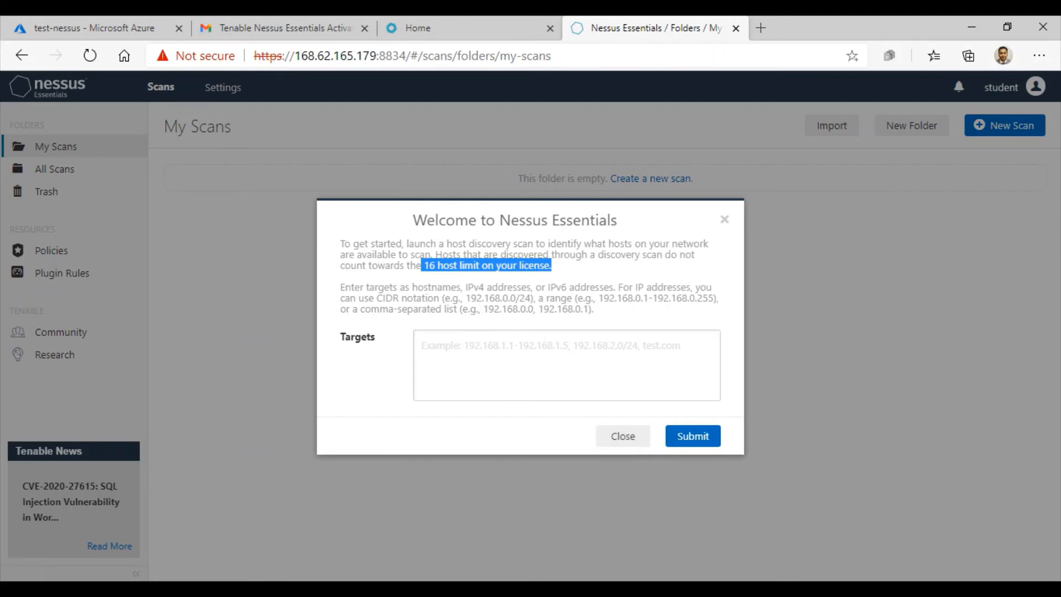
- Dismiss the Welcome to Nessus Essentials host-discovery prompt
{"action": "left_click", "coordinate": [621, 436]}
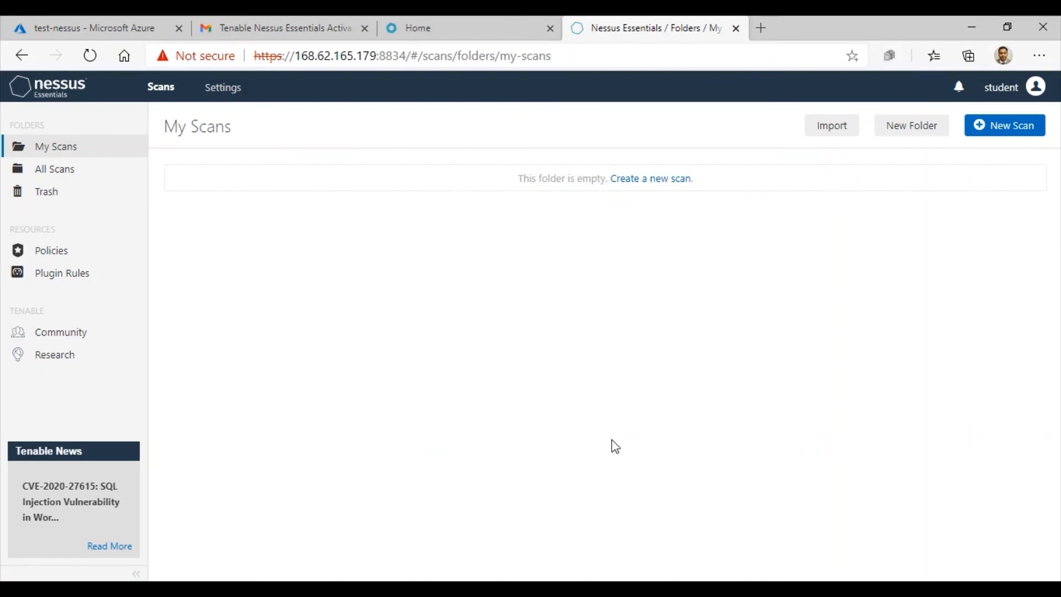
{"action": "mouse_move", "coordinate": [1035, 149]}
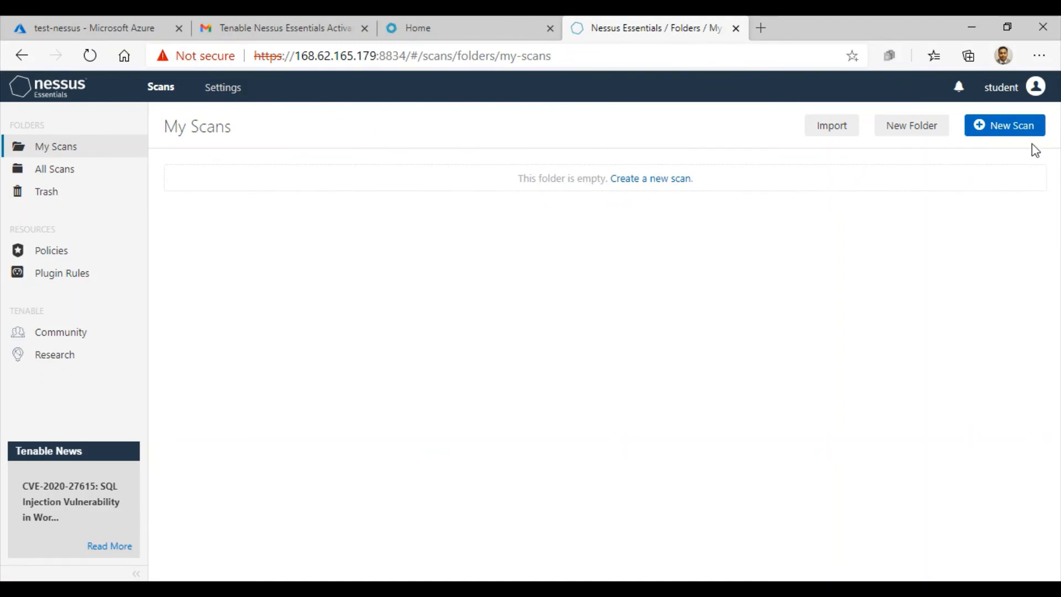
{"action": "mouse_move", "coordinate": [154, 422]}
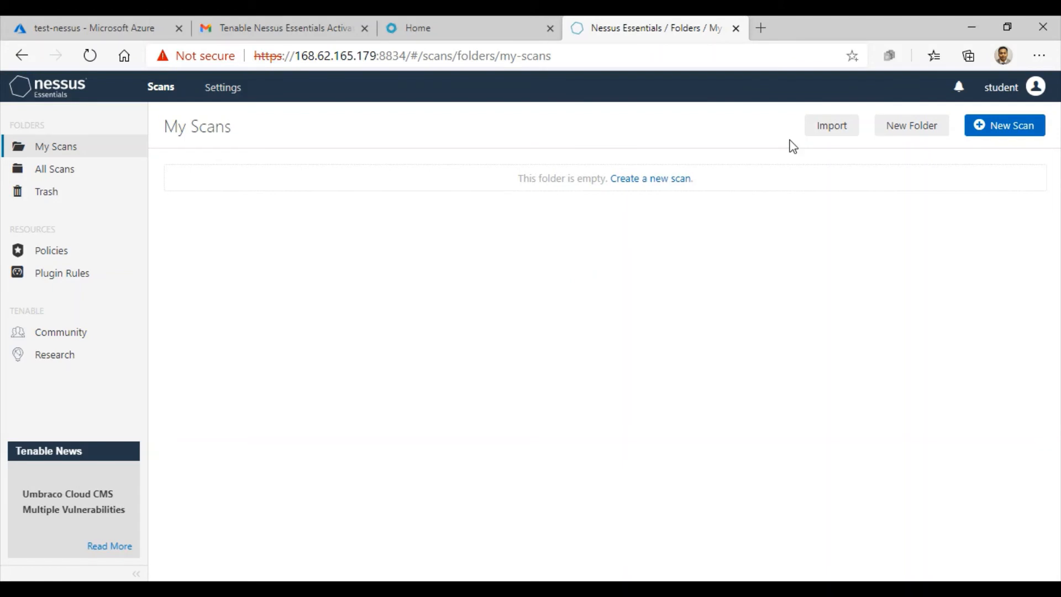
{"action": "mouse_move", "coordinate": [650, 178]}
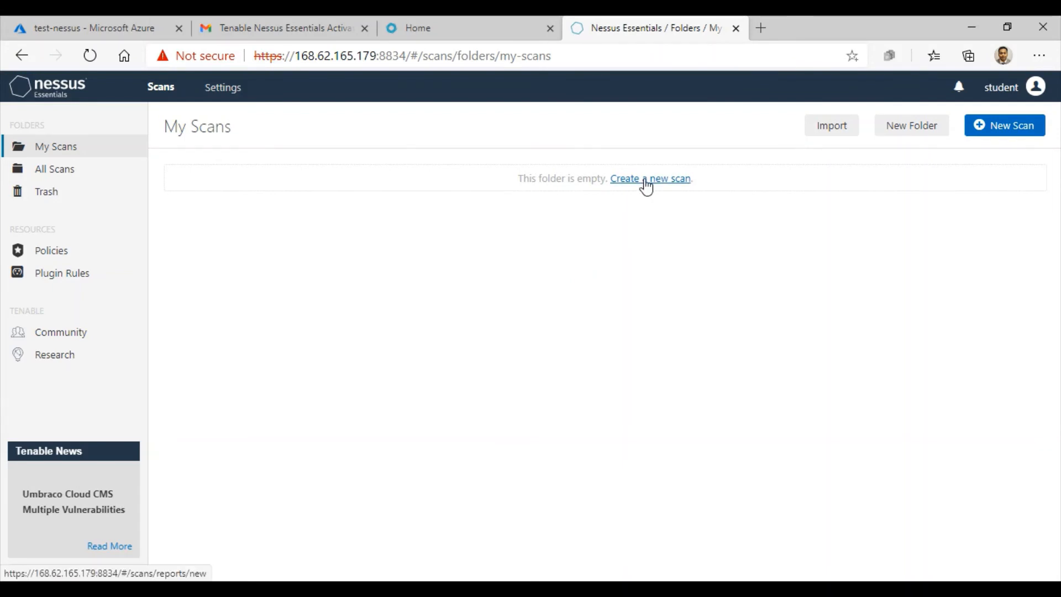
{"action": "mouse_move", "coordinate": [663, 186]}
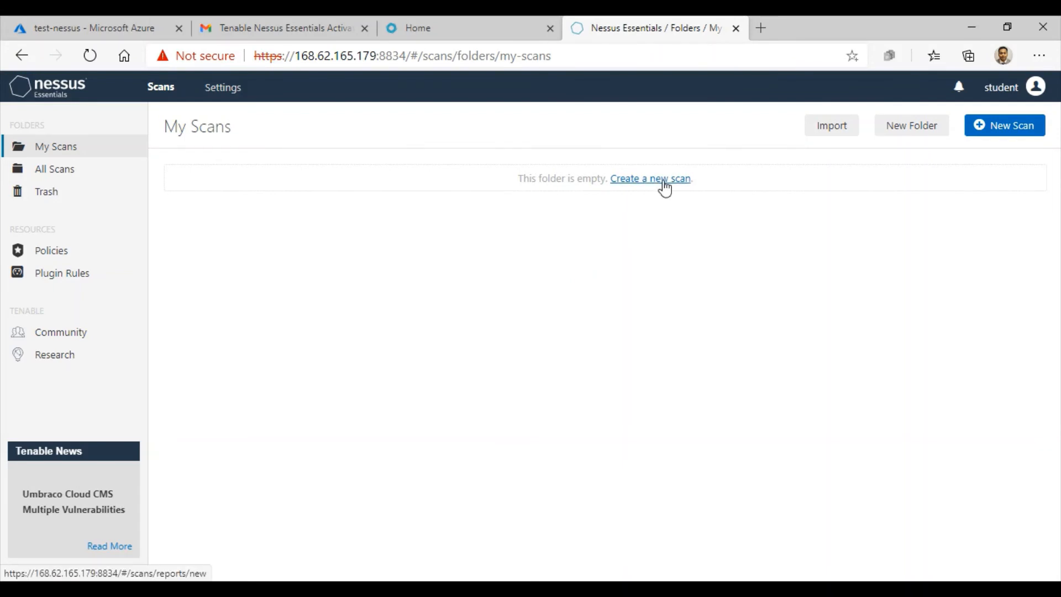
- Start a new scan and browse through the Scan Templates gallery
{"action": "left_click", "coordinate": [650, 178]}
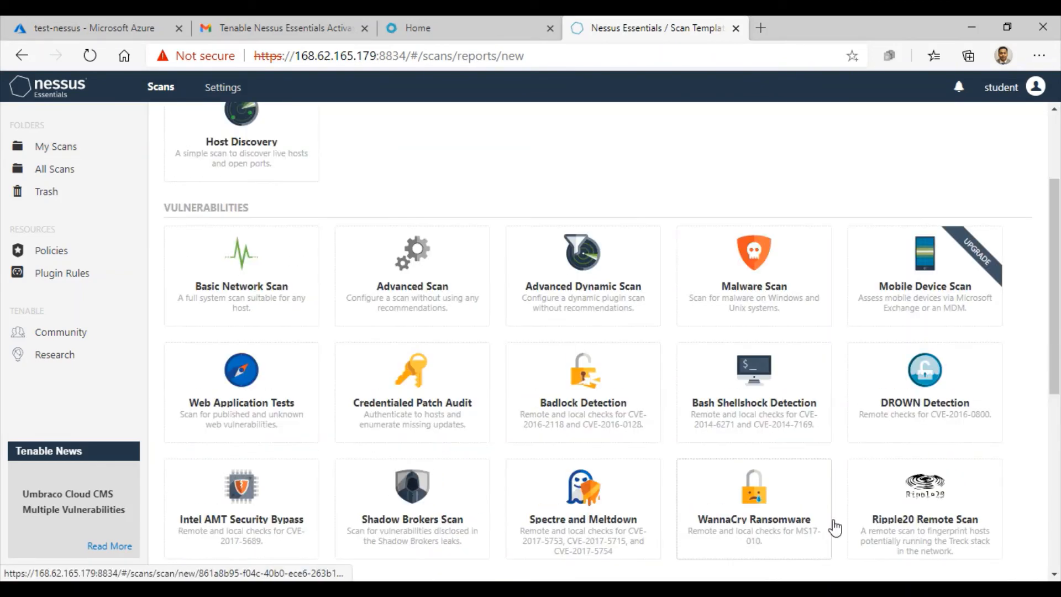
{"action": "scroll", "scroll_direction": "down", "scroll_amount": 3}
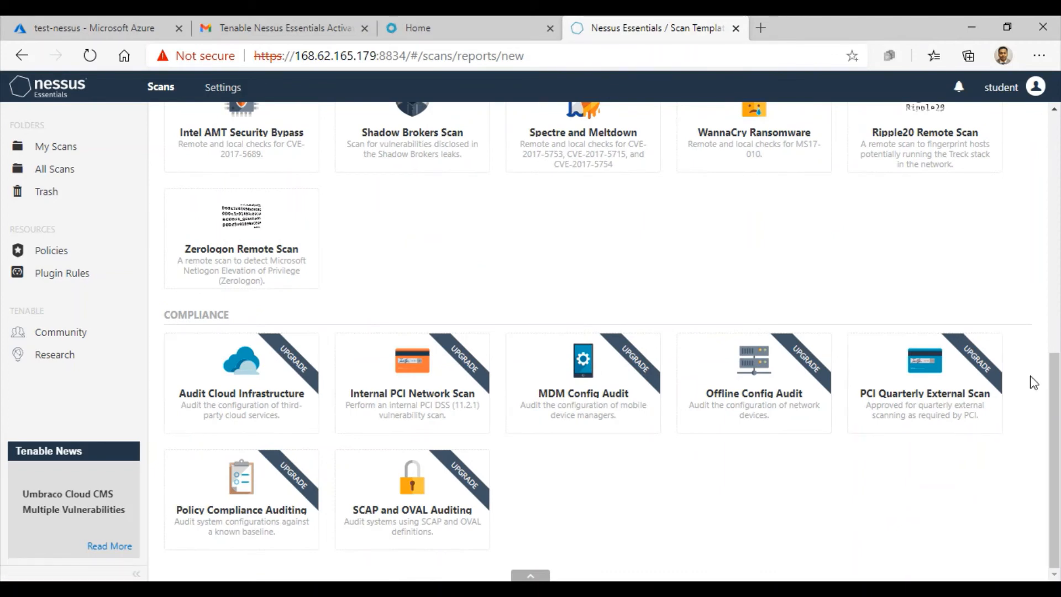
{"action": "mouse_move", "coordinate": [196, 372]}
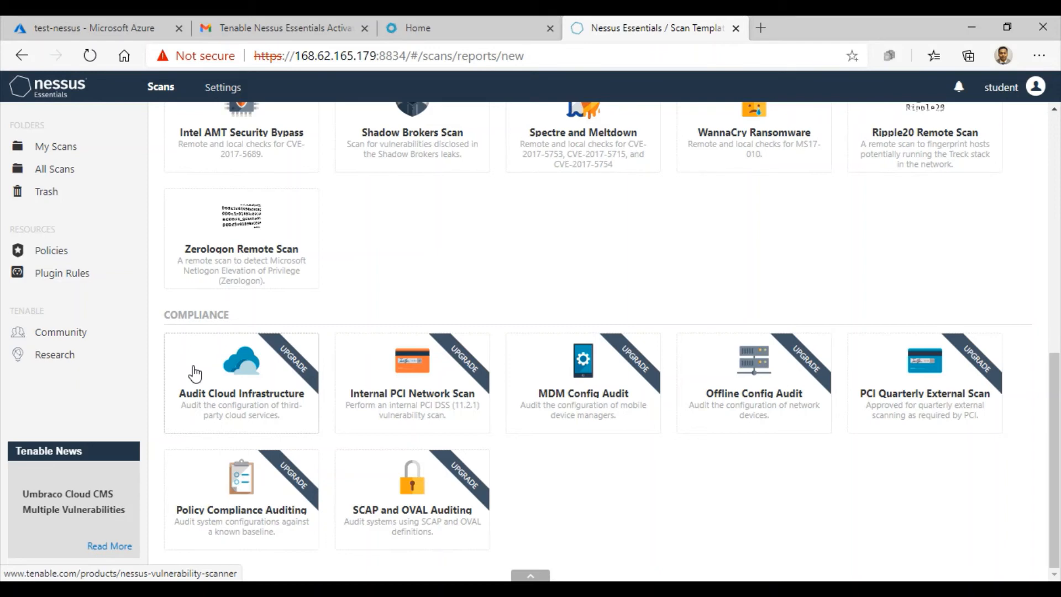
{"action": "mouse_move", "coordinate": [281, 382]}
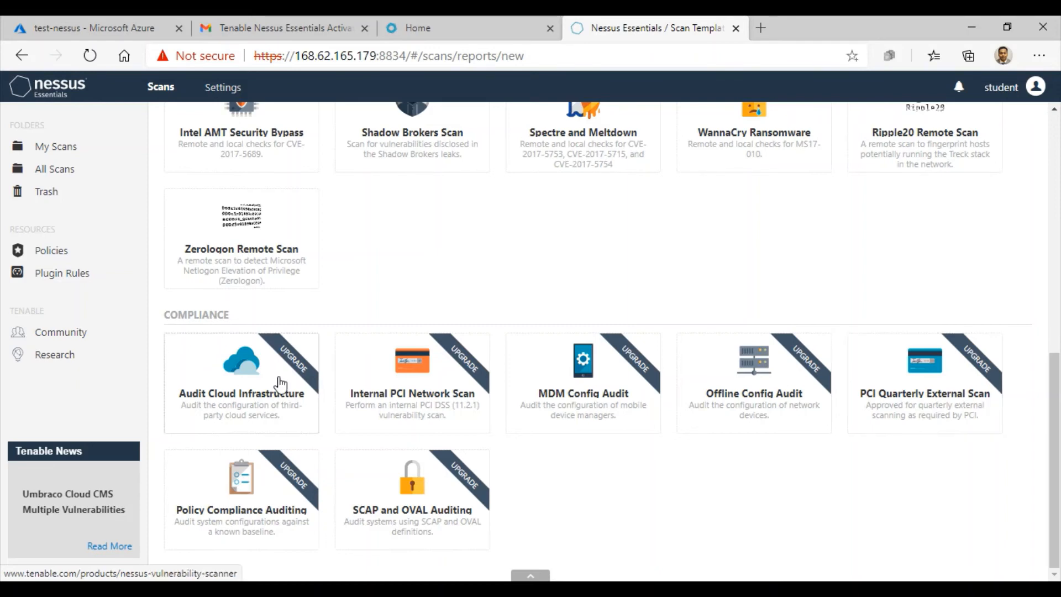
{"action": "scroll", "scroll_direction": "up", "scroll_amount": 3}
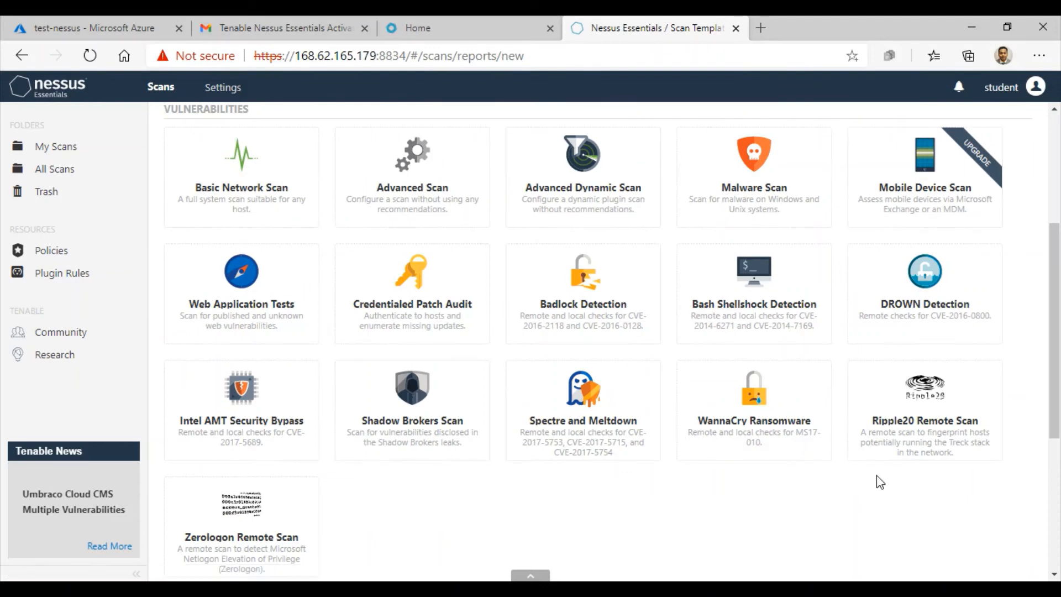
{"action": "scroll", "scroll_direction": "down", "scroll_amount": 3}
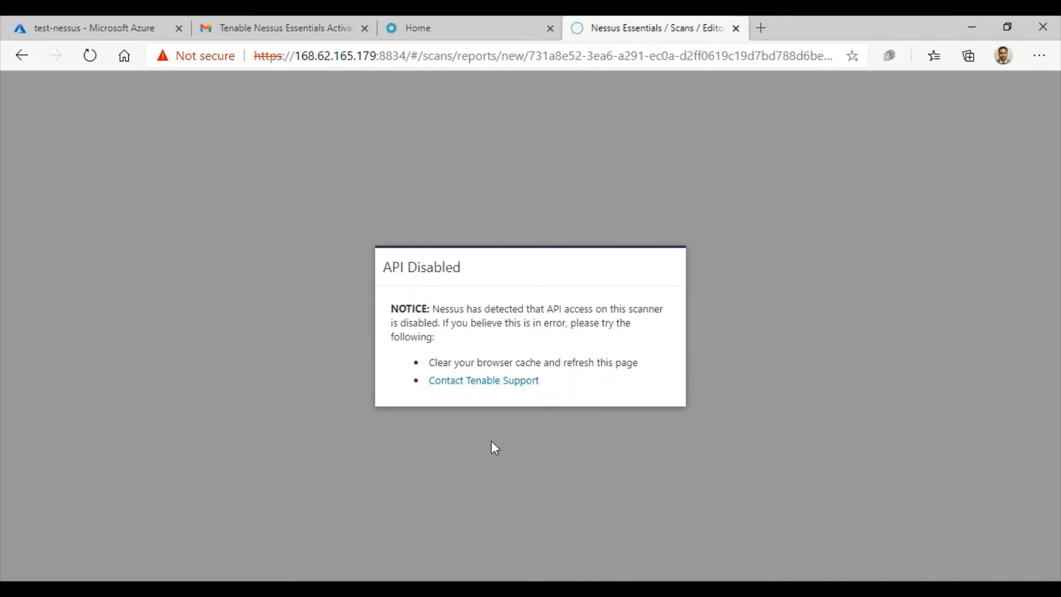
{"action": "mouse_move", "coordinate": [640, 428]}
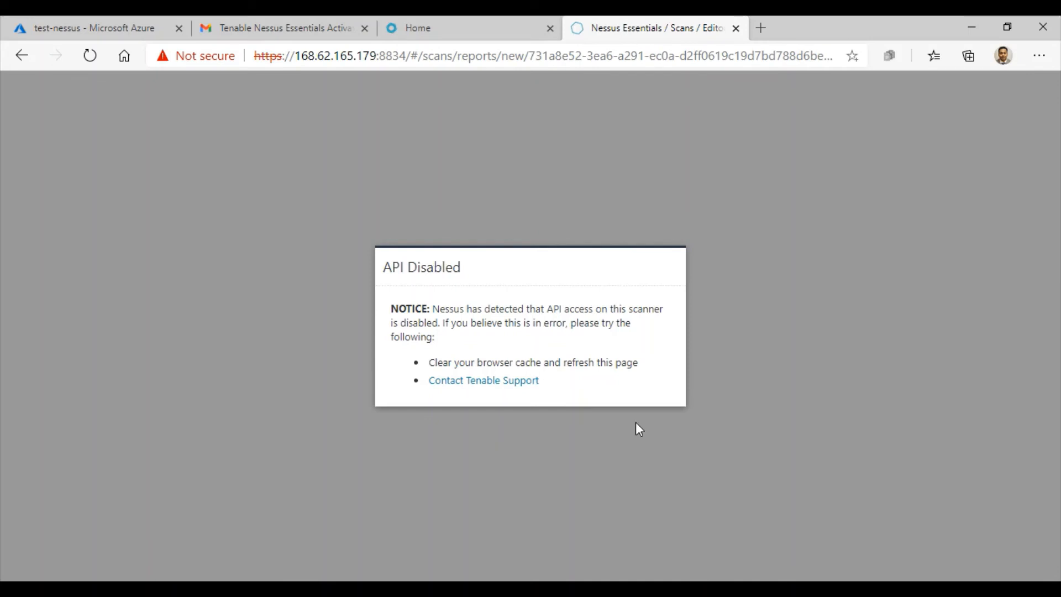
{"action": "mouse_move", "coordinate": [477, 389]}
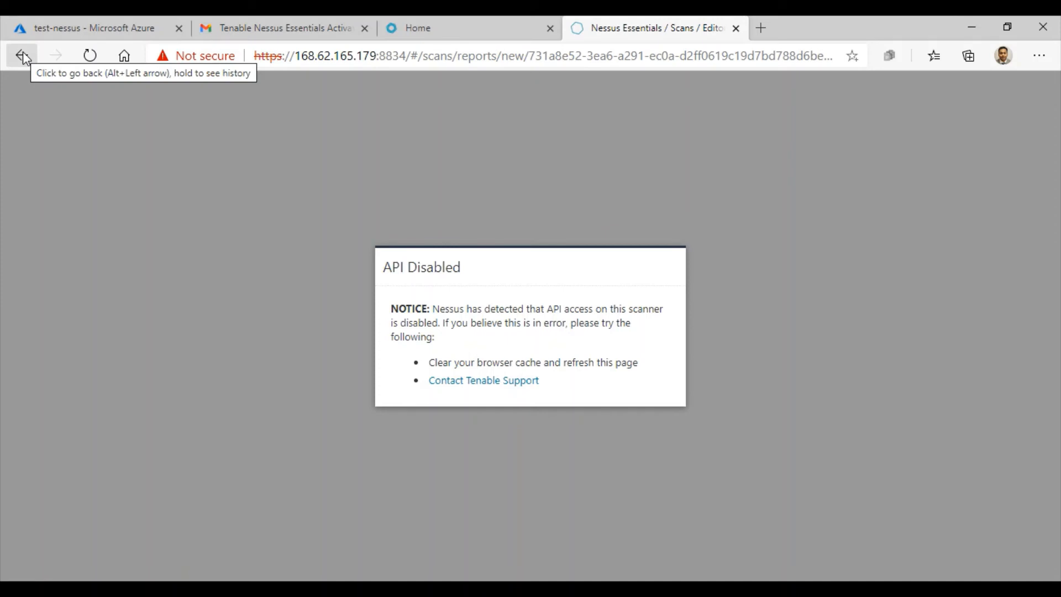
- Sign back in as 'student' and continue past the Version Mismatch warning
{"action": "left_click", "coordinate": [22, 55]}
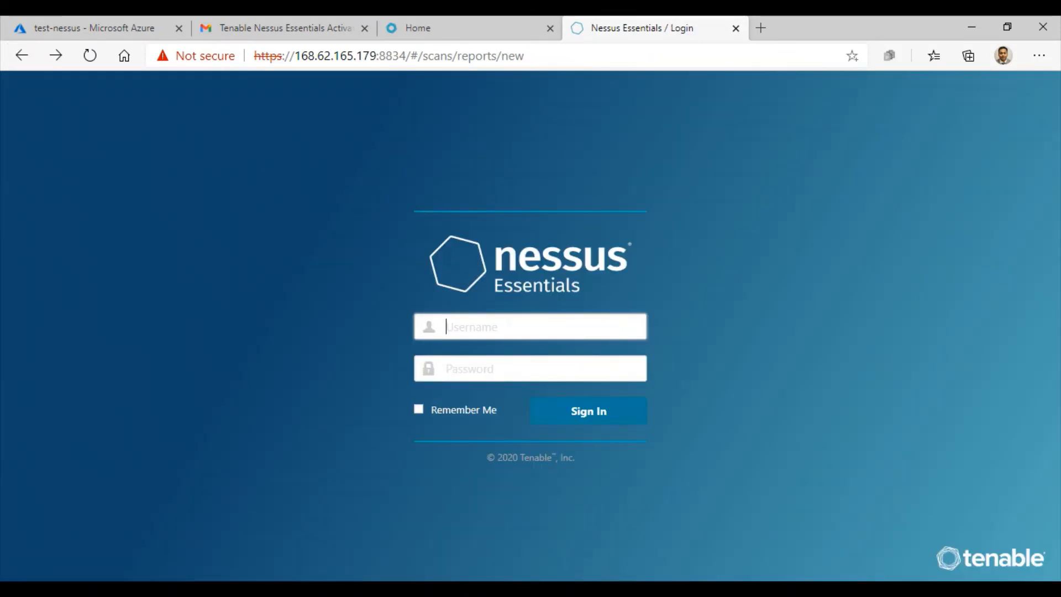
{"action": "type", "text": "student"}
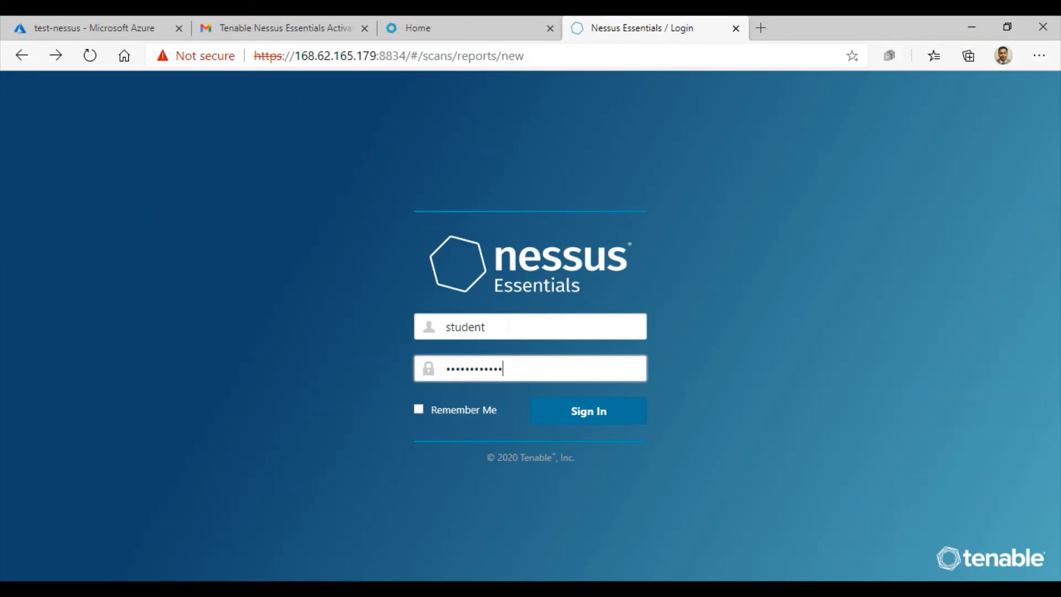
{"action": "left_click", "coordinate": [587, 411]}
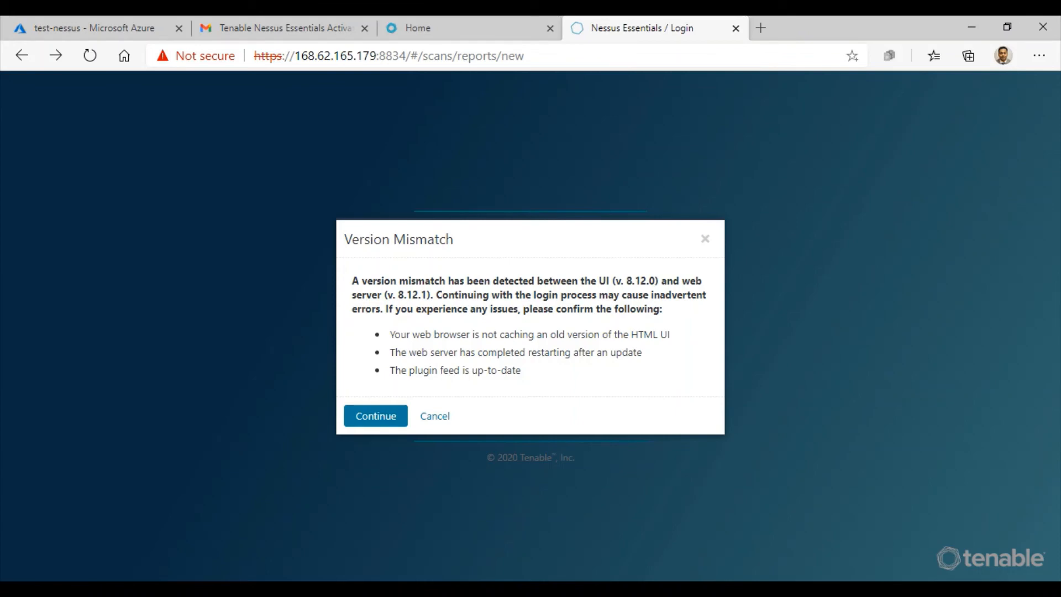
{"action": "mouse_move", "coordinate": [504, 259]}
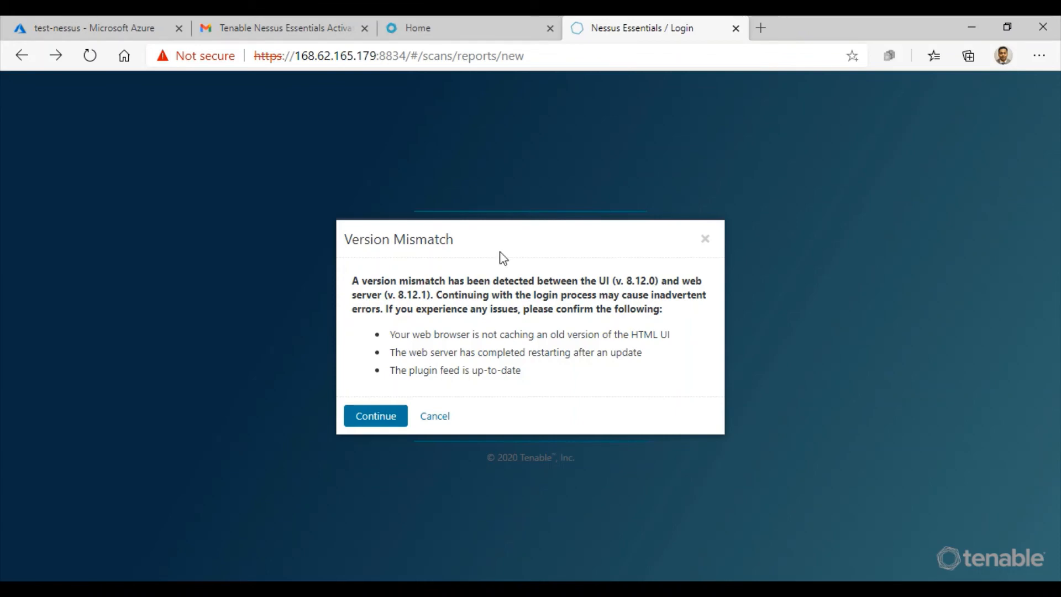
{"action": "mouse_move", "coordinate": [517, 347]}
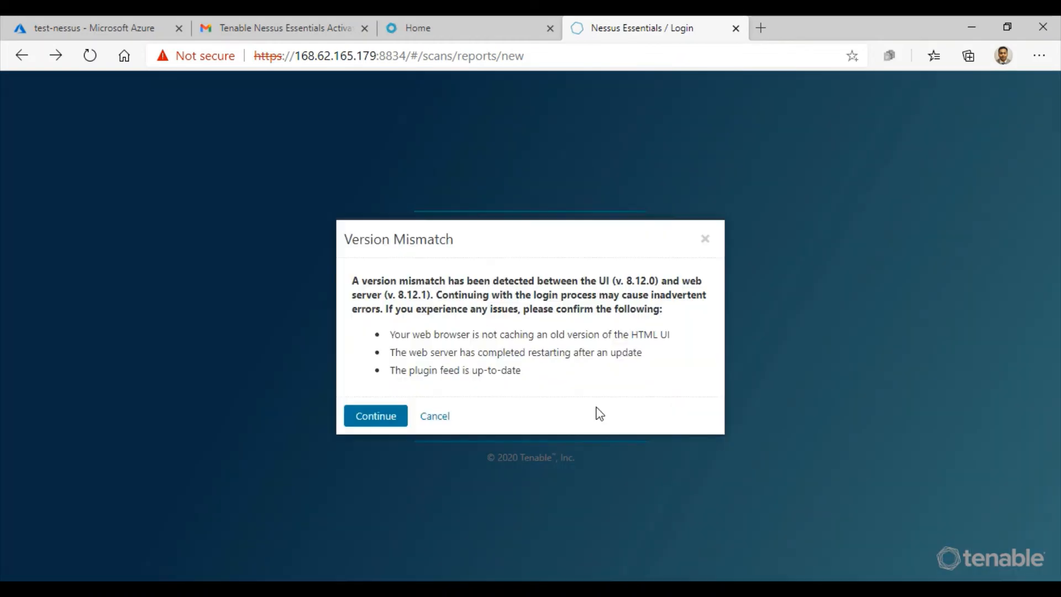
{"action": "left_click", "coordinate": [375, 416]}
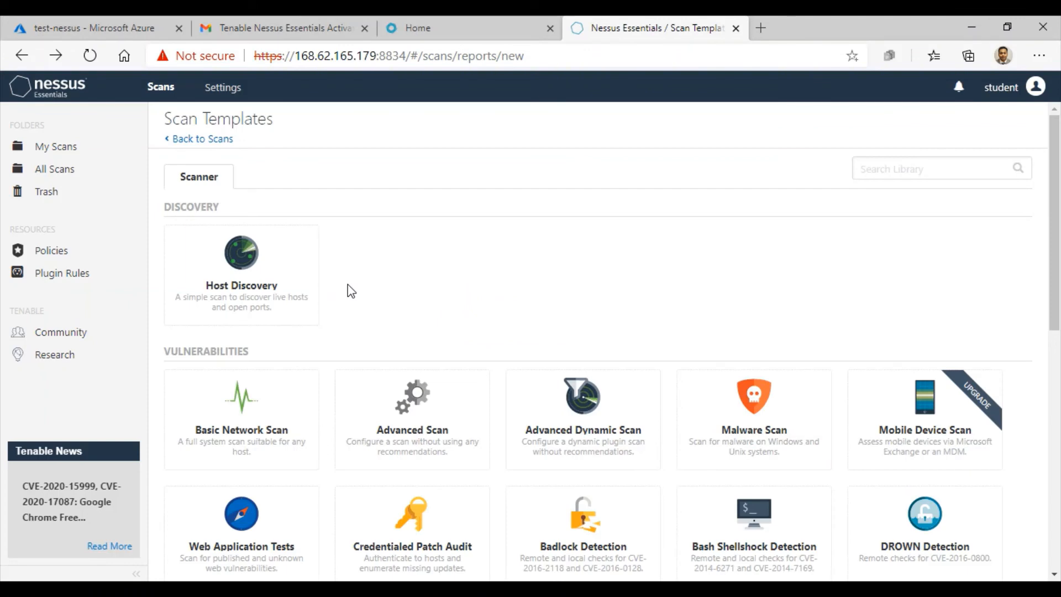
{"action": "mouse_move", "coordinate": [331, 380]}
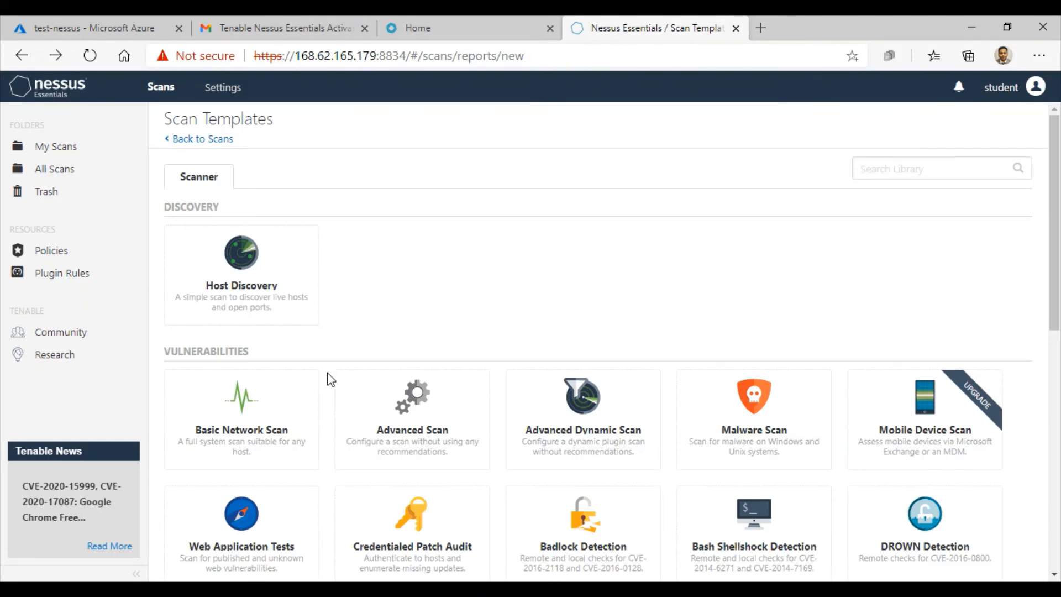
{"action": "mouse_move", "coordinate": [679, 412]}
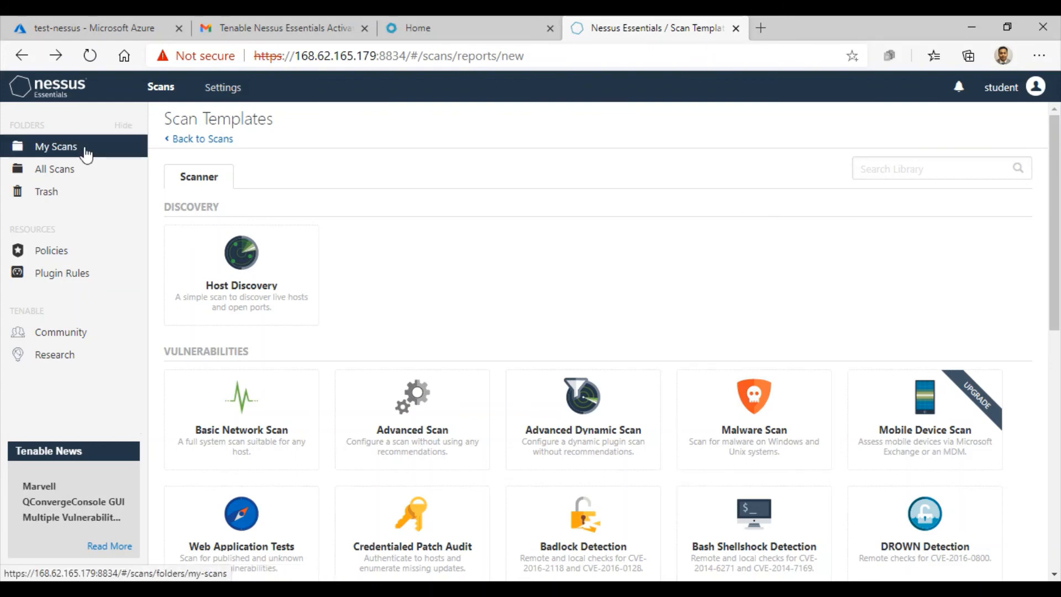
{"action": "mouse_move", "coordinate": [56, 146]}
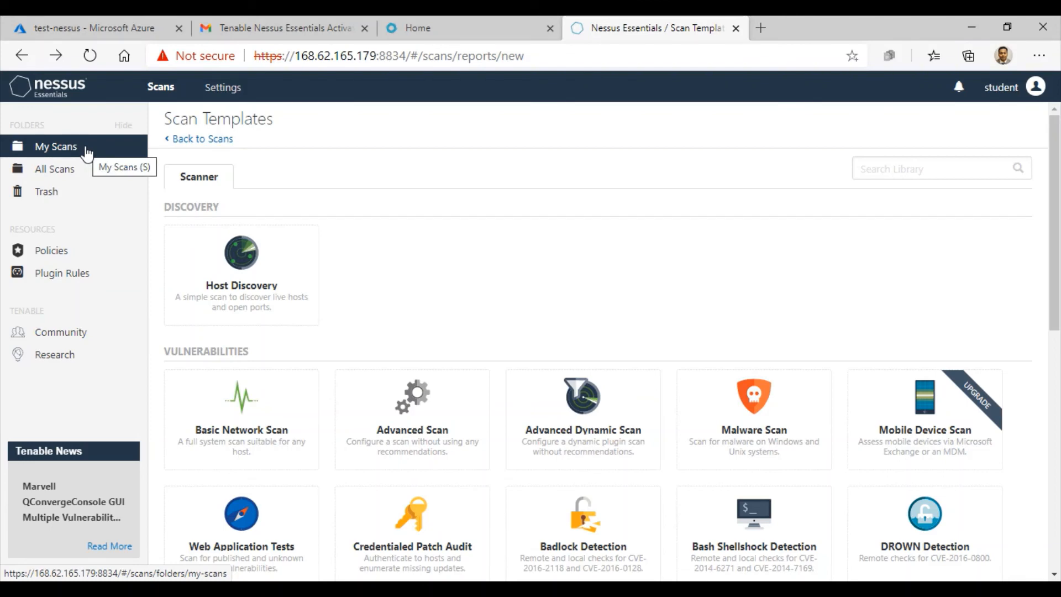
- Visit the All Scans folder, Policies page and Plugin Rules page
{"action": "left_click", "coordinate": [55, 168]}
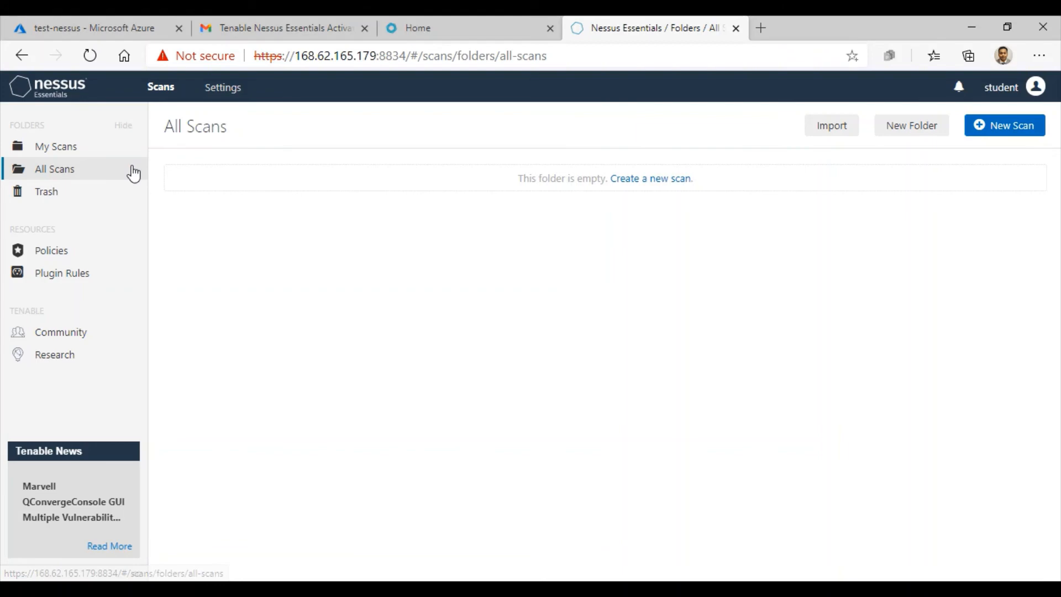
{"action": "left_click", "coordinate": [51, 250]}
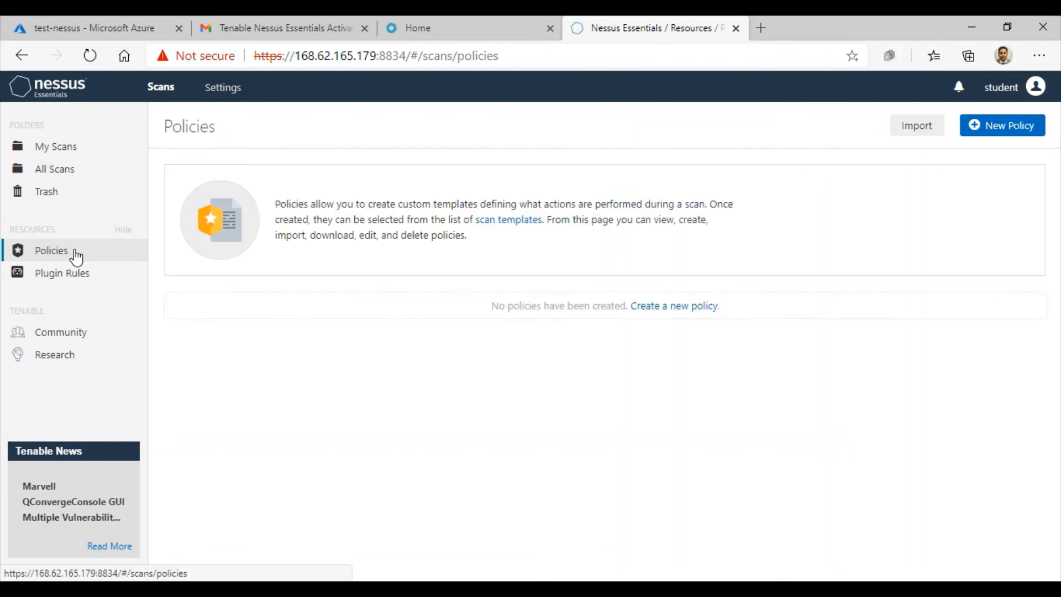
{"action": "left_click", "coordinate": [62, 273]}
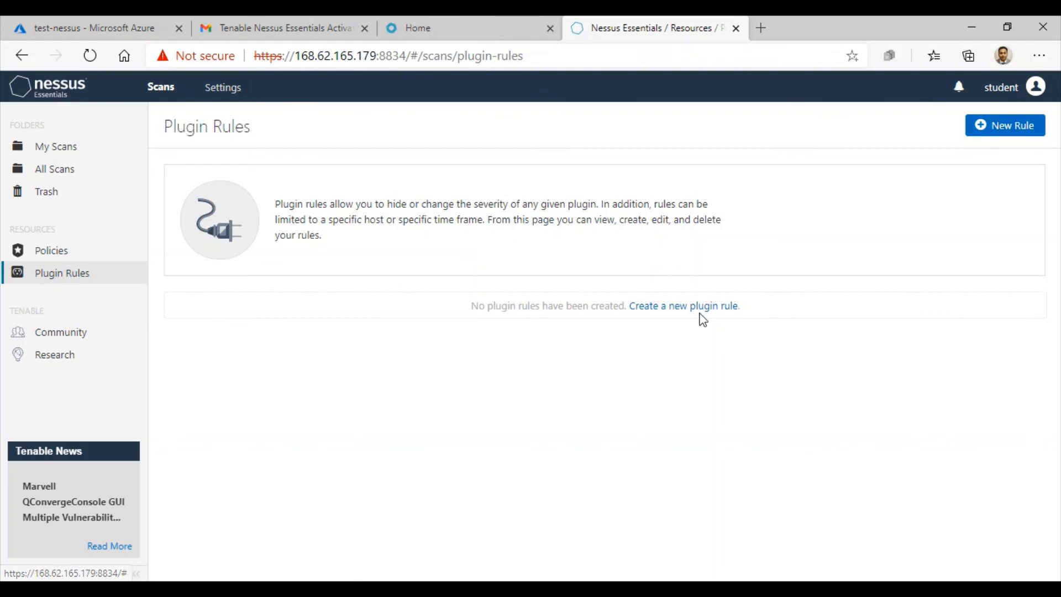
{"action": "mouse_move", "coordinate": [23, 409]}
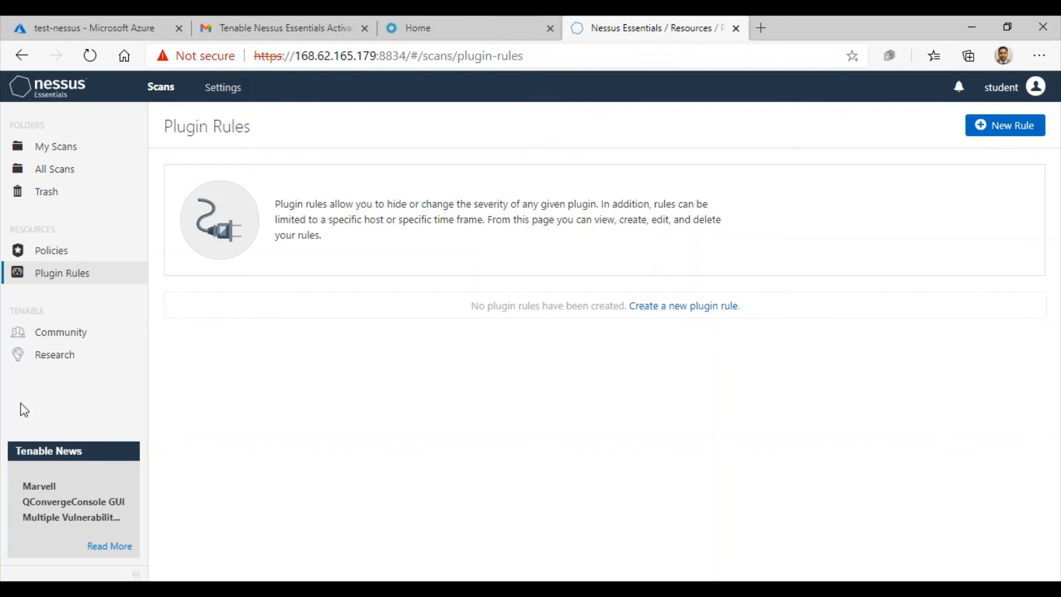
{"action": "mouse_move", "coordinate": [55, 146]}
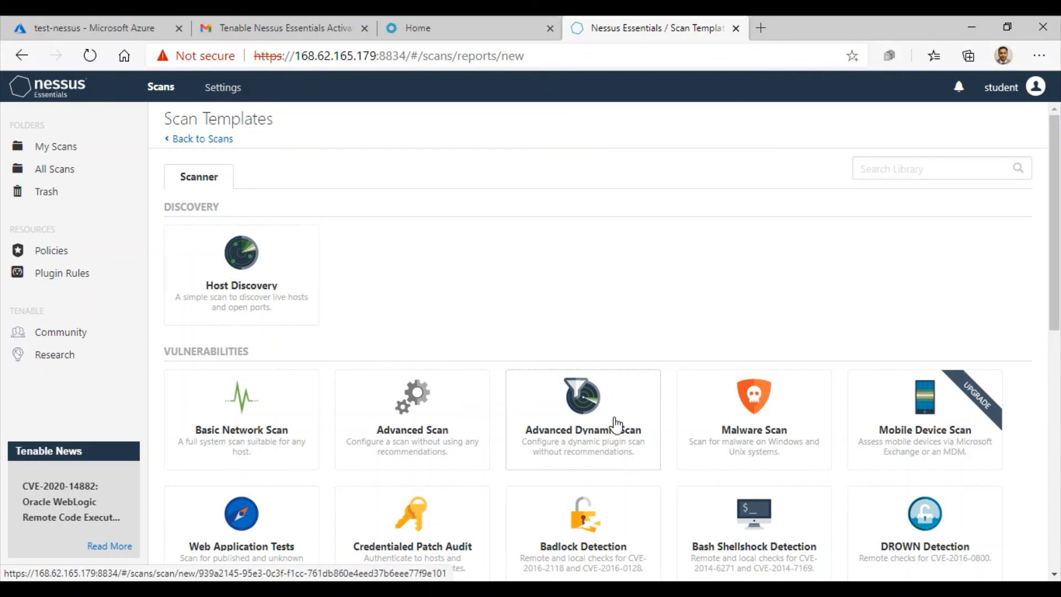
- Leave the API Disabled notice and go back to the Nessus sign-in page
{"action": "scroll", "scroll_direction": "down", "scroll_amount": 3}
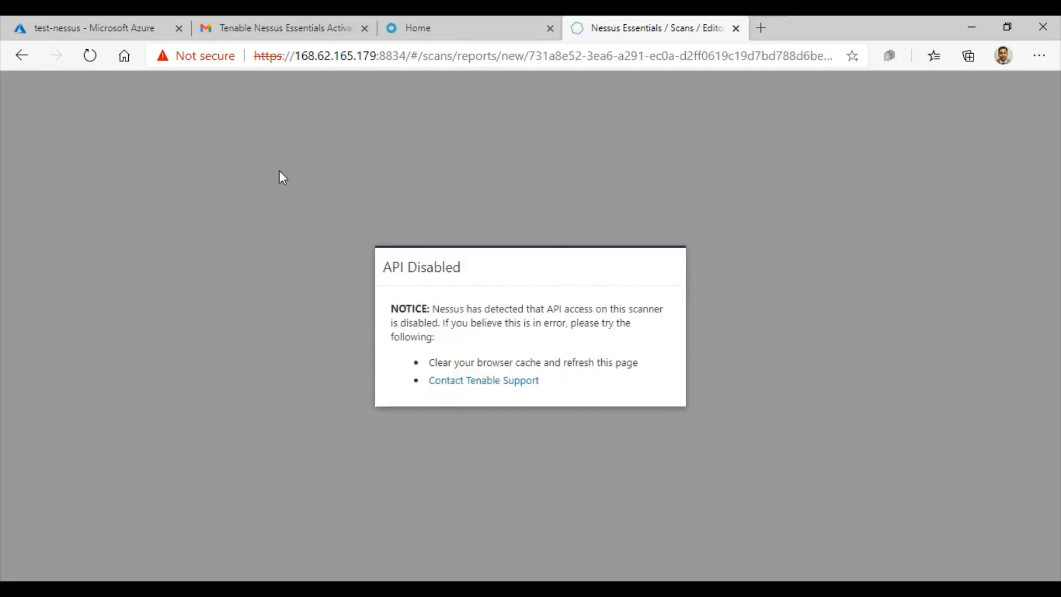
{"action": "left_click", "coordinate": [22, 56]}
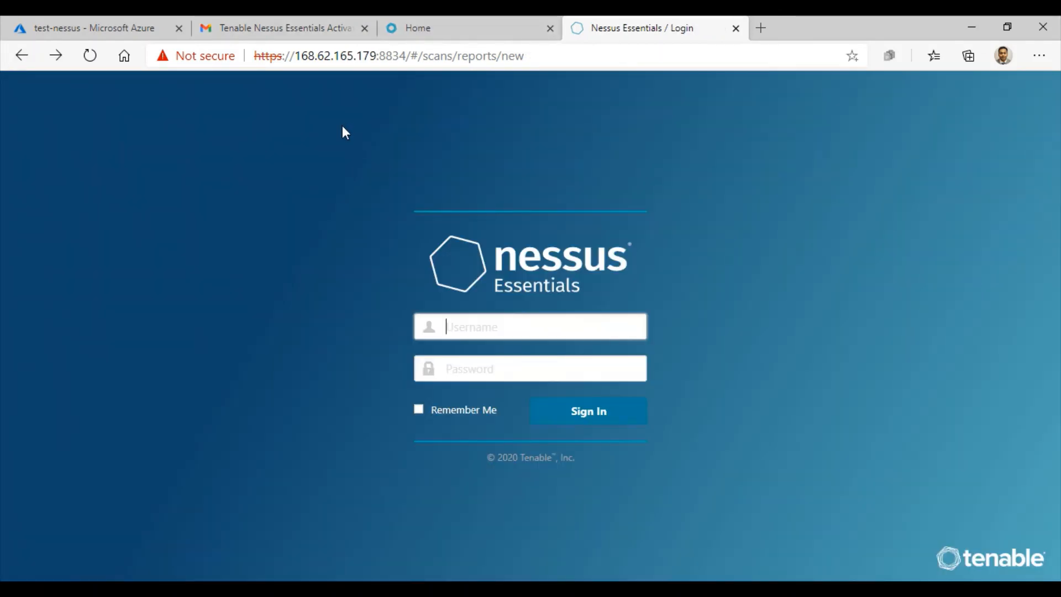
{"action": "mouse_move", "coordinate": [988, 491]}
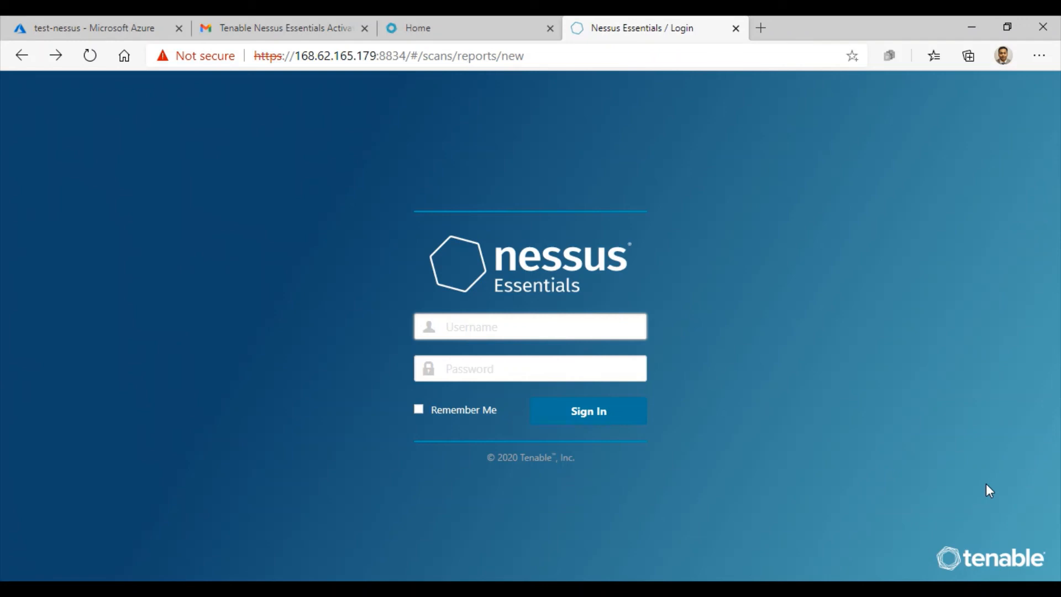
- Sign in as student and land on the empty My Scans folder
{"action": "left_click", "coordinate": [529, 327]}
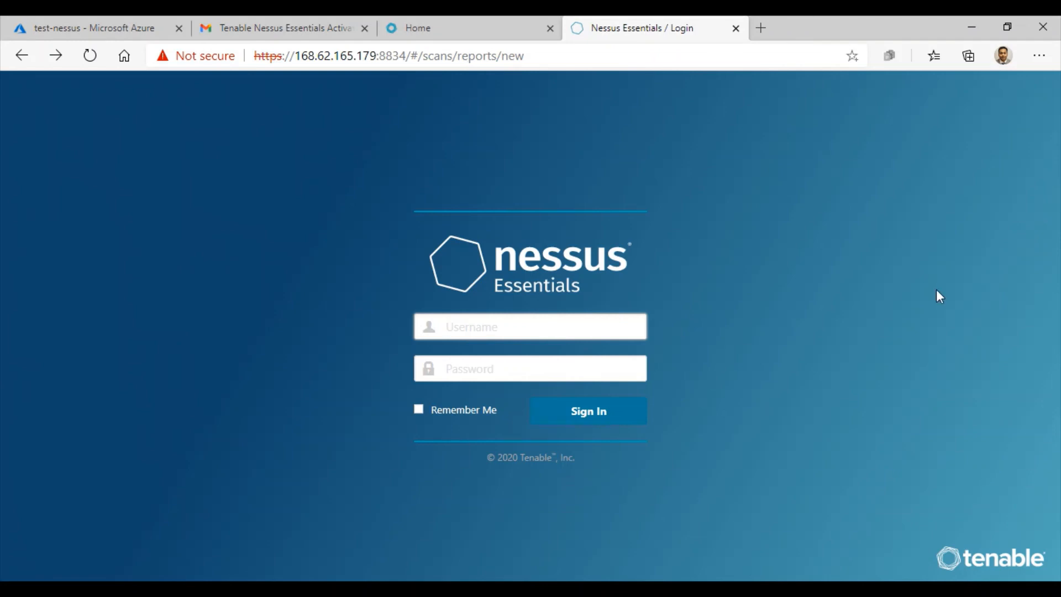
{"action": "left_click", "coordinate": [529, 327]}
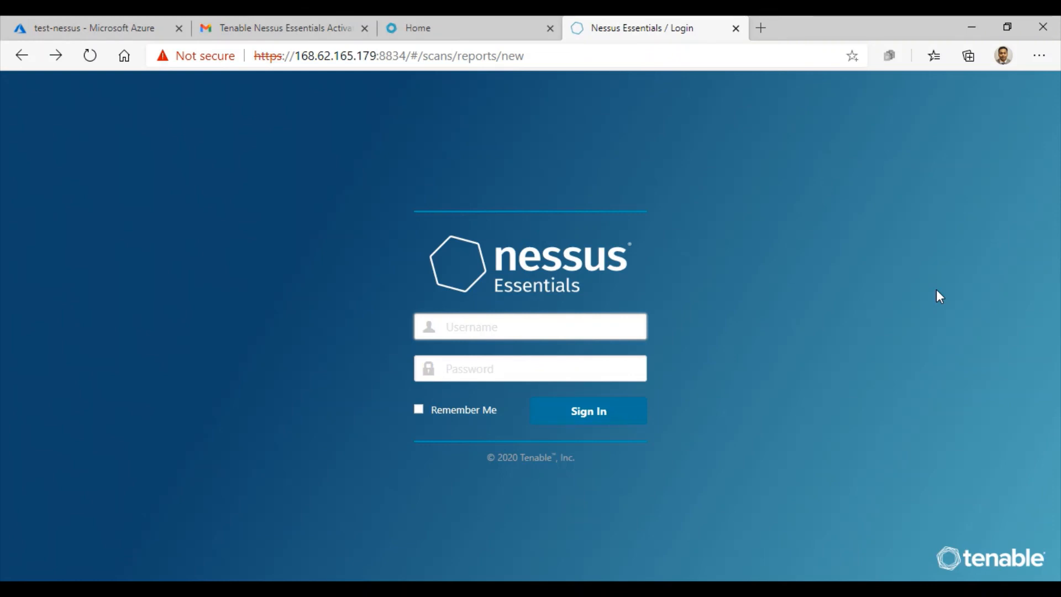
{"action": "left_click", "coordinate": [530, 326]}
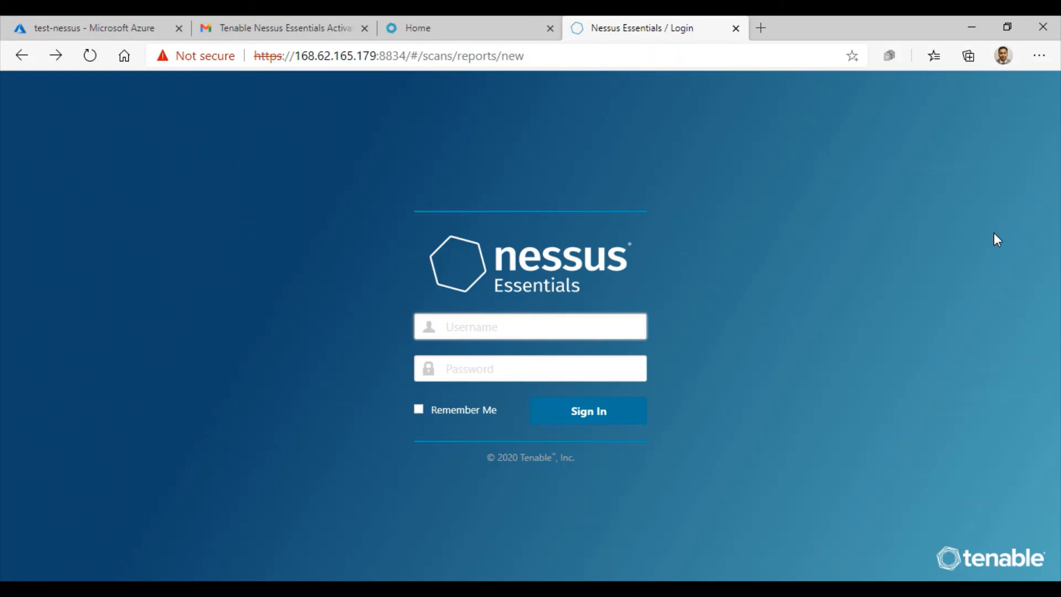
{"action": "left_click", "coordinate": [530, 327]}
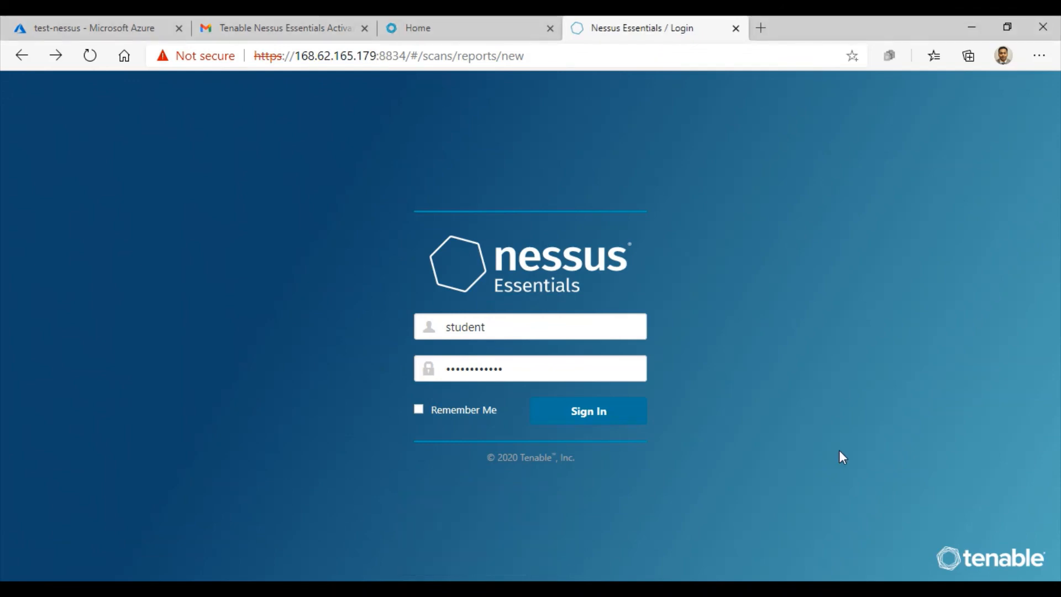
{"action": "left_click", "coordinate": [586, 412]}
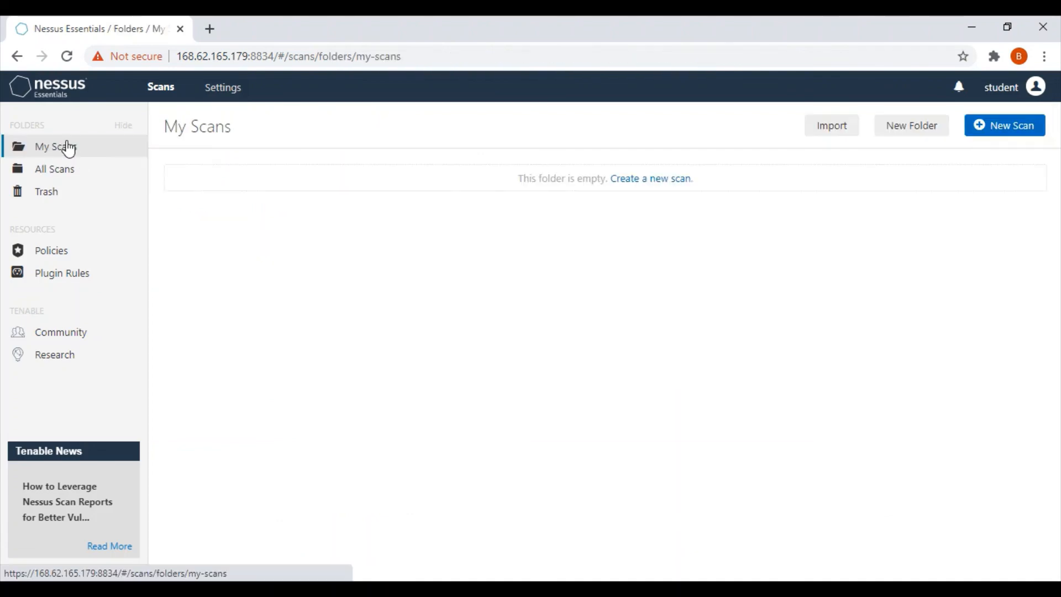
{"action": "mouse_move", "coordinate": [650, 178]}
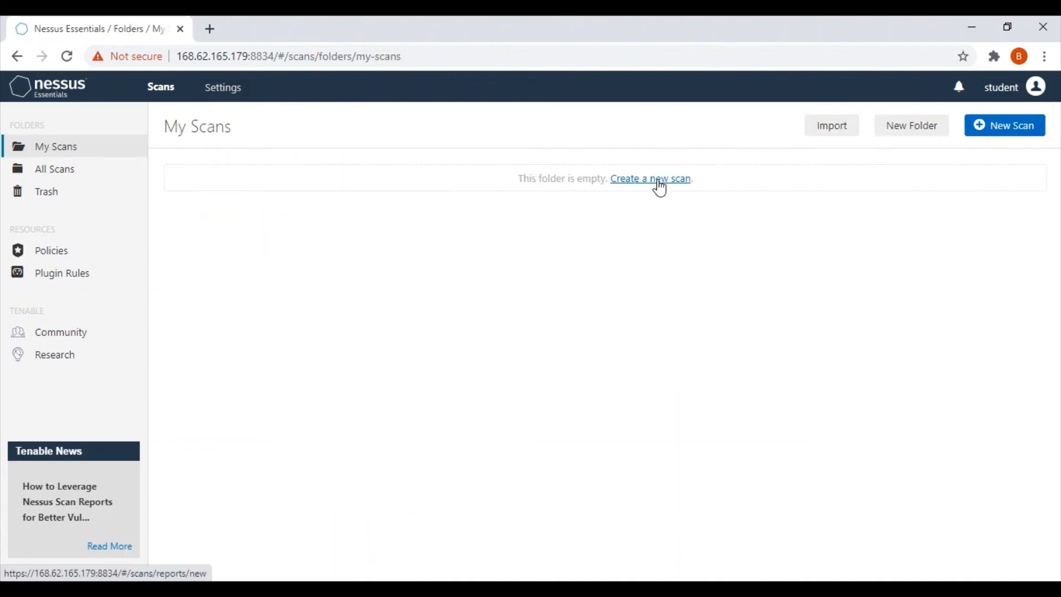
- Create and save a Basic Network Scan named 'test' targeting 'localhost'
{"action": "left_click", "coordinate": [650, 178]}
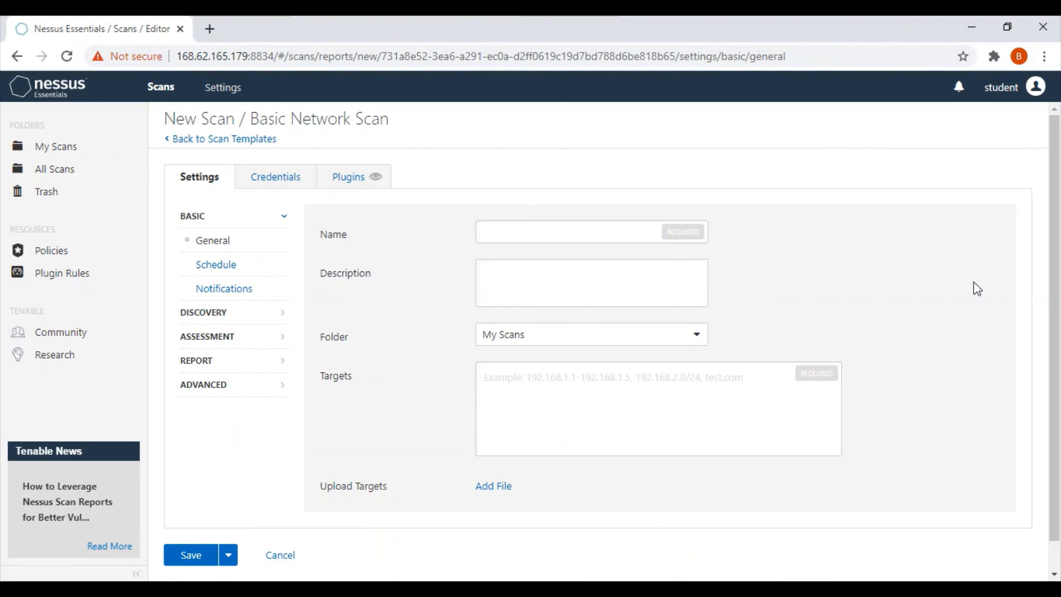
{"action": "mouse_move", "coordinate": [451, 433]}
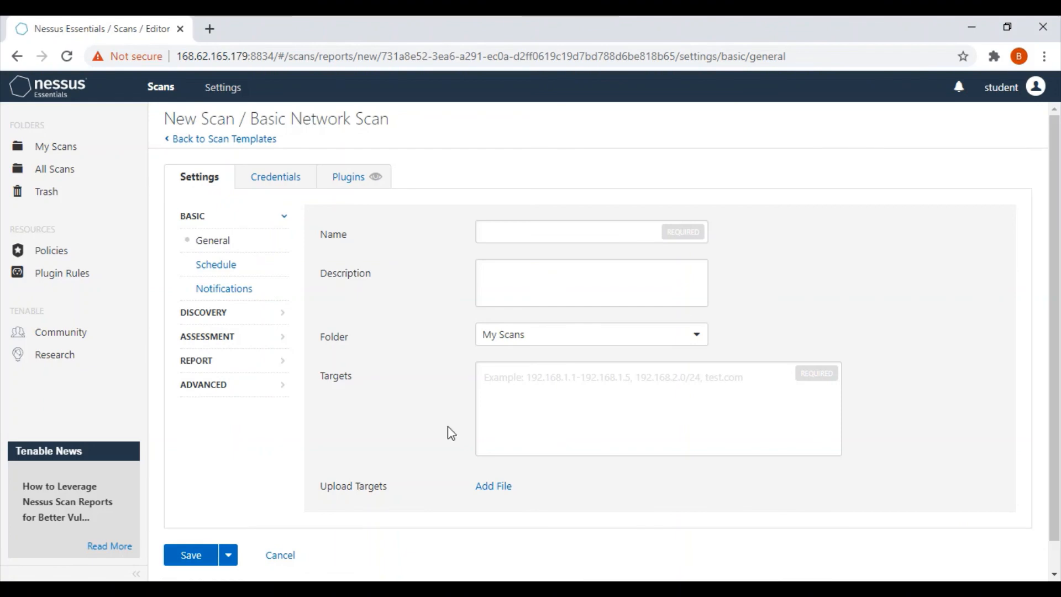
{"action": "left_click", "coordinate": [568, 231]}
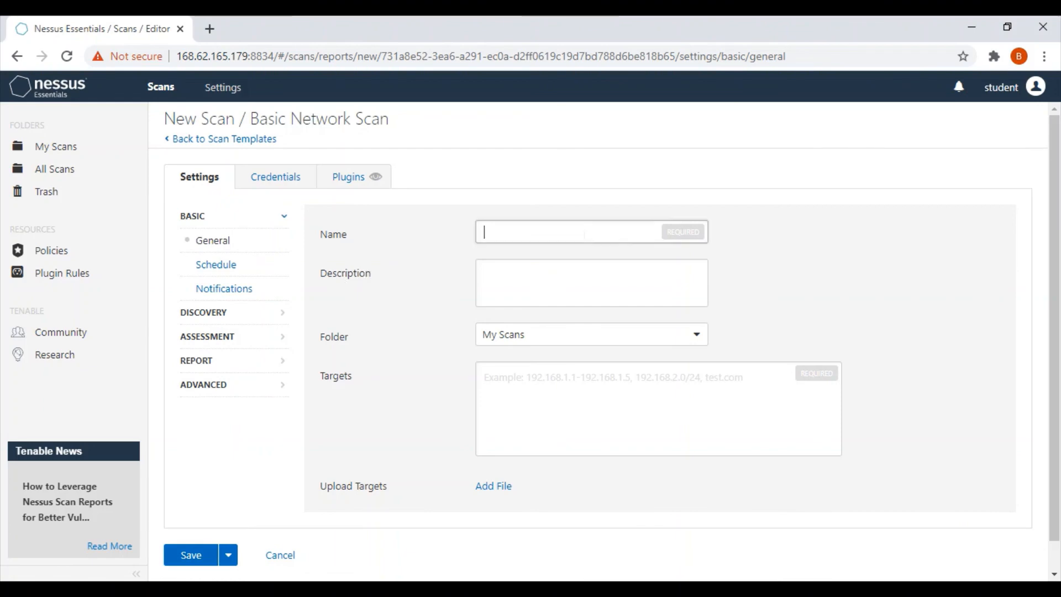
{"action": "type", "text": "trdt"}
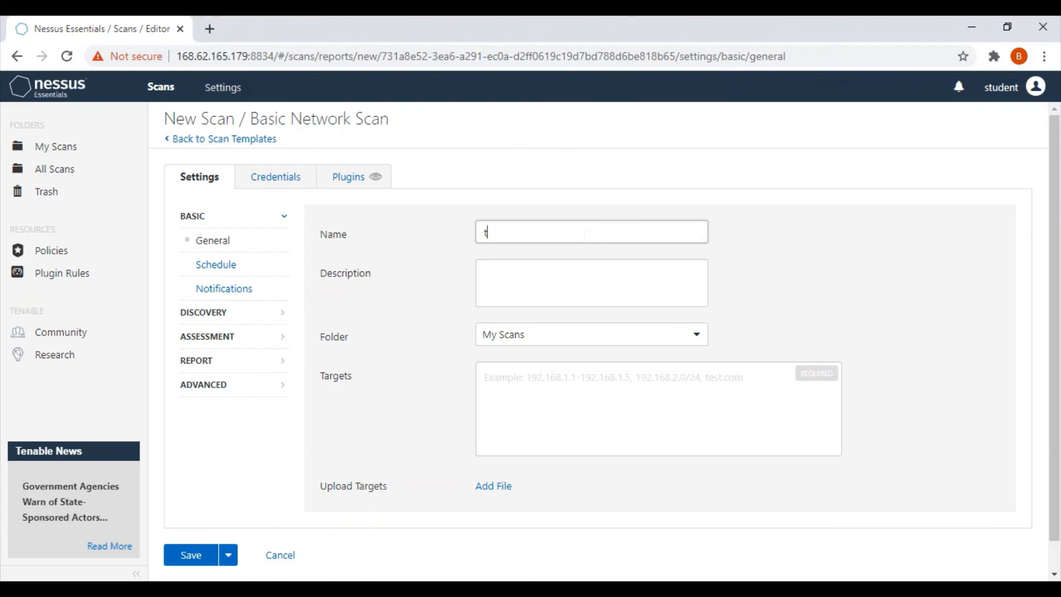
{"action": "type", "text": "est"}
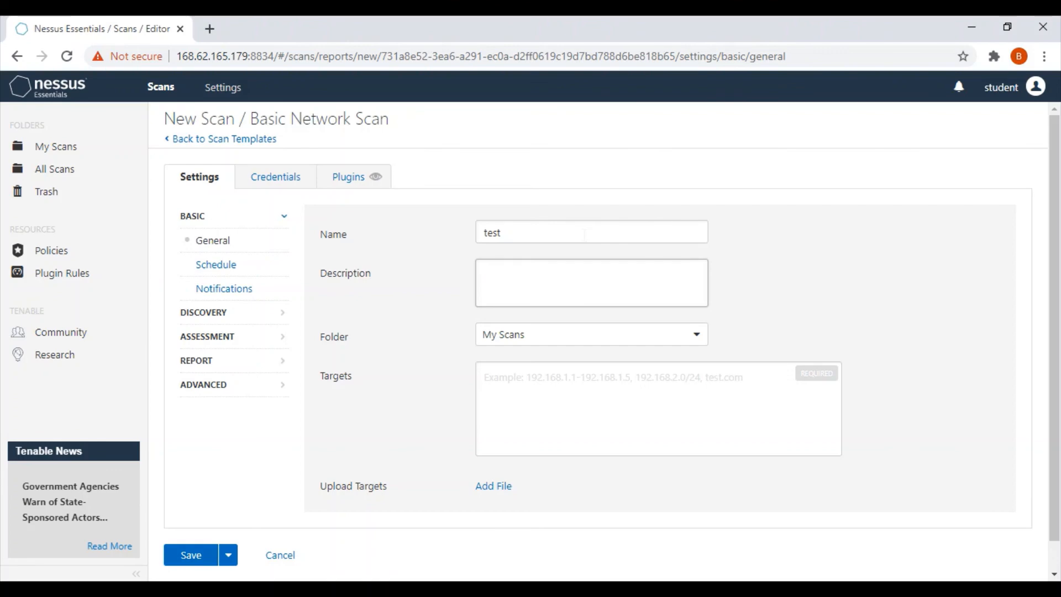
{"action": "type", "text": "local"}
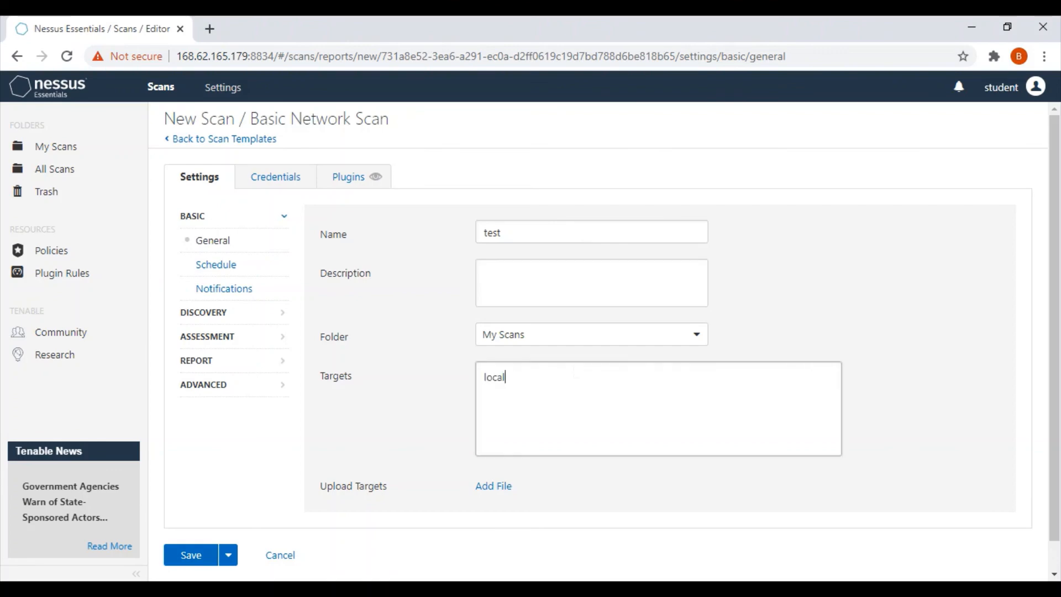
{"action": "type", "text": "host"}
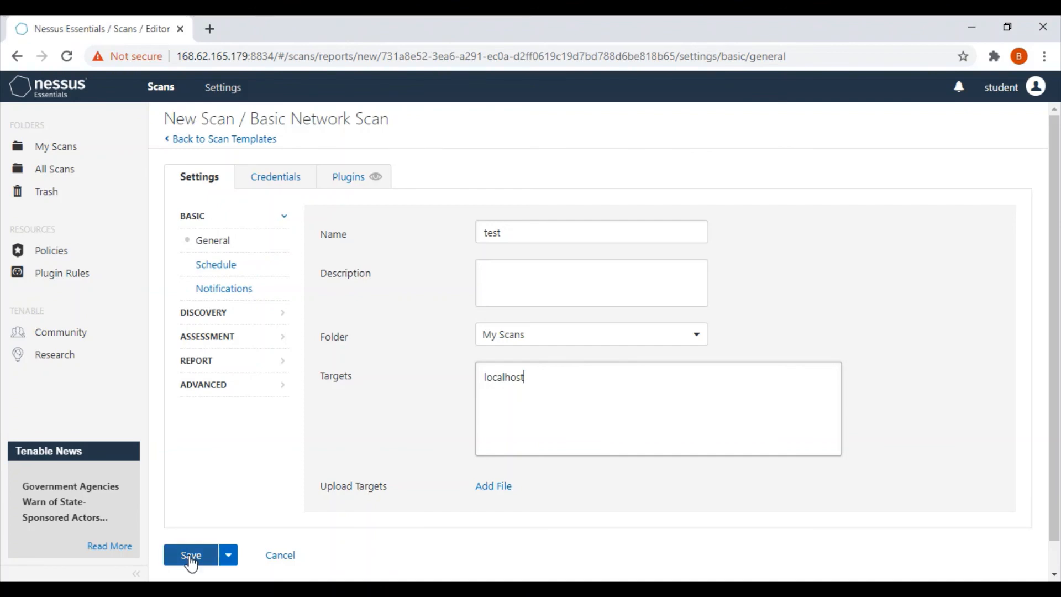
{"action": "left_click", "coordinate": [191, 555]}
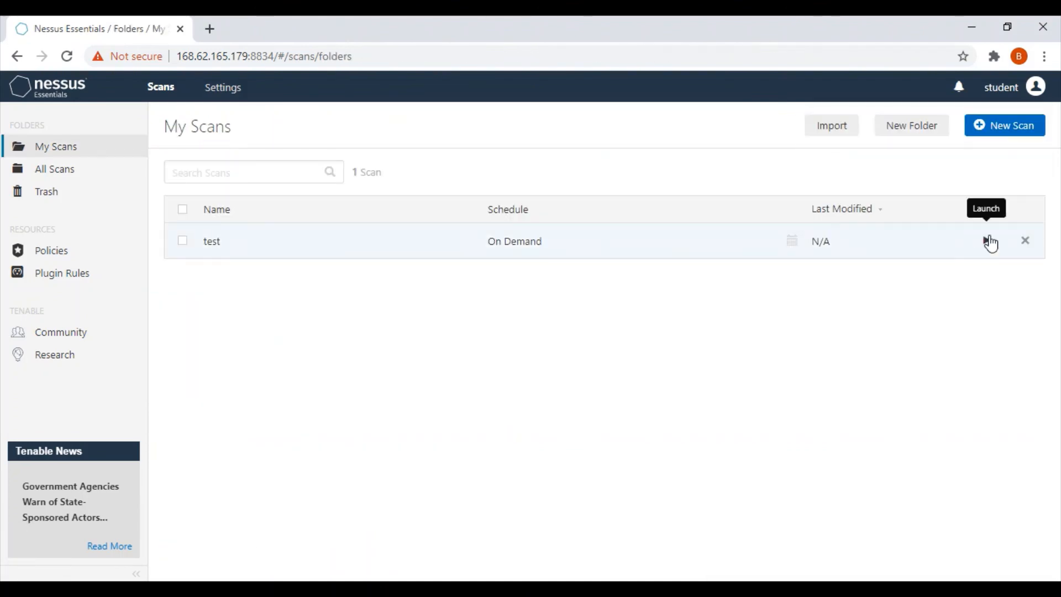
{"action": "mouse_move", "coordinate": [1014, 361]}
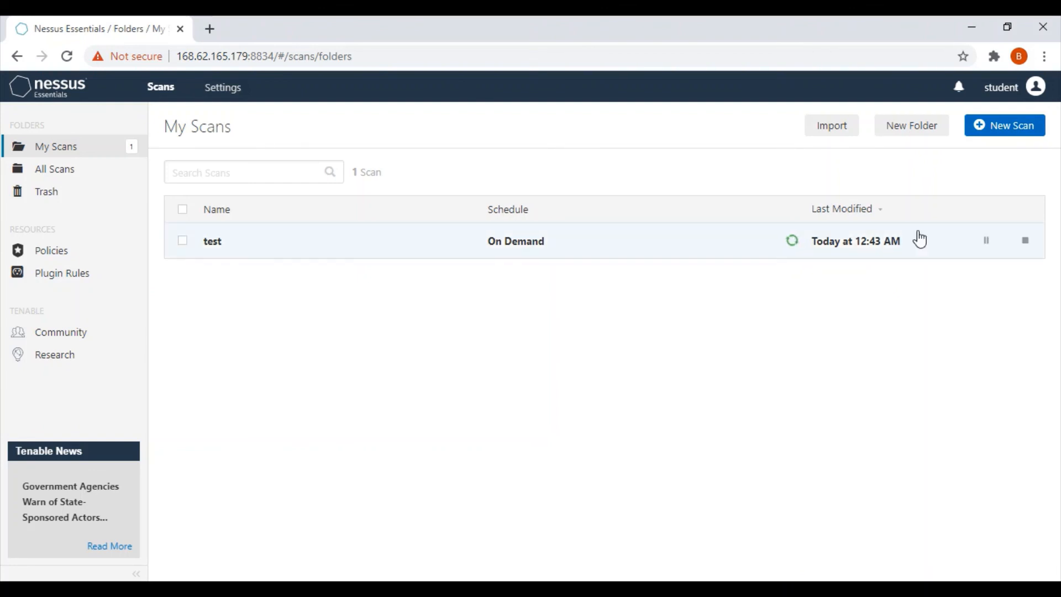
{"action": "mouse_move", "coordinate": [683, 412]}
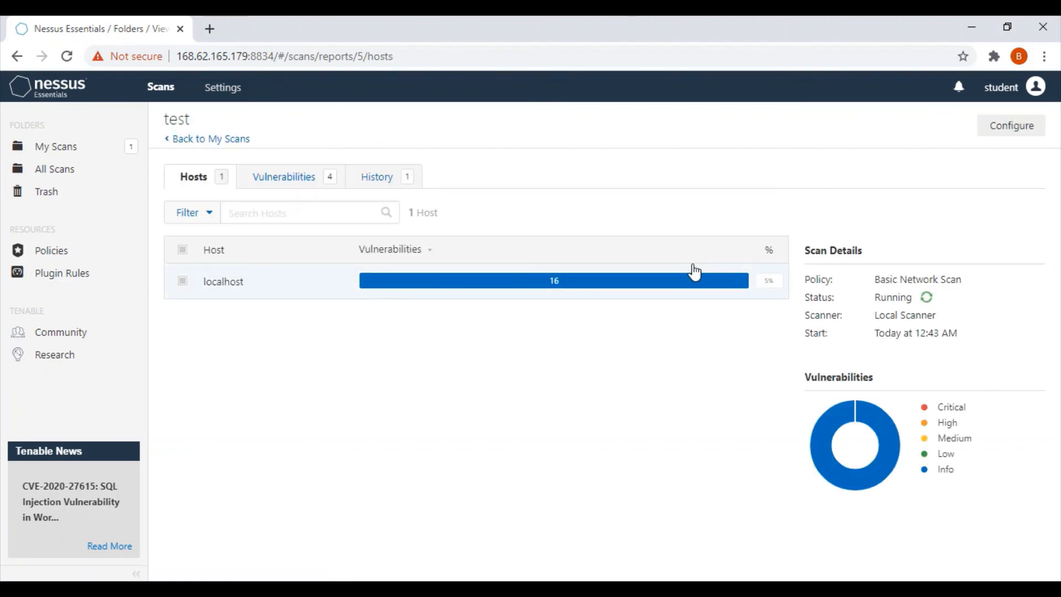
{"action": "mouse_move", "coordinate": [789, 500]}
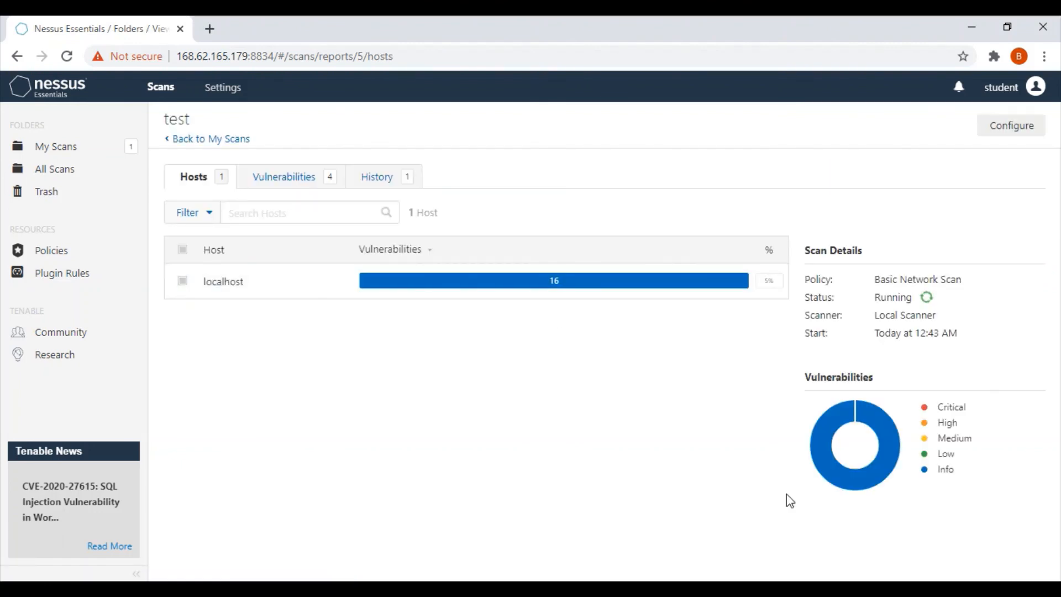
{"action": "mouse_move", "coordinate": [622, 284]}
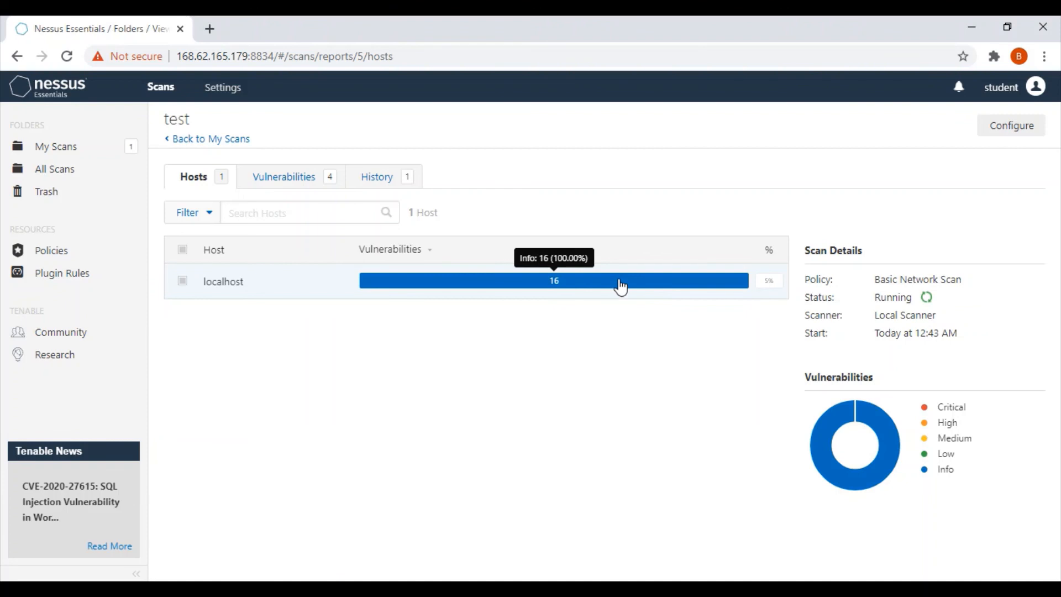
{"action": "mouse_move", "coordinate": [500, 278]}
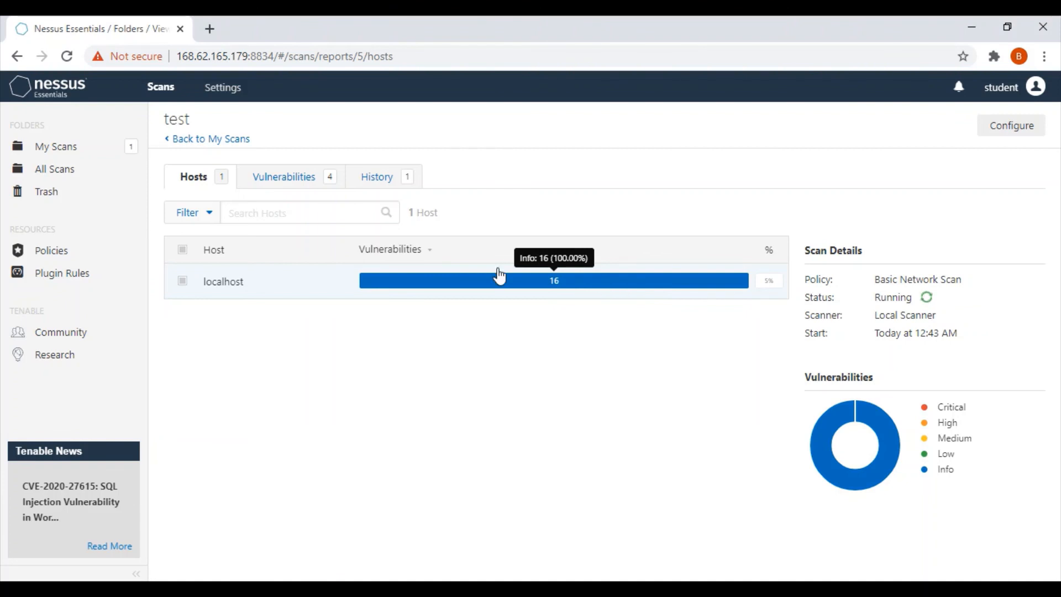
{"action": "mouse_move", "coordinate": [838, 277]}
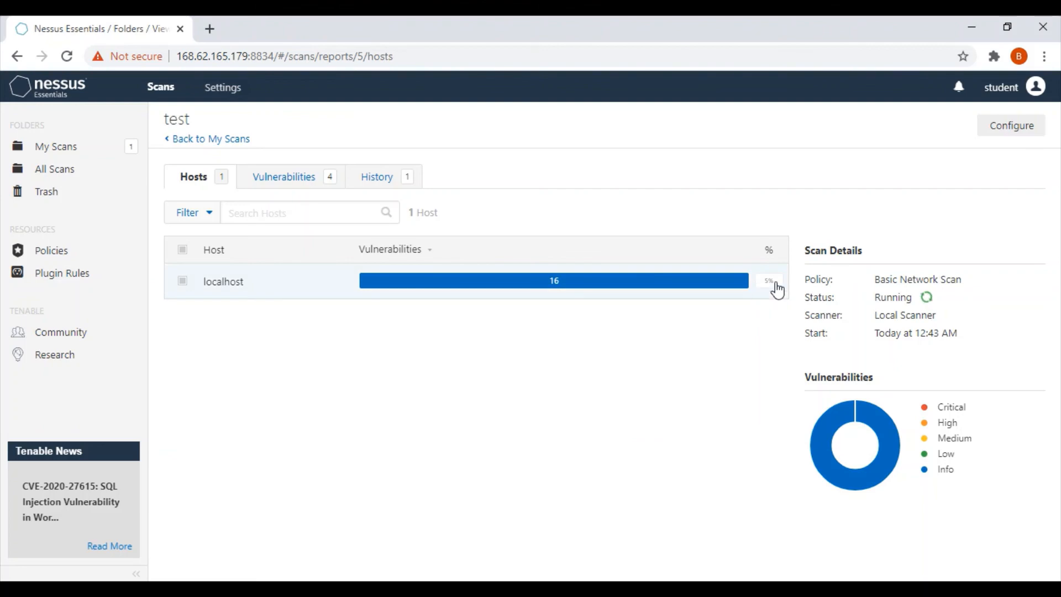
- Open the localhost host row to list its 9 informational vulnerabilities
{"action": "left_click", "coordinate": [222, 281]}
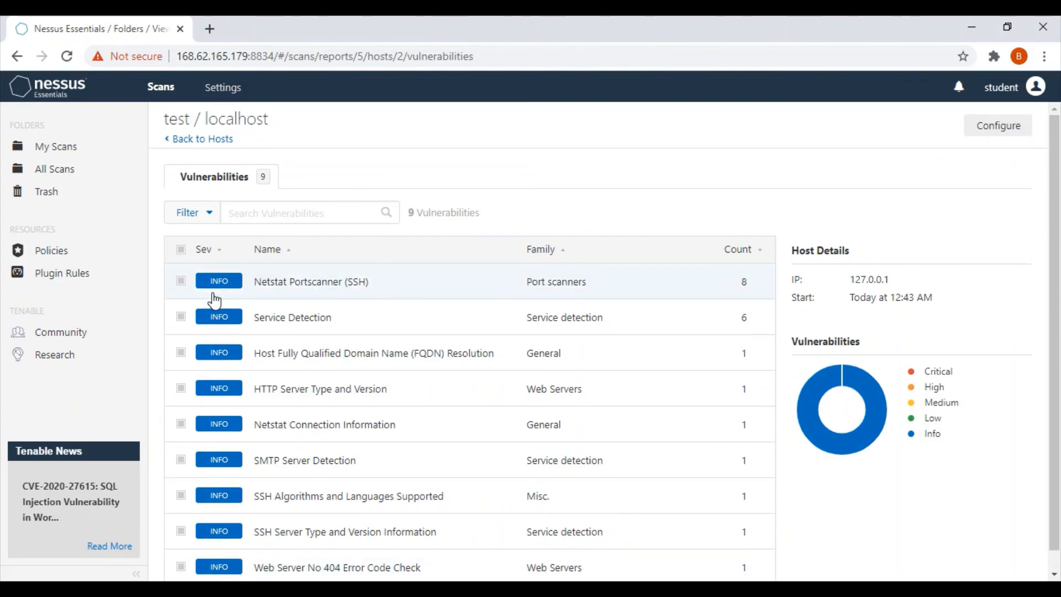
{"action": "mouse_move", "coordinate": [216, 464]}
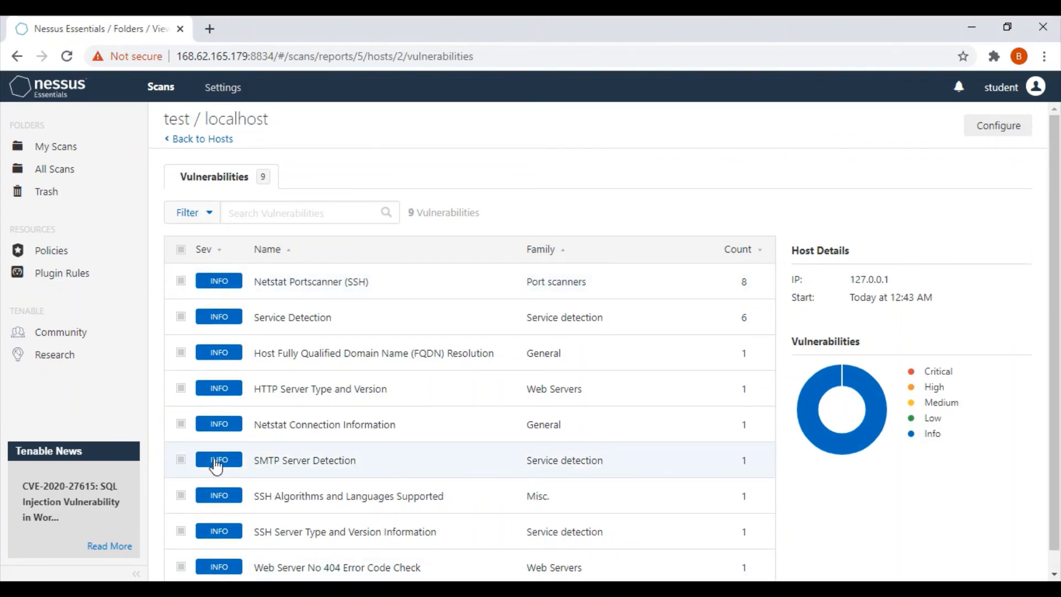
- Scroll the localhost findings down to Web Server No 404 Error Code Check
{"action": "scroll", "scroll_direction": "down", "scroll_amount": 3}
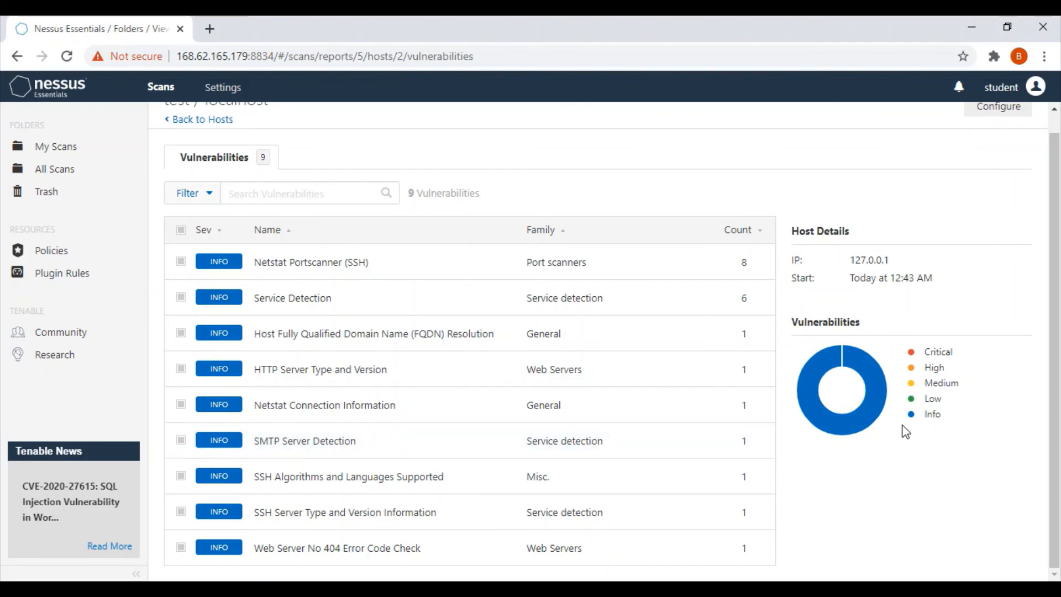
{"action": "mouse_move", "coordinate": [828, 453]}
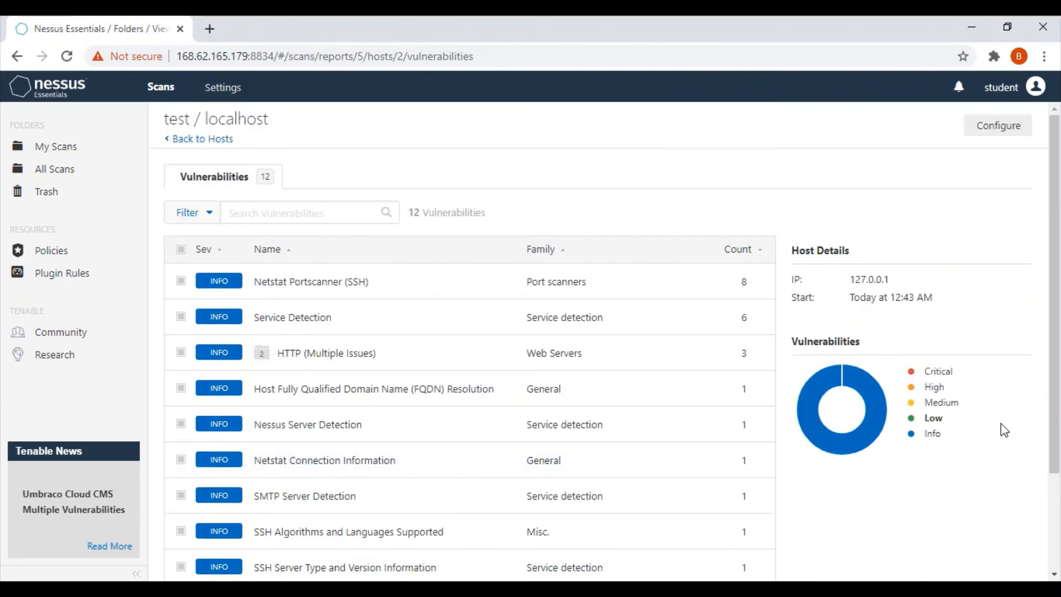
{"action": "mouse_move", "coordinate": [376, 319]}
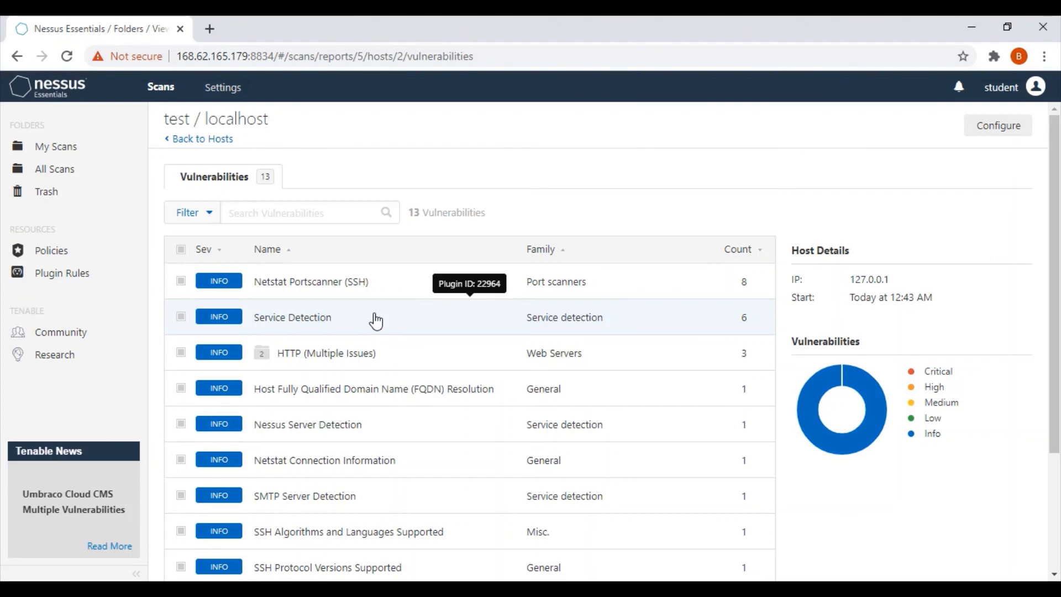
{"action": "mouse_move", "coordinate": [598, 539]}
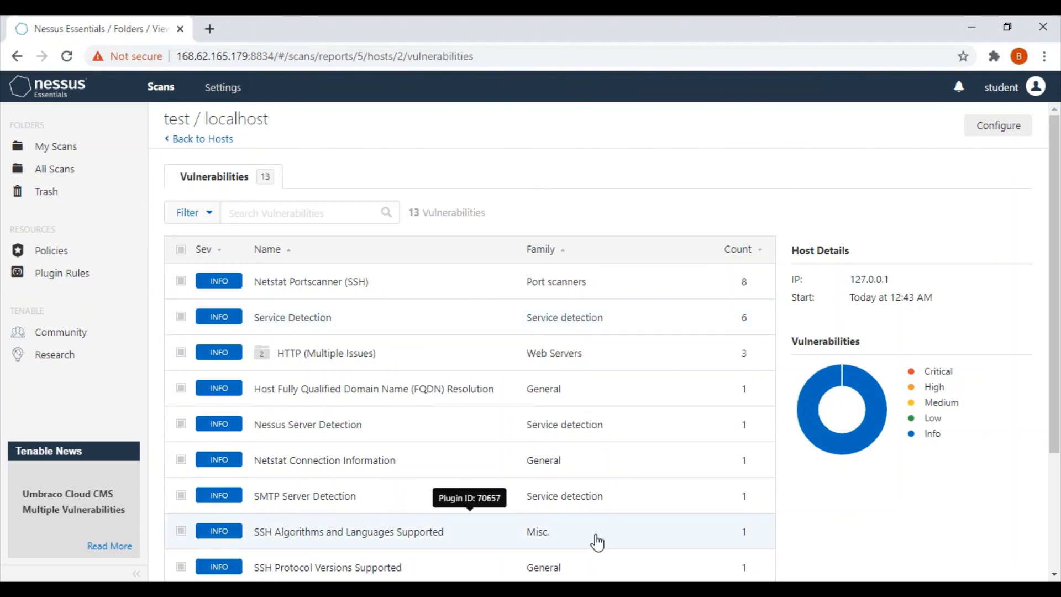